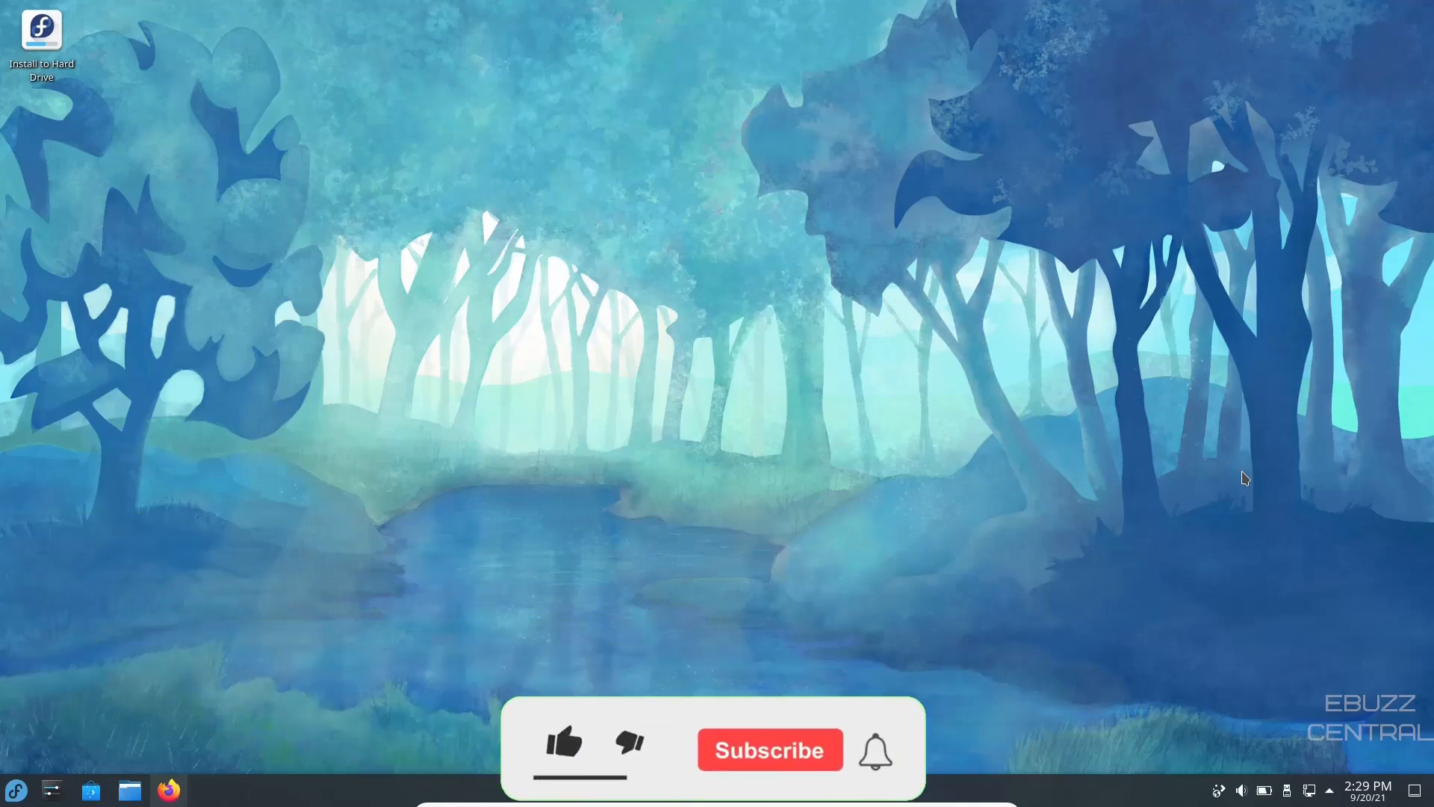
Step: Launch Firefox and scroll through getfedora.org's editions and articles, then return to the top
left_click(563, 748)
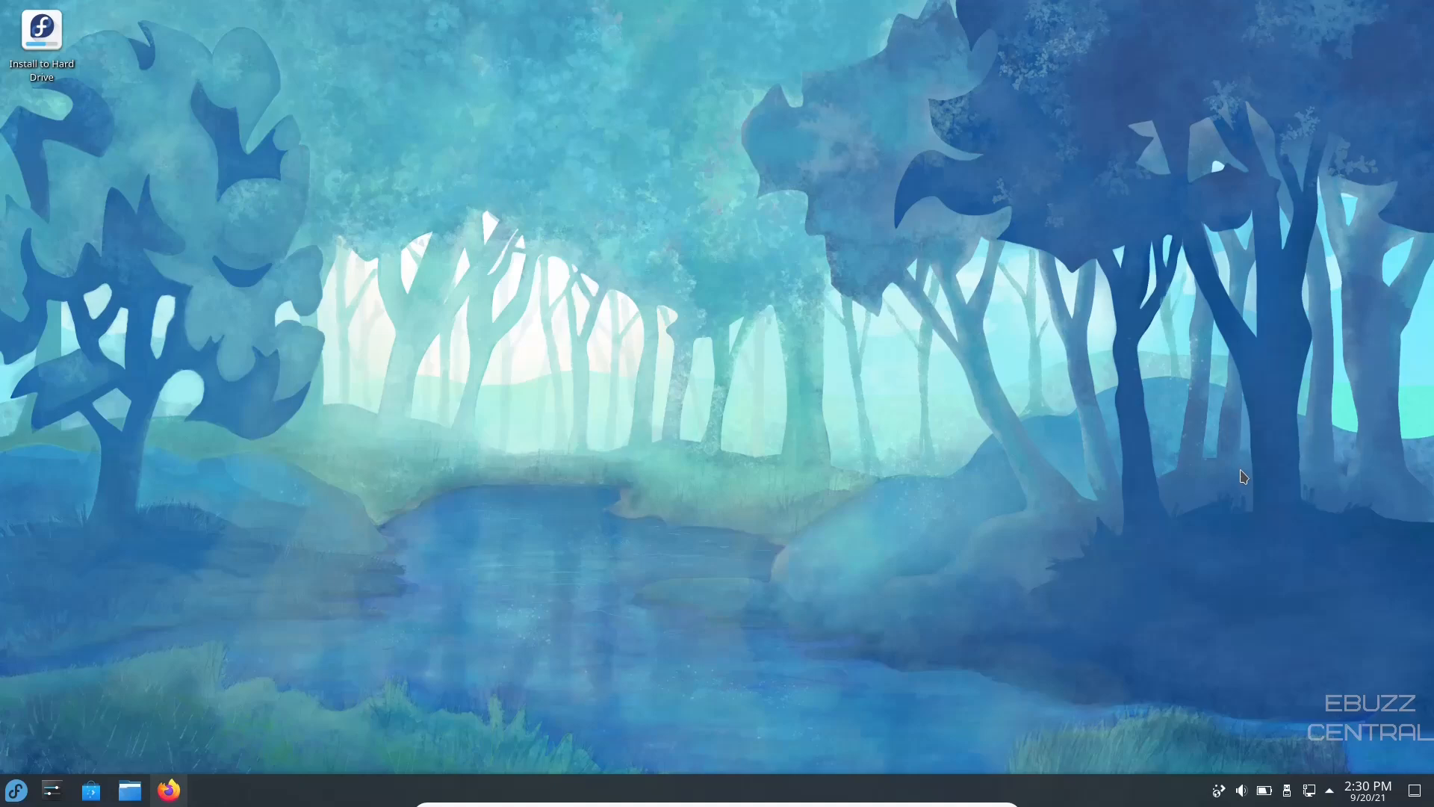
left_click(168, 789)
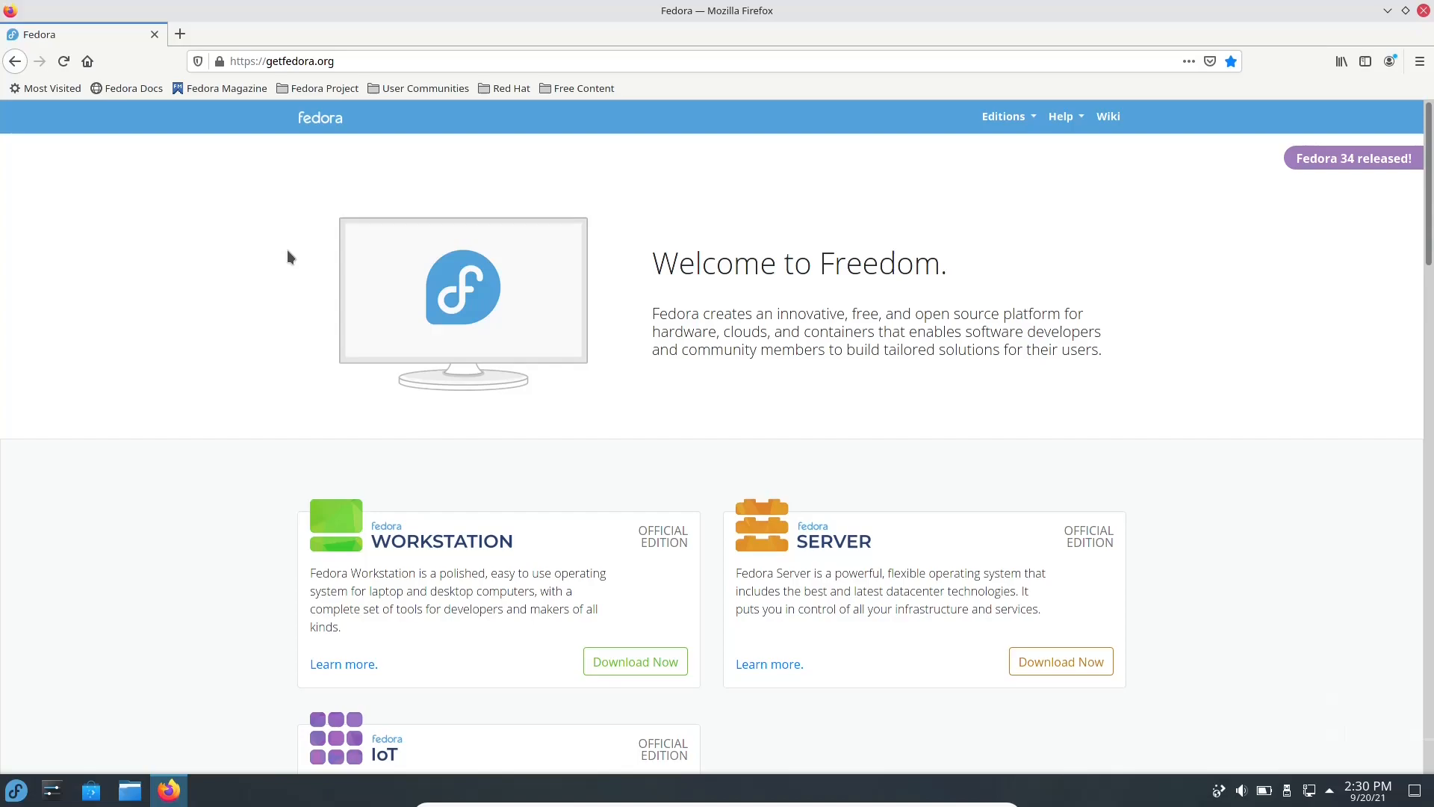
mouse_move(329, 293)
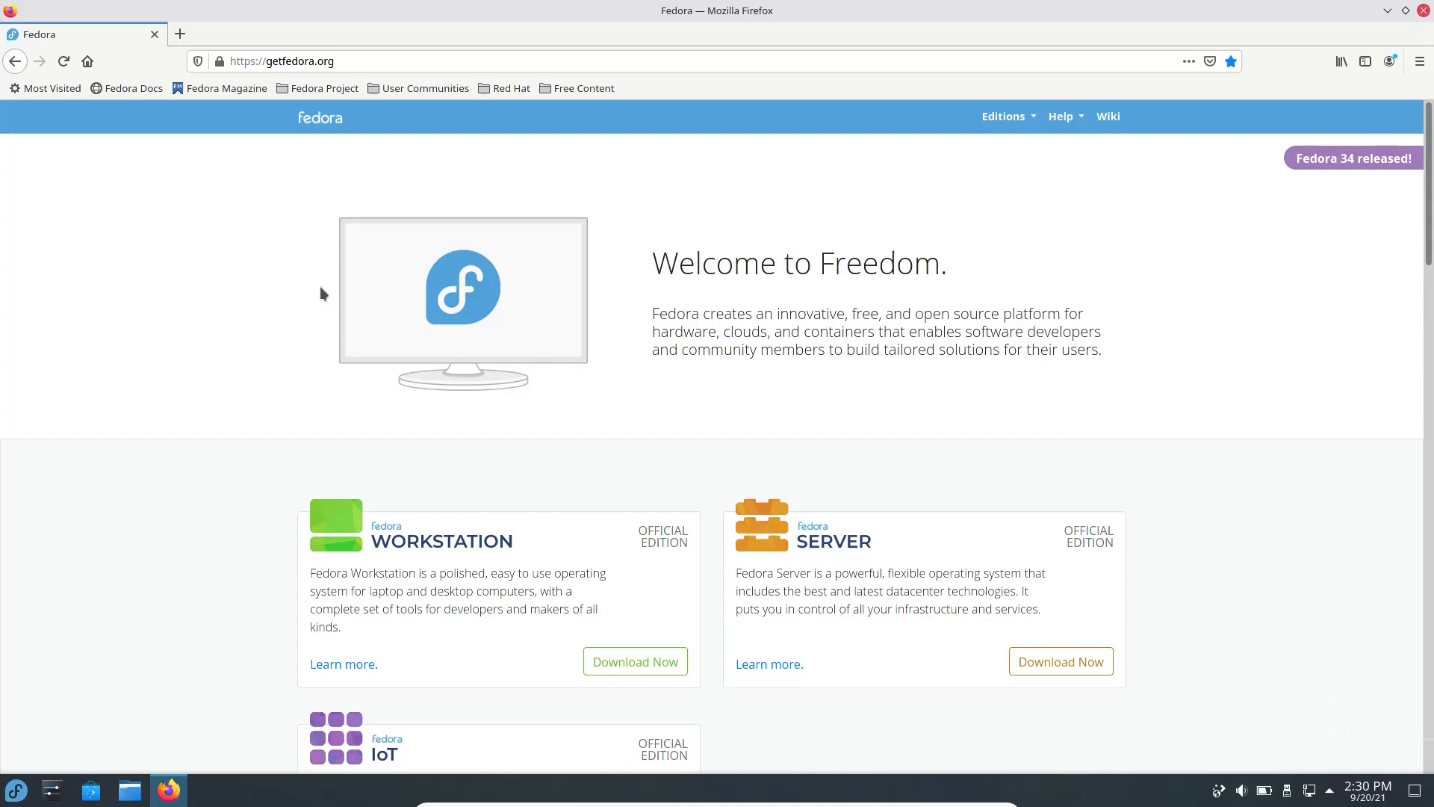
scroll("down", 3)
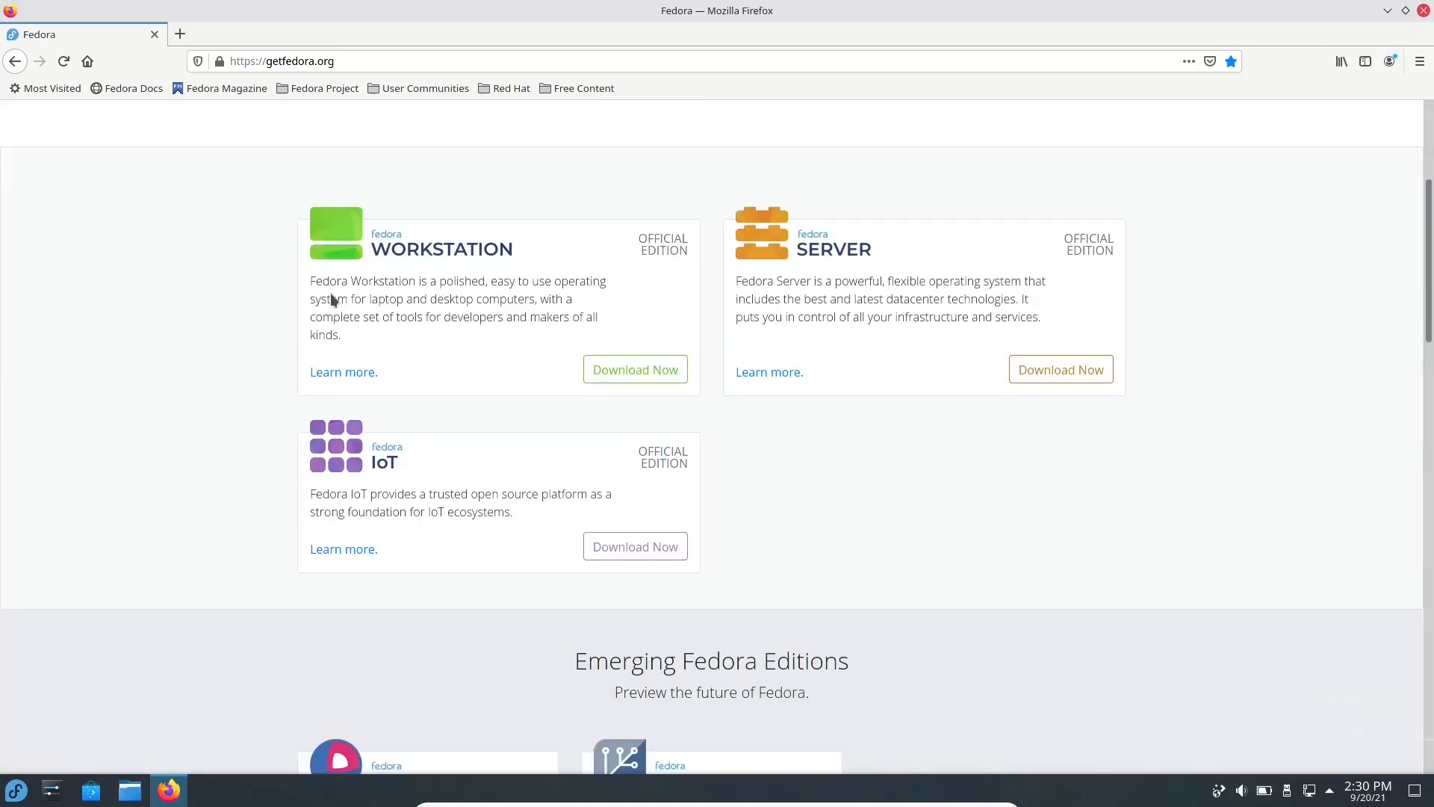
scroll("down", 3)
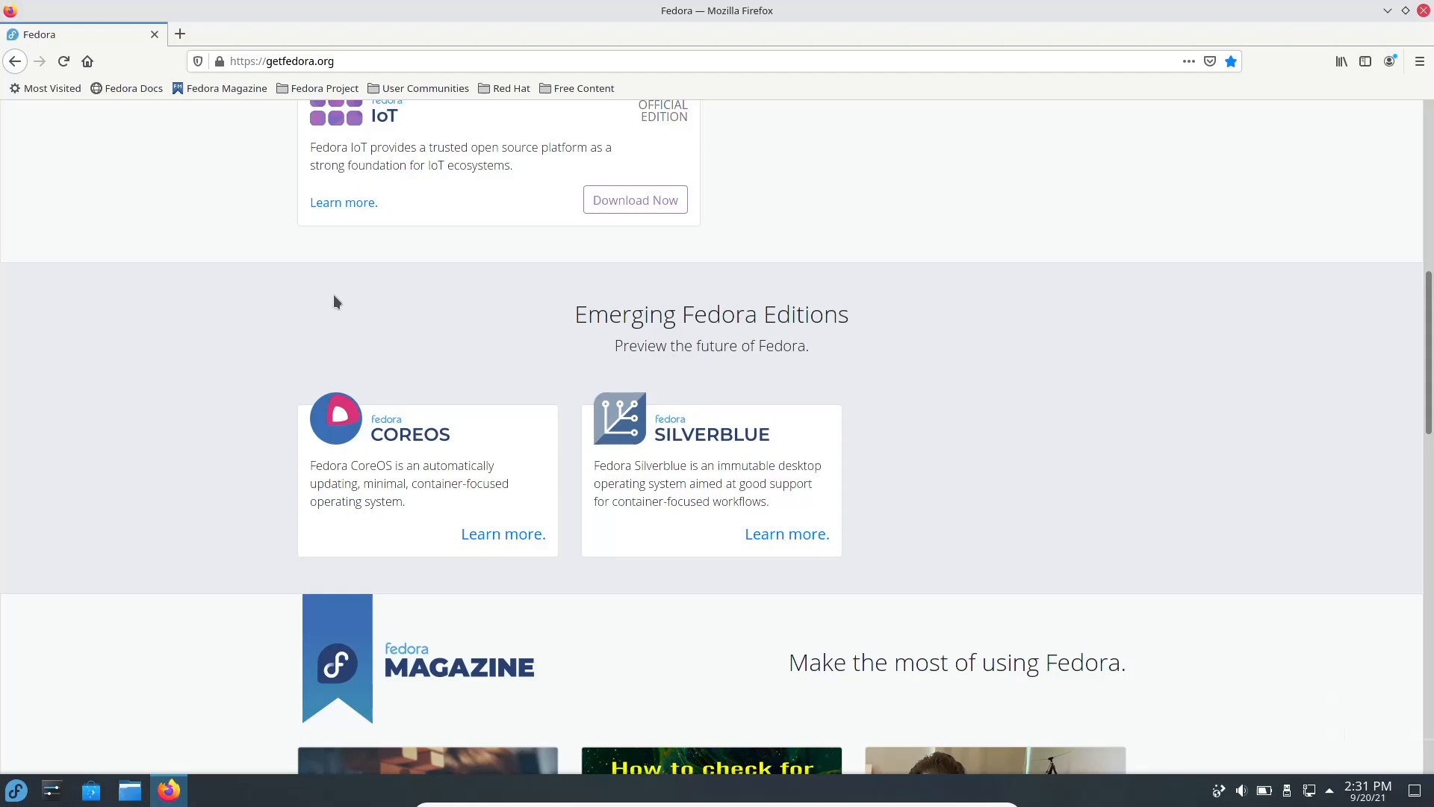
mouse_move(381, 318)
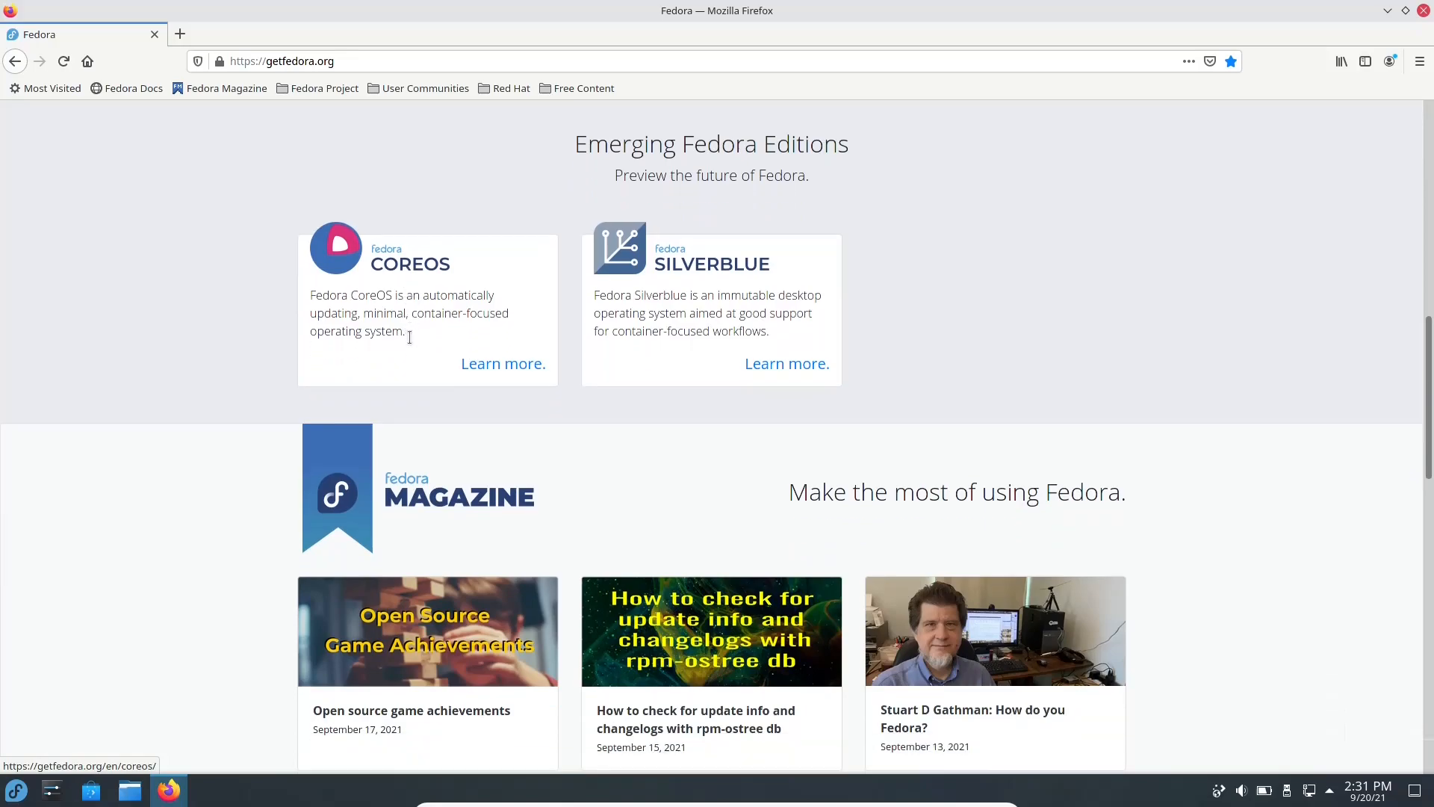
scroll("down", 3)
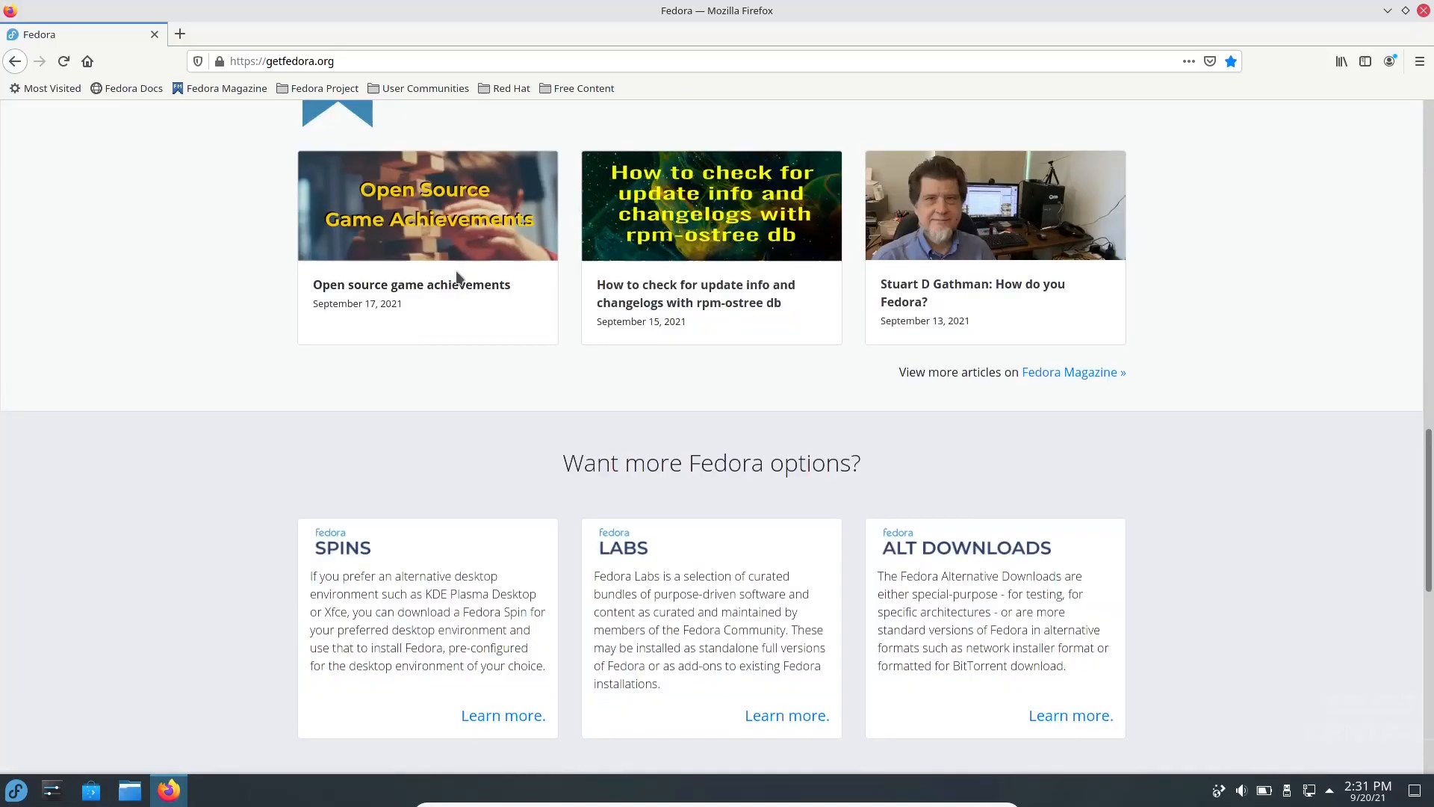
scroll("down", 3)
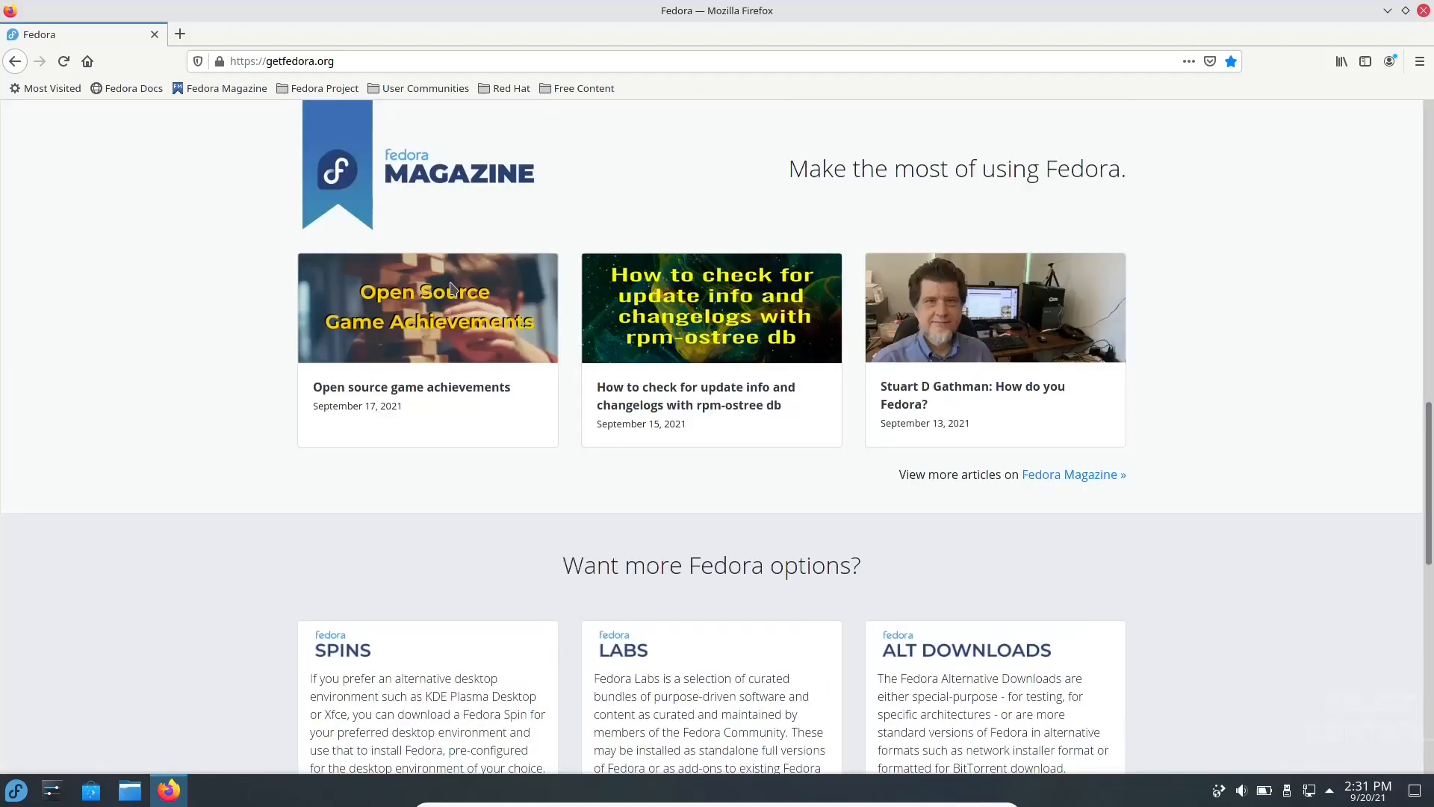
scroll("up", 3)
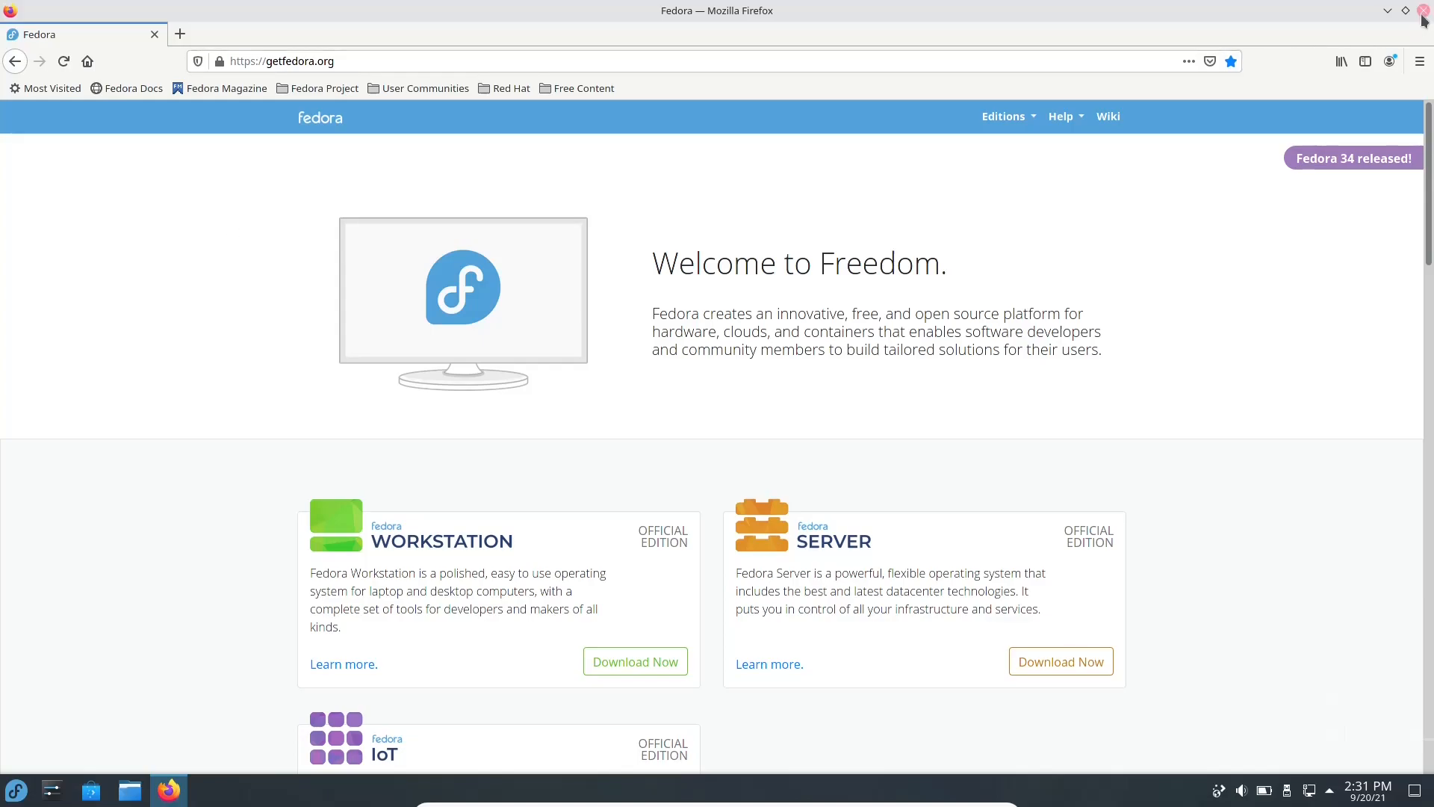
Step: Close Firefox and reveal the system tray's hidden status and notification icons
left_click(1423, 10)
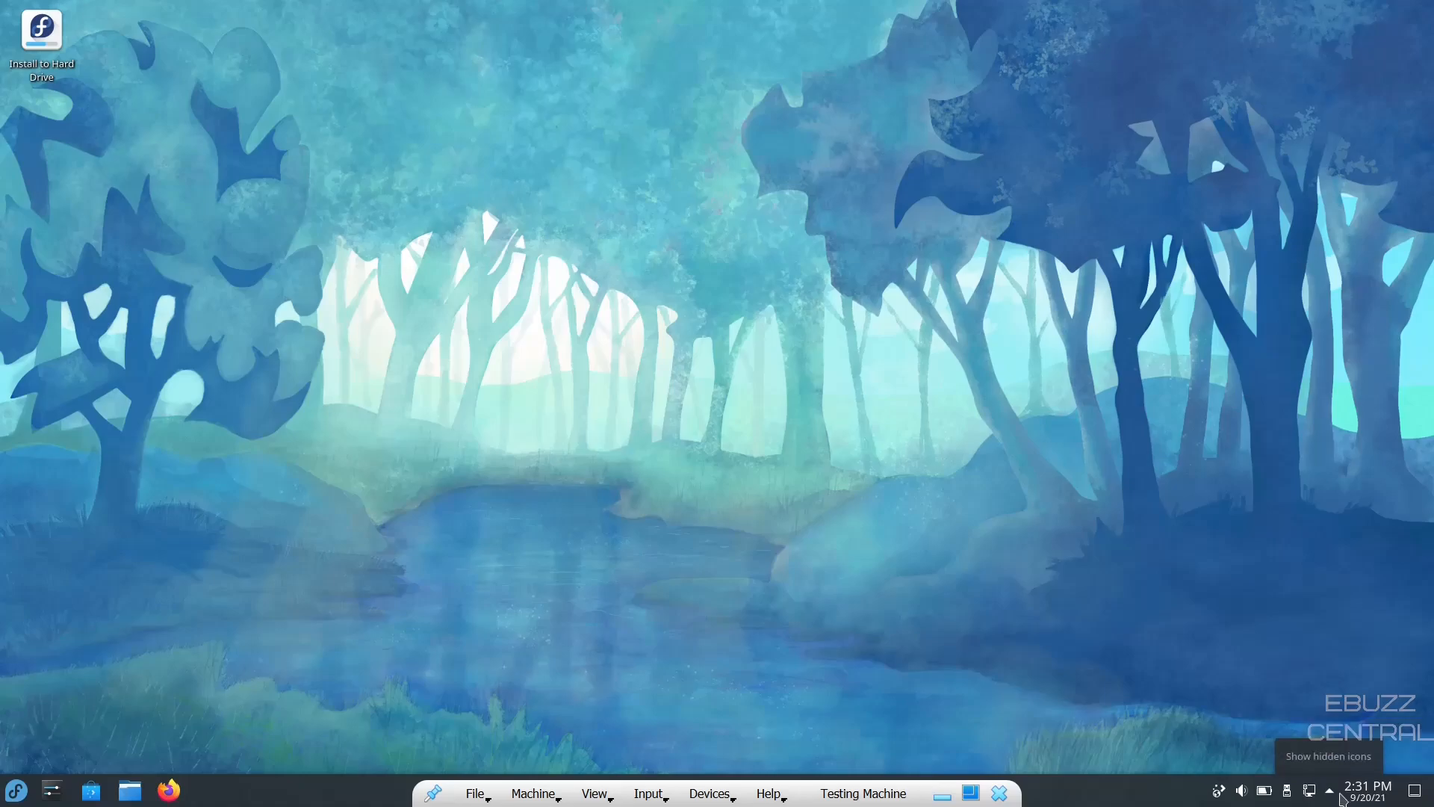
left_click(1329, 790)
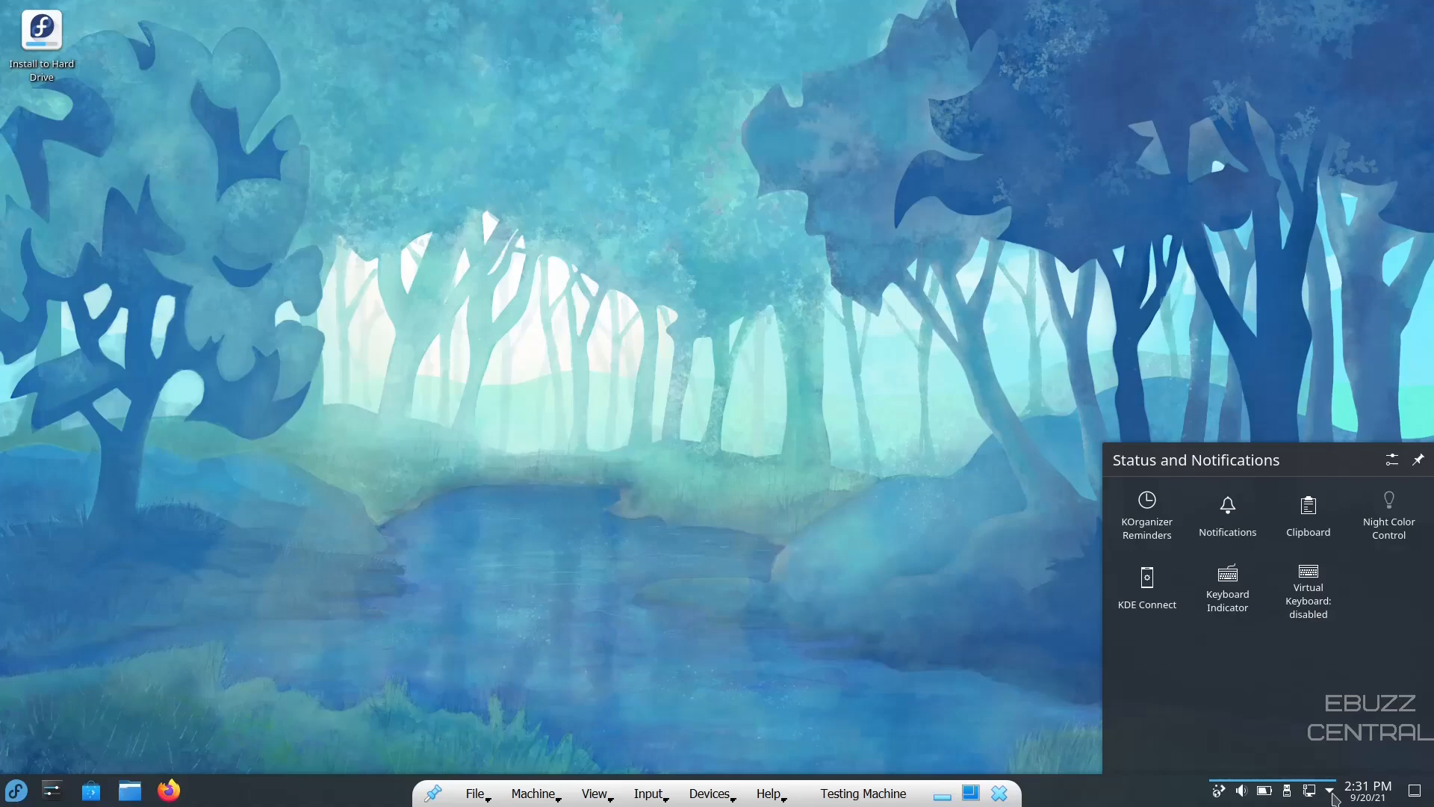
mouse_move(1146, 588)
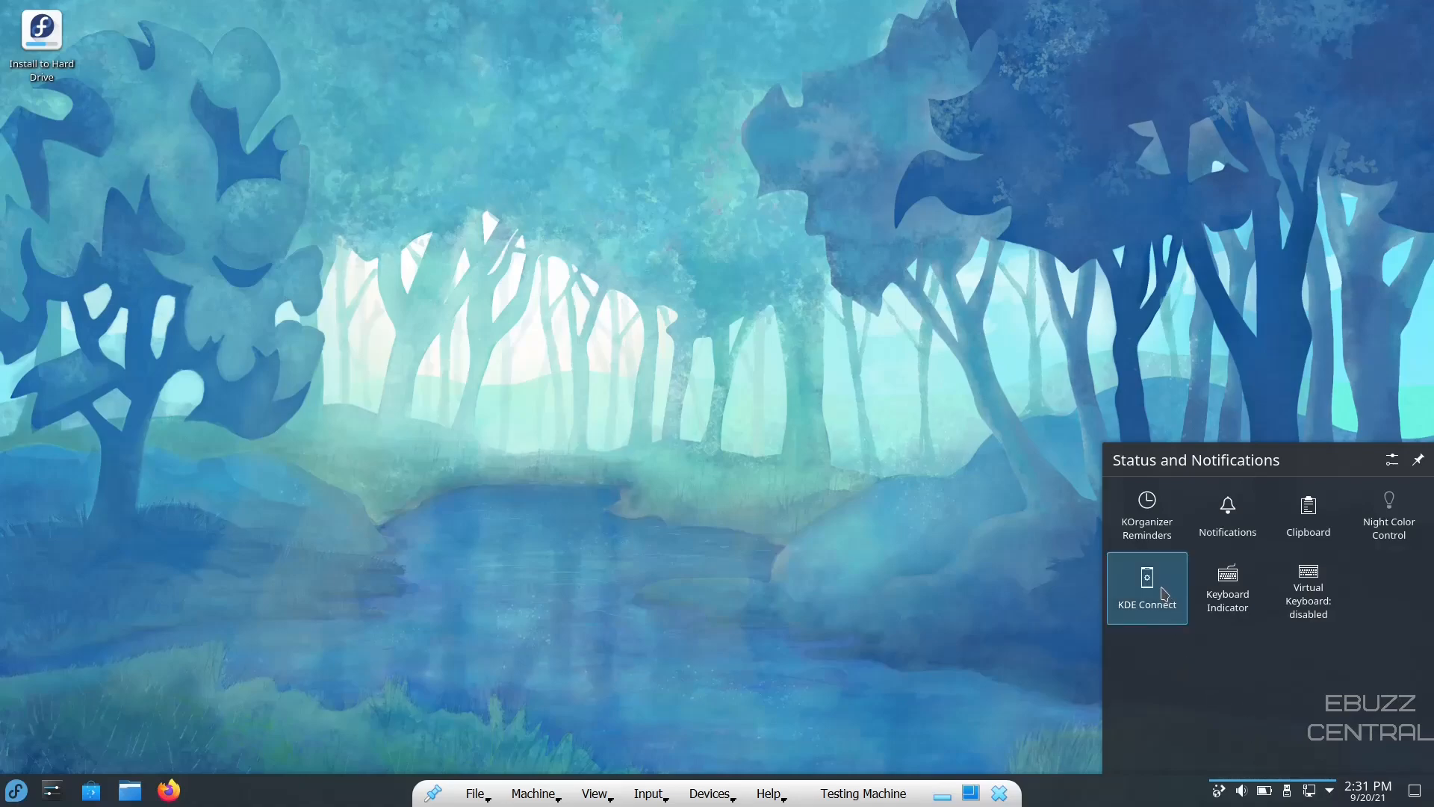
mouse_move(1146, 588)
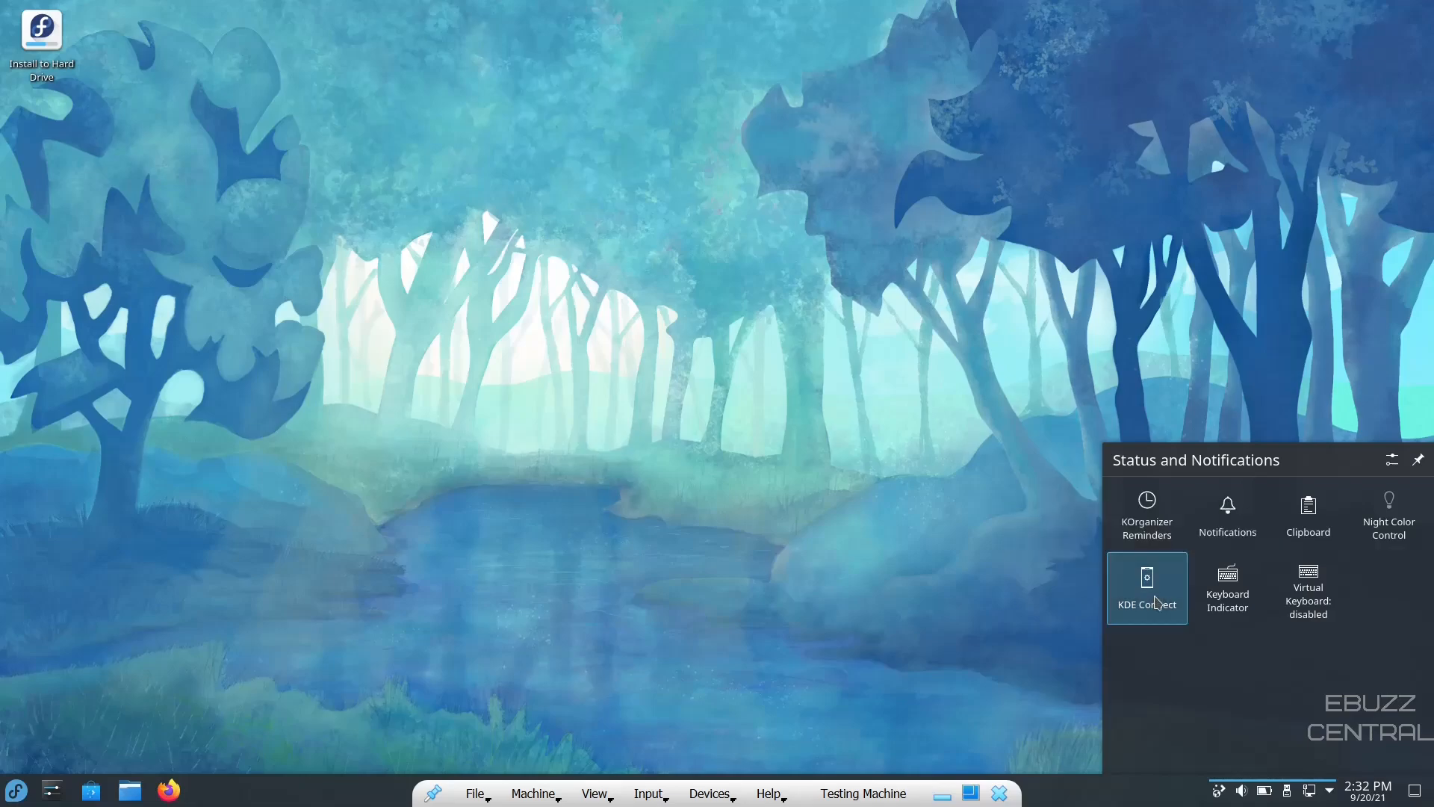
mouse_move(1146, 588)
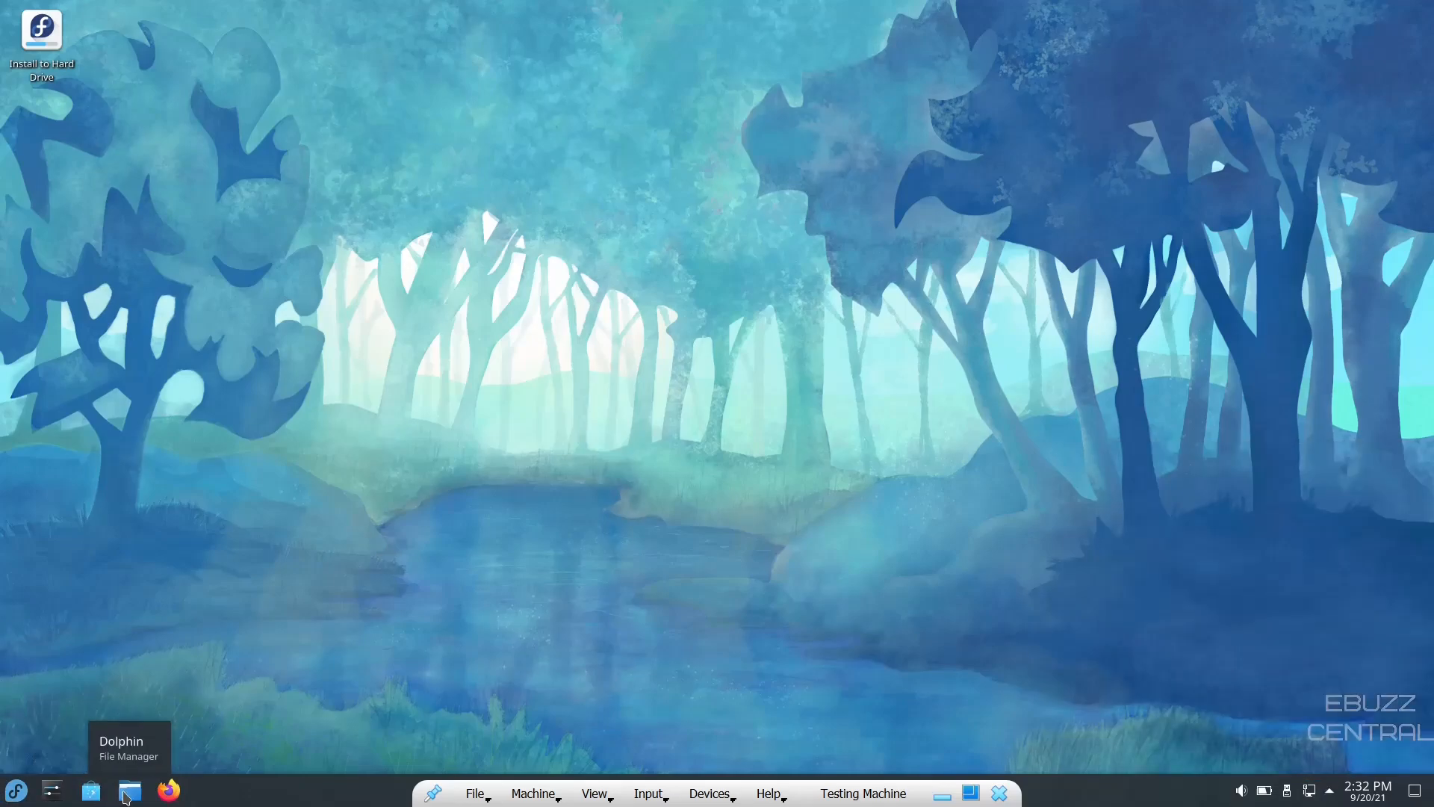
mouse_move(52, 790)
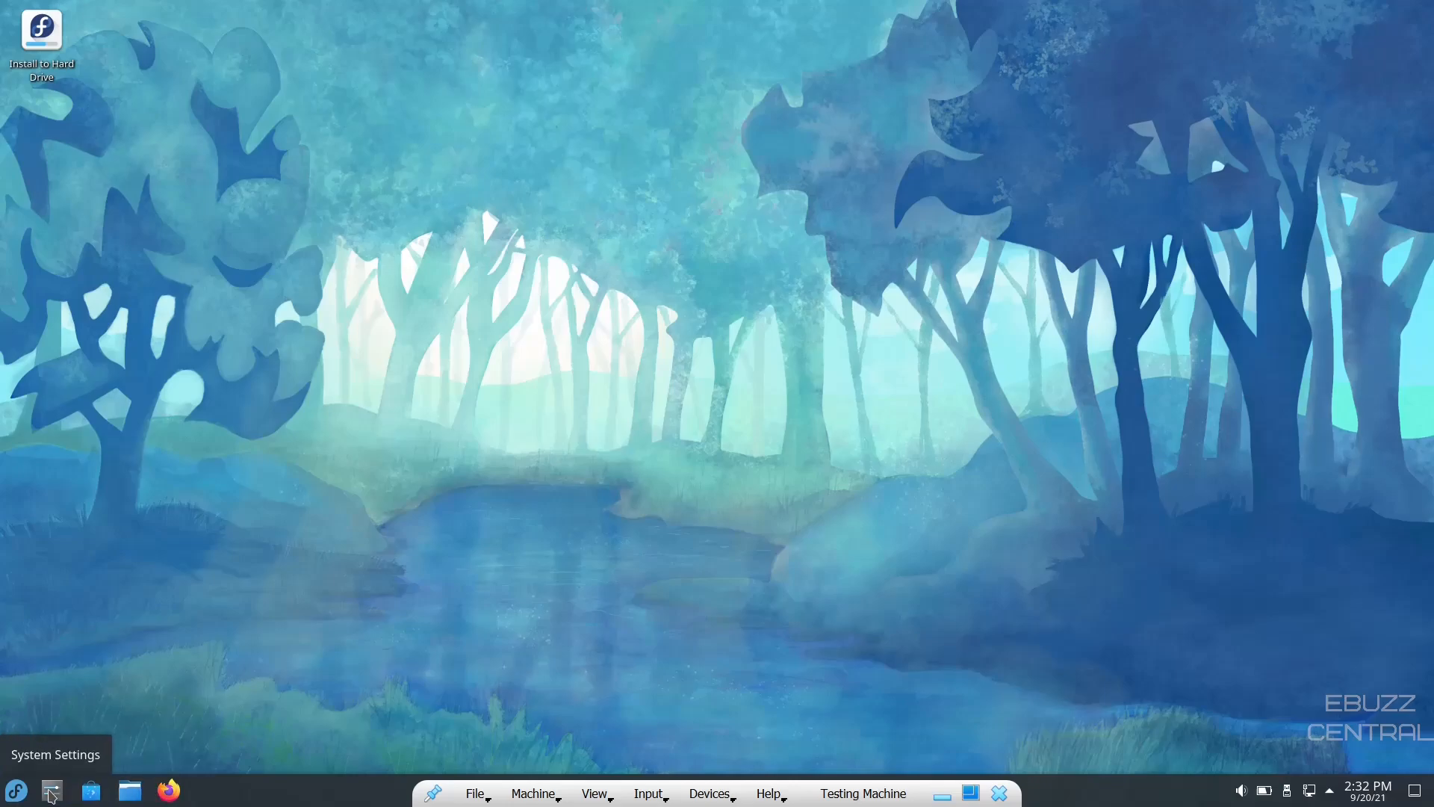
mouse_move(158, 729)
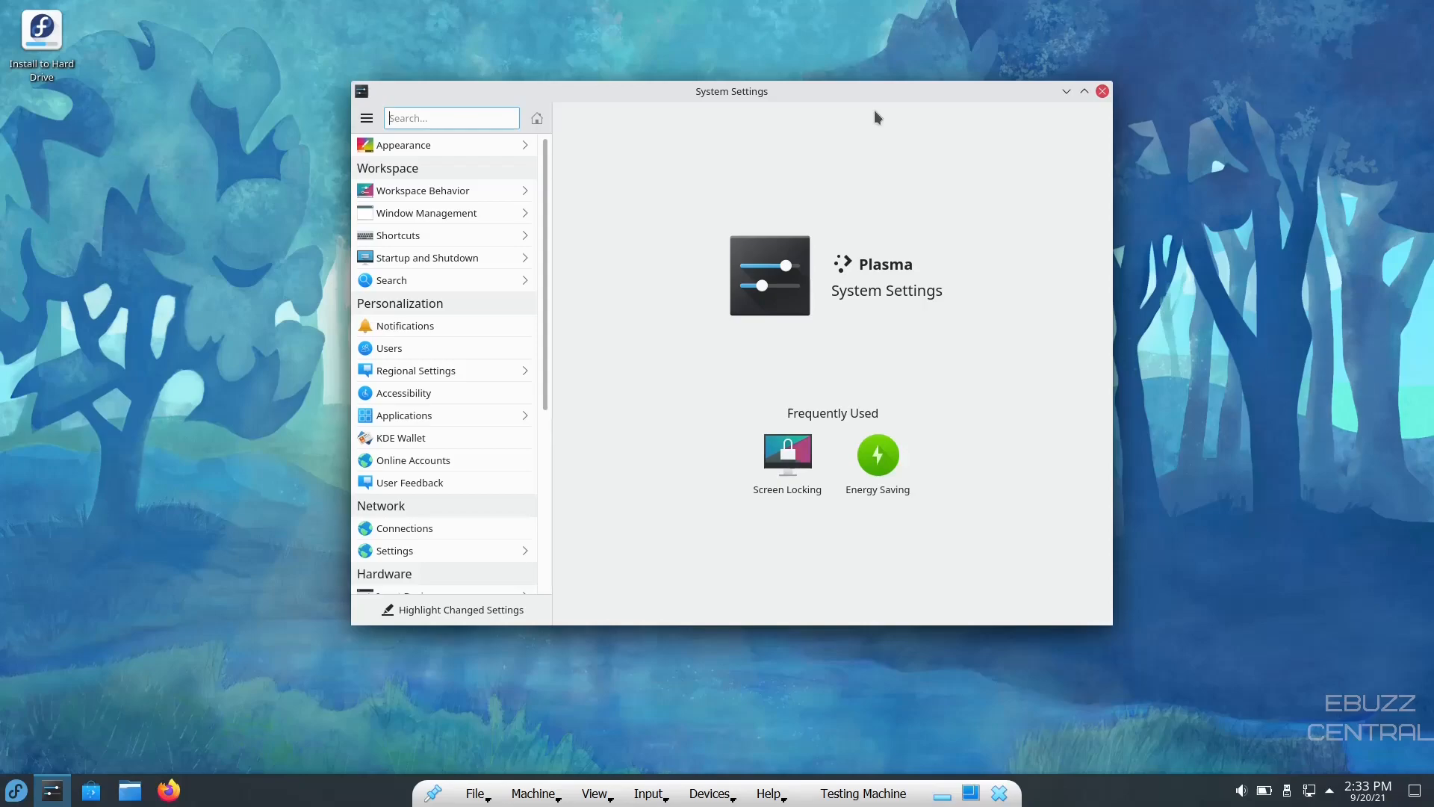
mouse_move(497, 213)
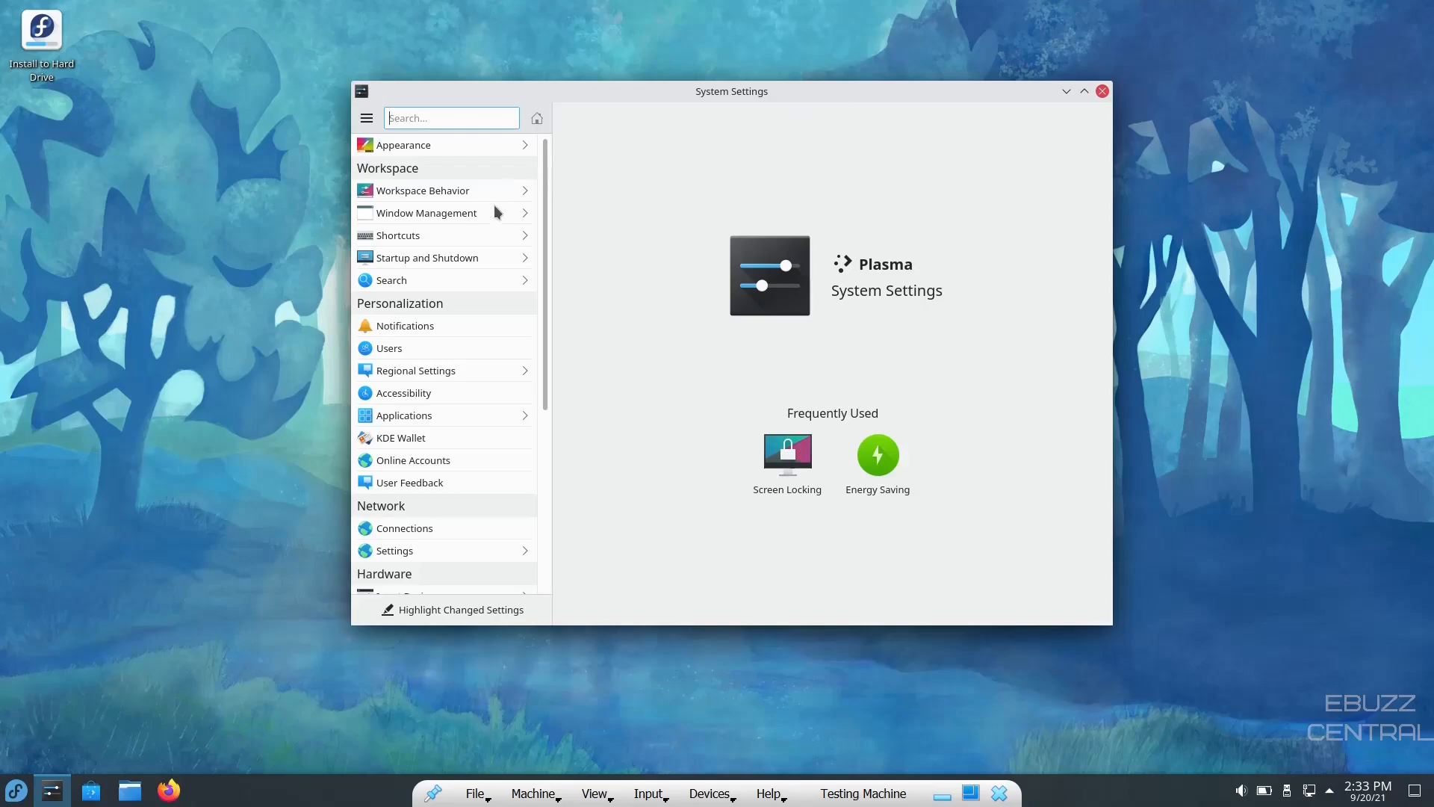
Step: Select Breeze Dark under Appearance > Global Theme and apply it
left_click(403, 144)
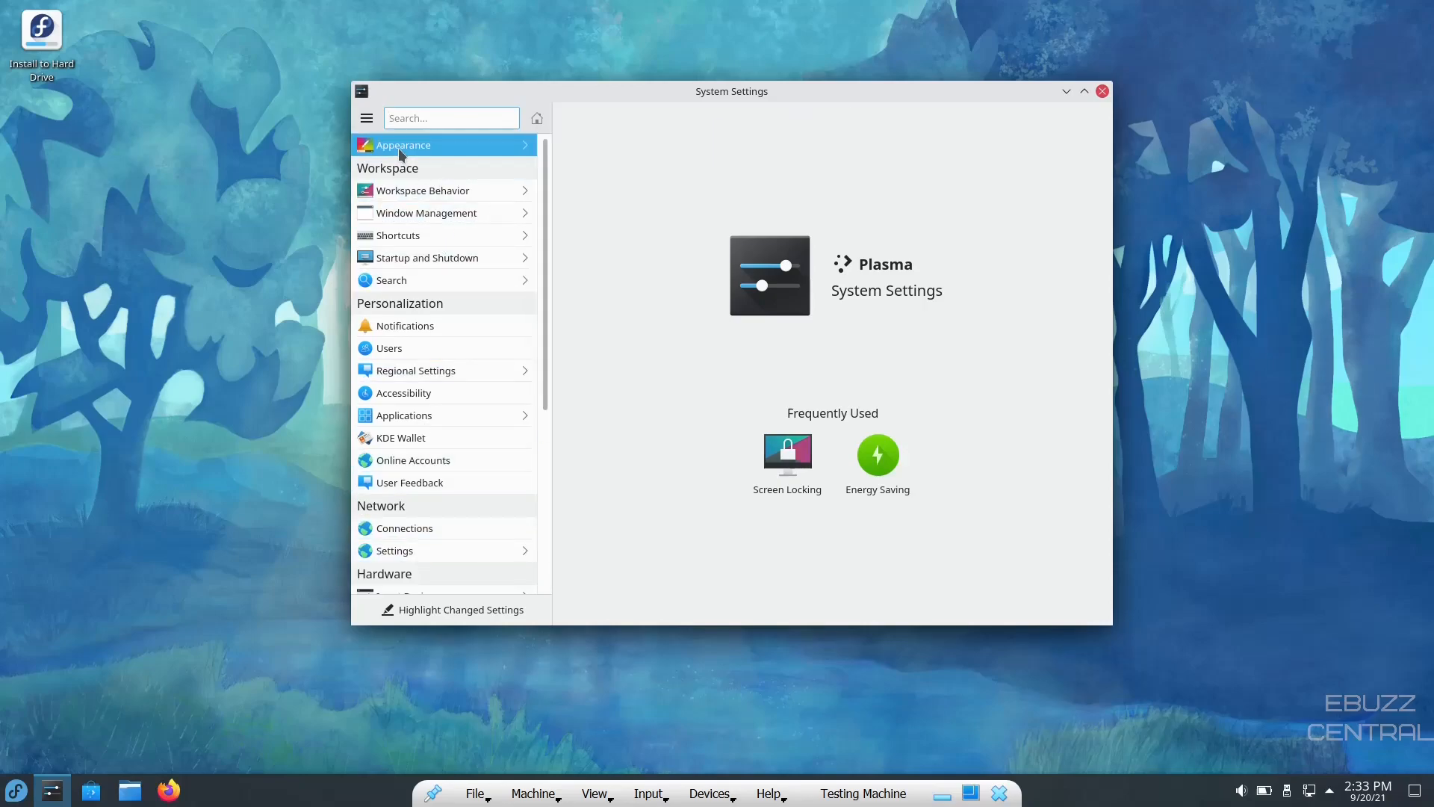
left_click(403, 144)
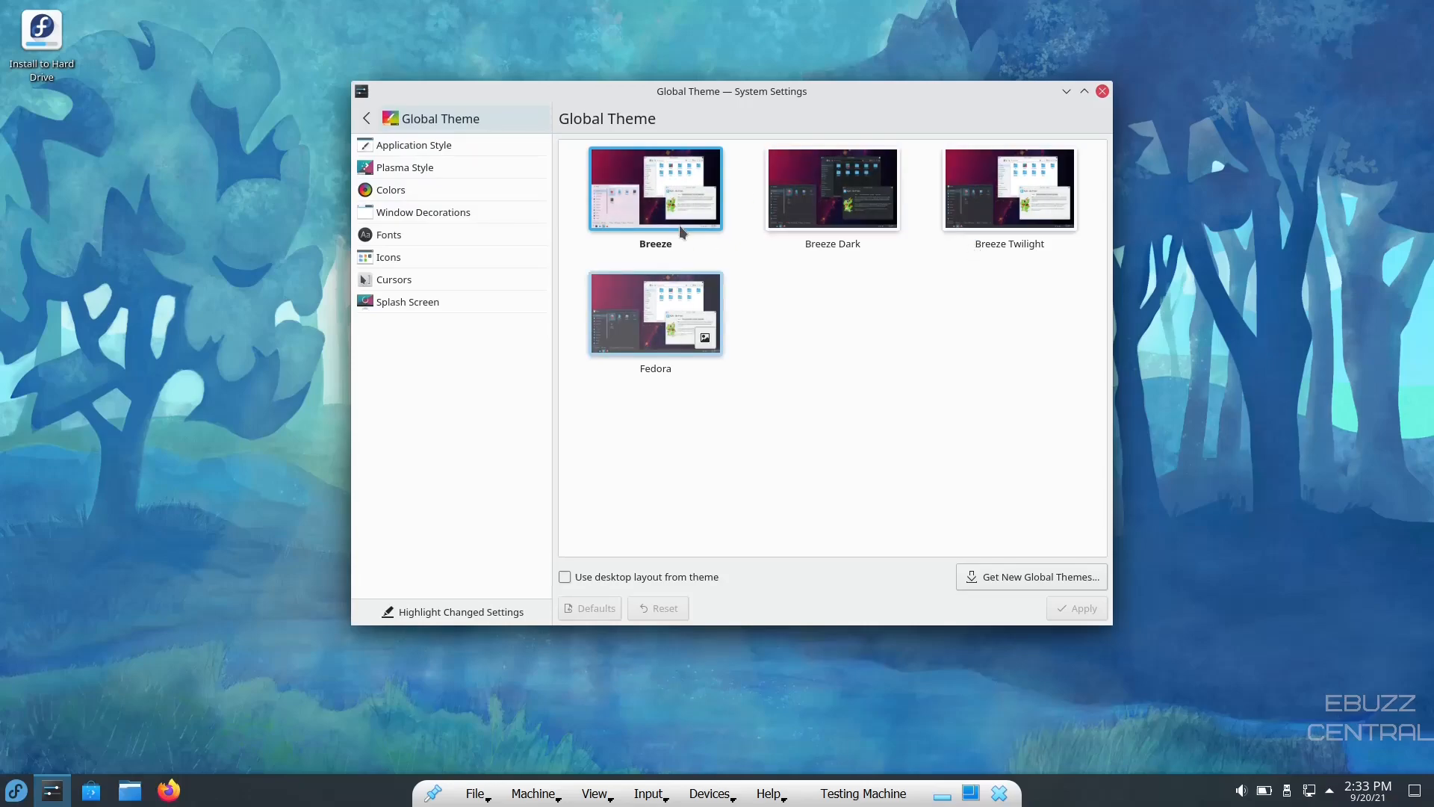
mouse_move(879, 370)
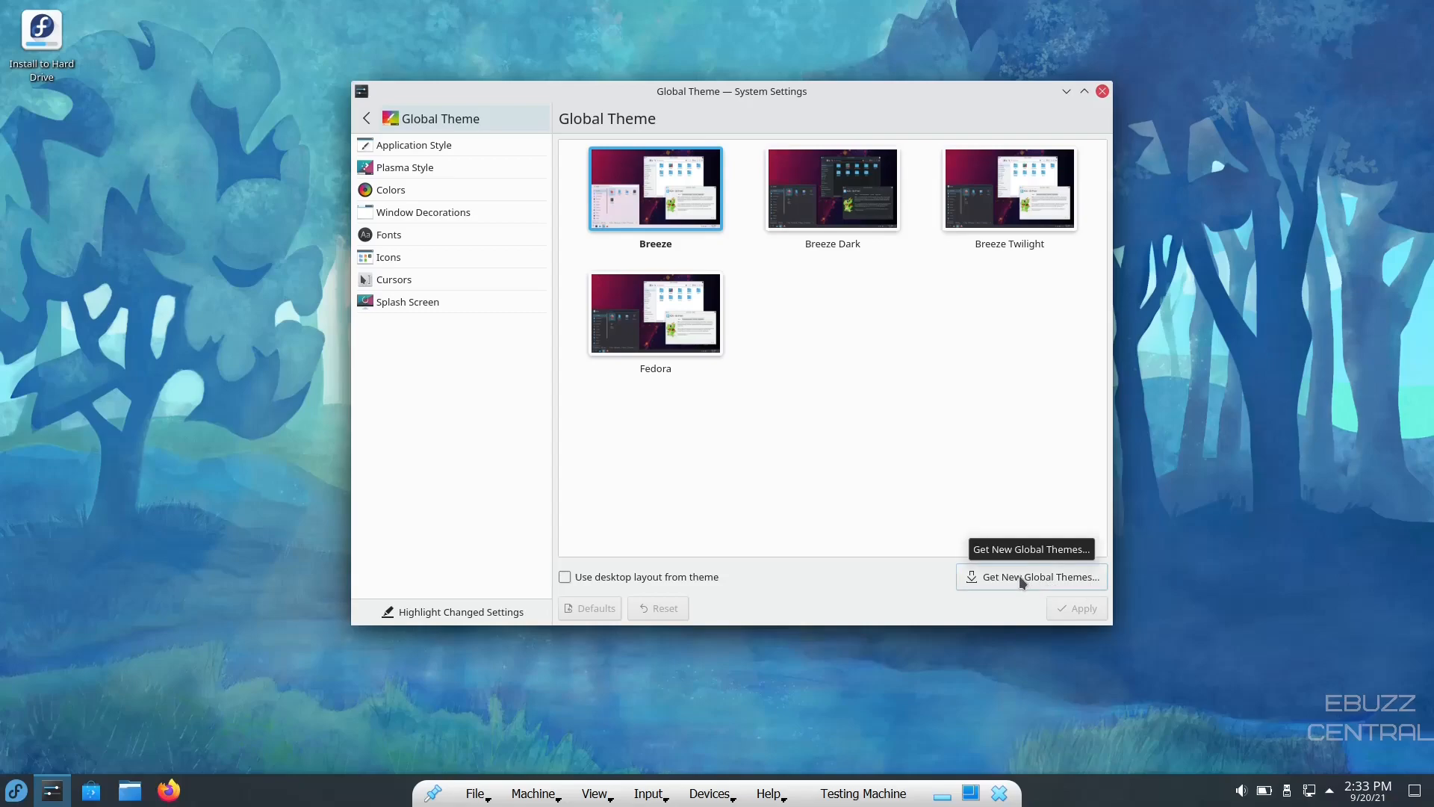
left_click(832, 188)
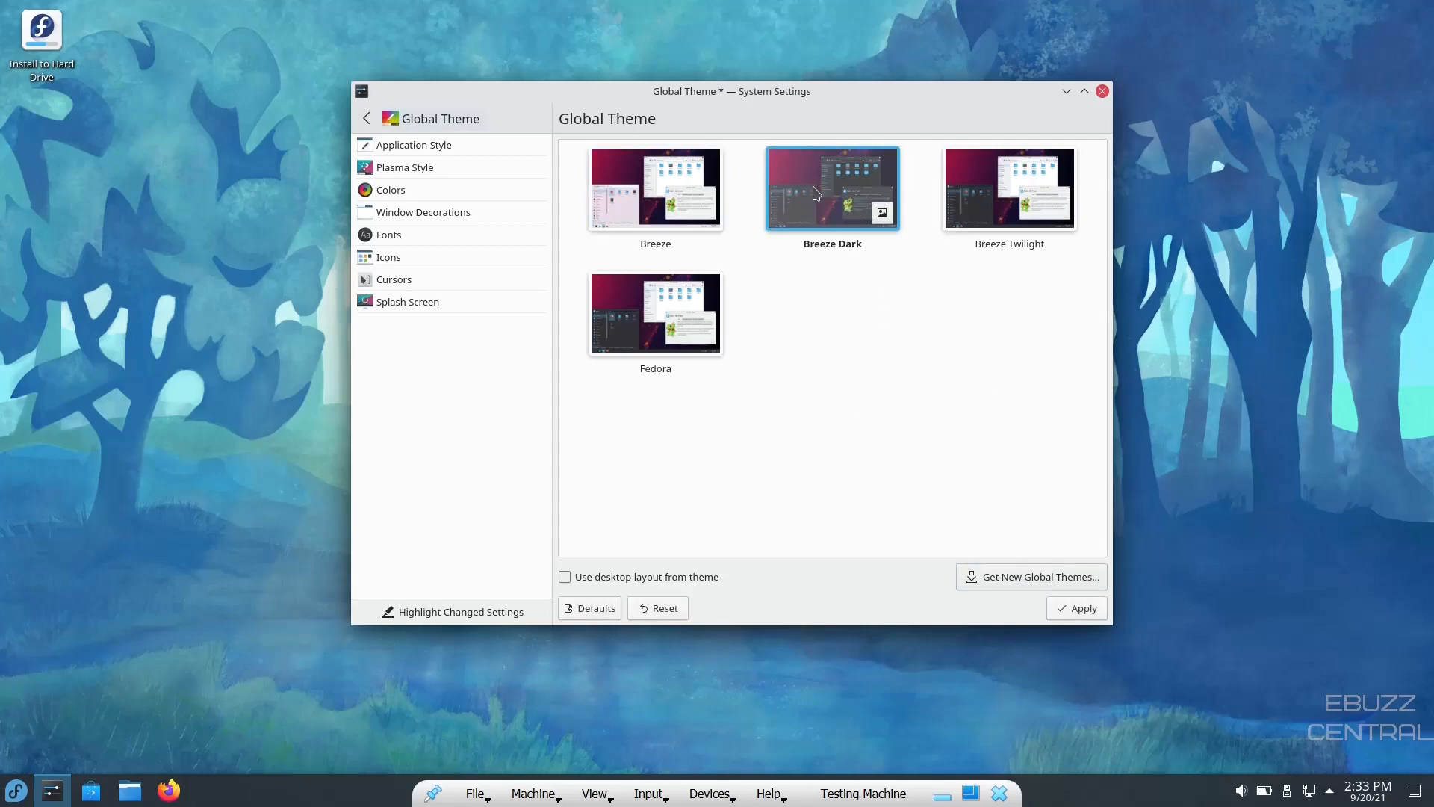
left_click(1077, 607)
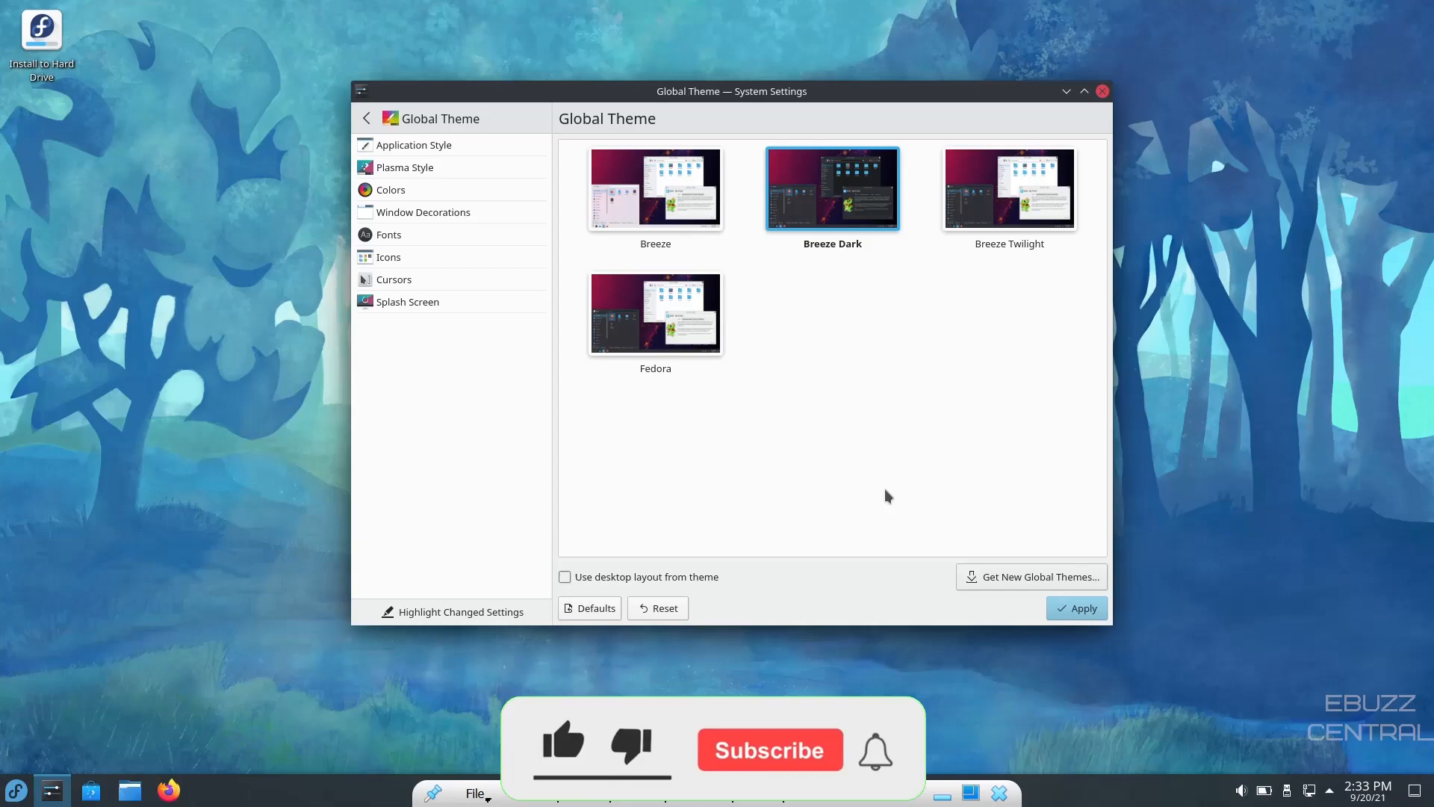
Step: Set the Plasma style to Oxygen, then briefly open and close the status and notifications overview
left_click(404, 167)
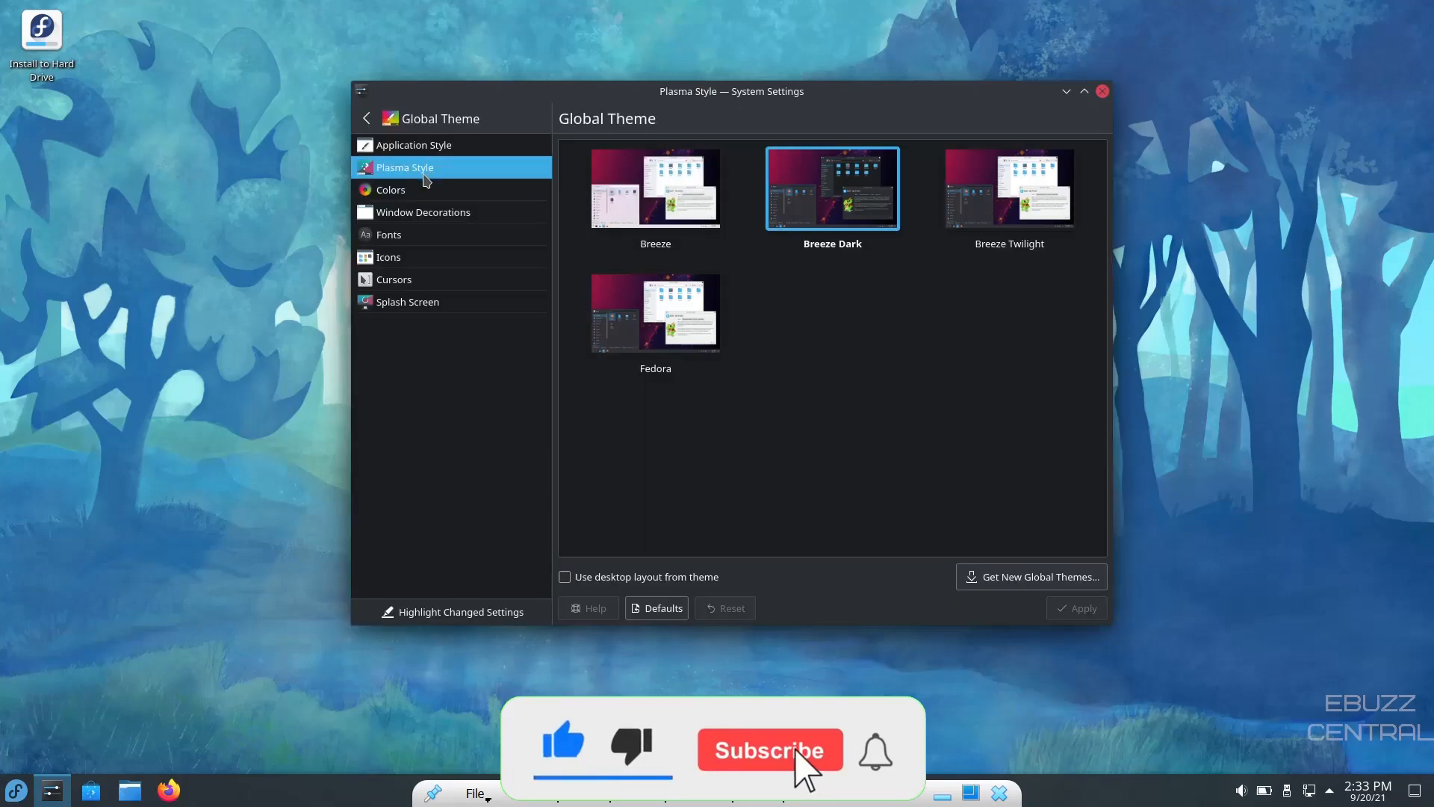
left_click(405, 167)
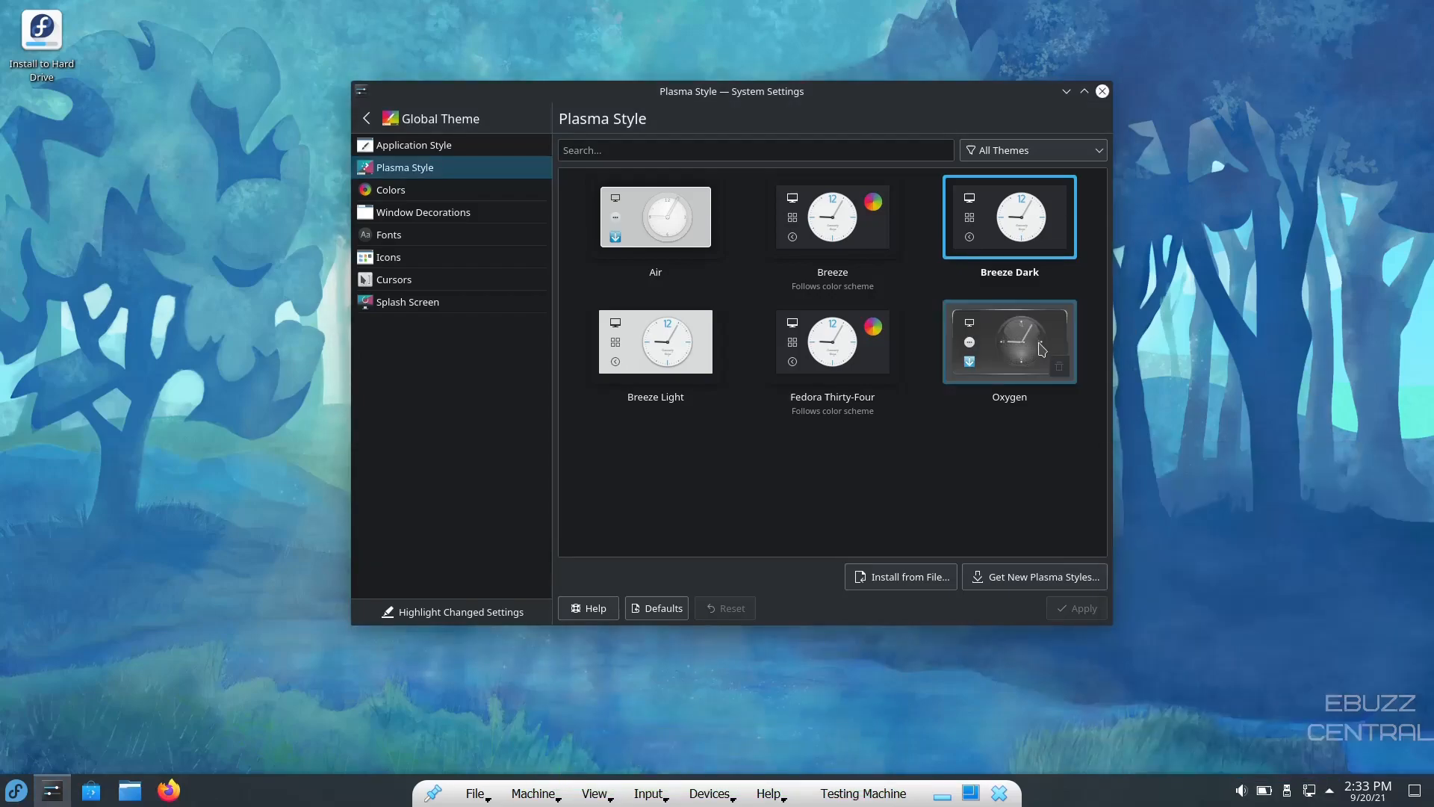
mouse_move(1154, 615)
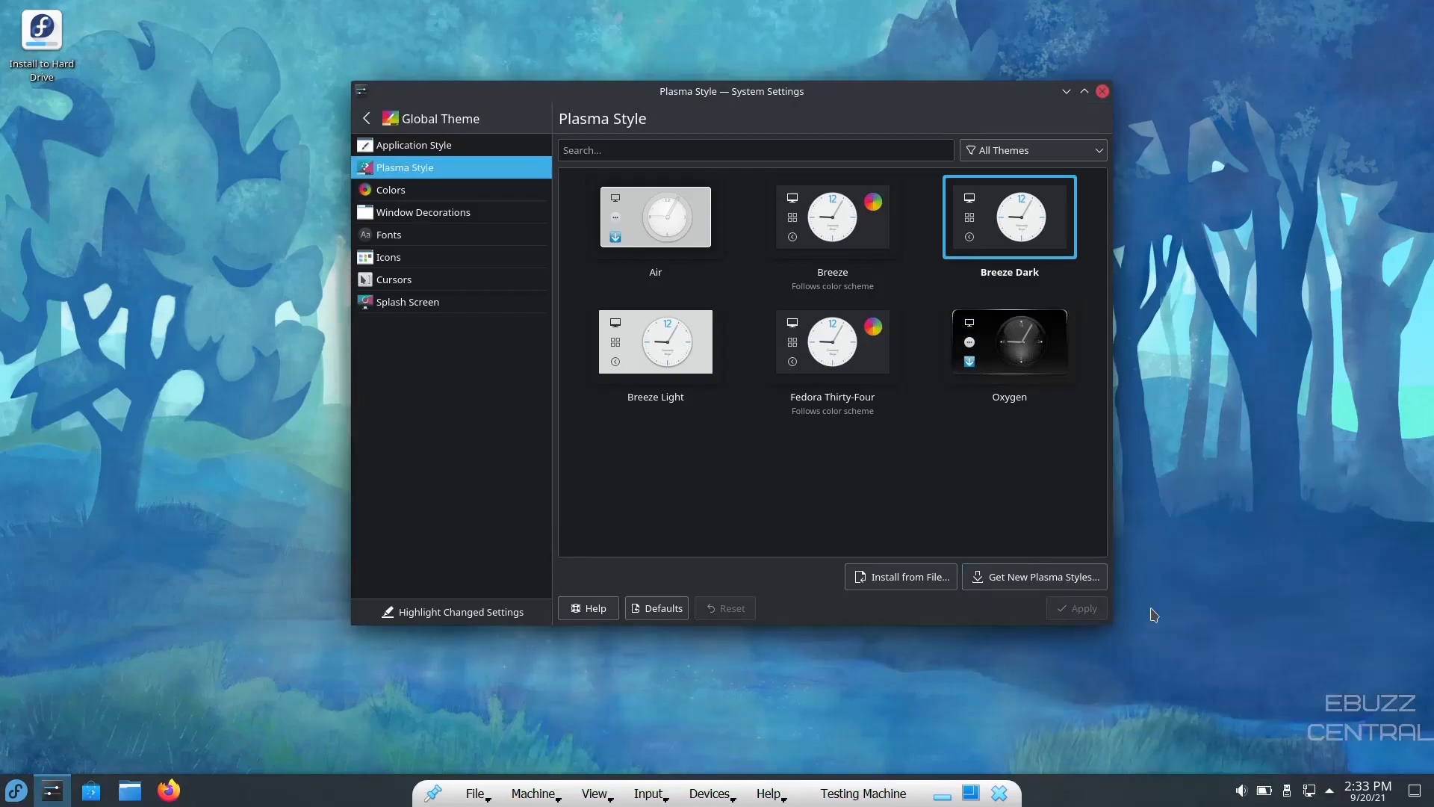
left_click(1010, 342)
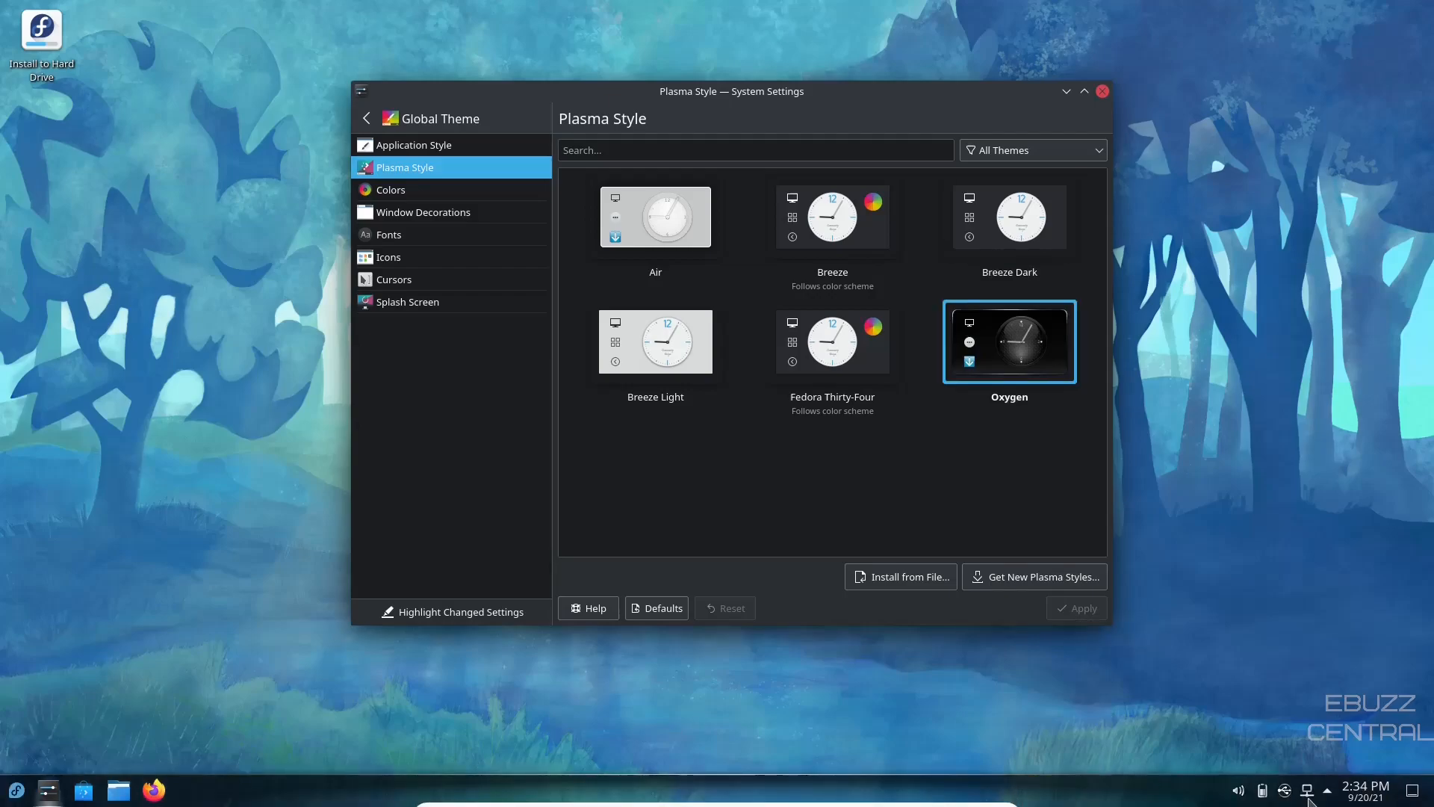
left_click(1327, 789)
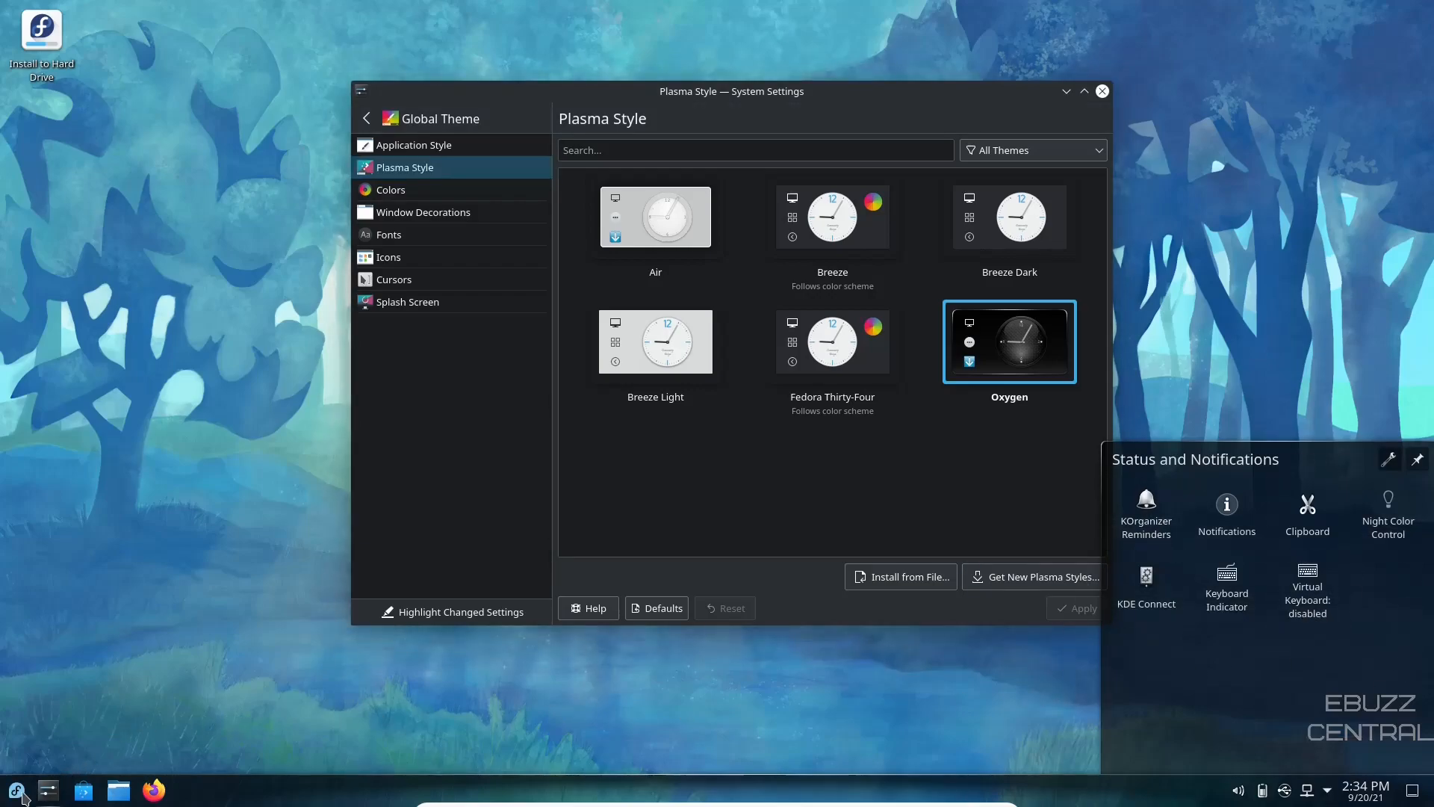
left_click(16, 790)
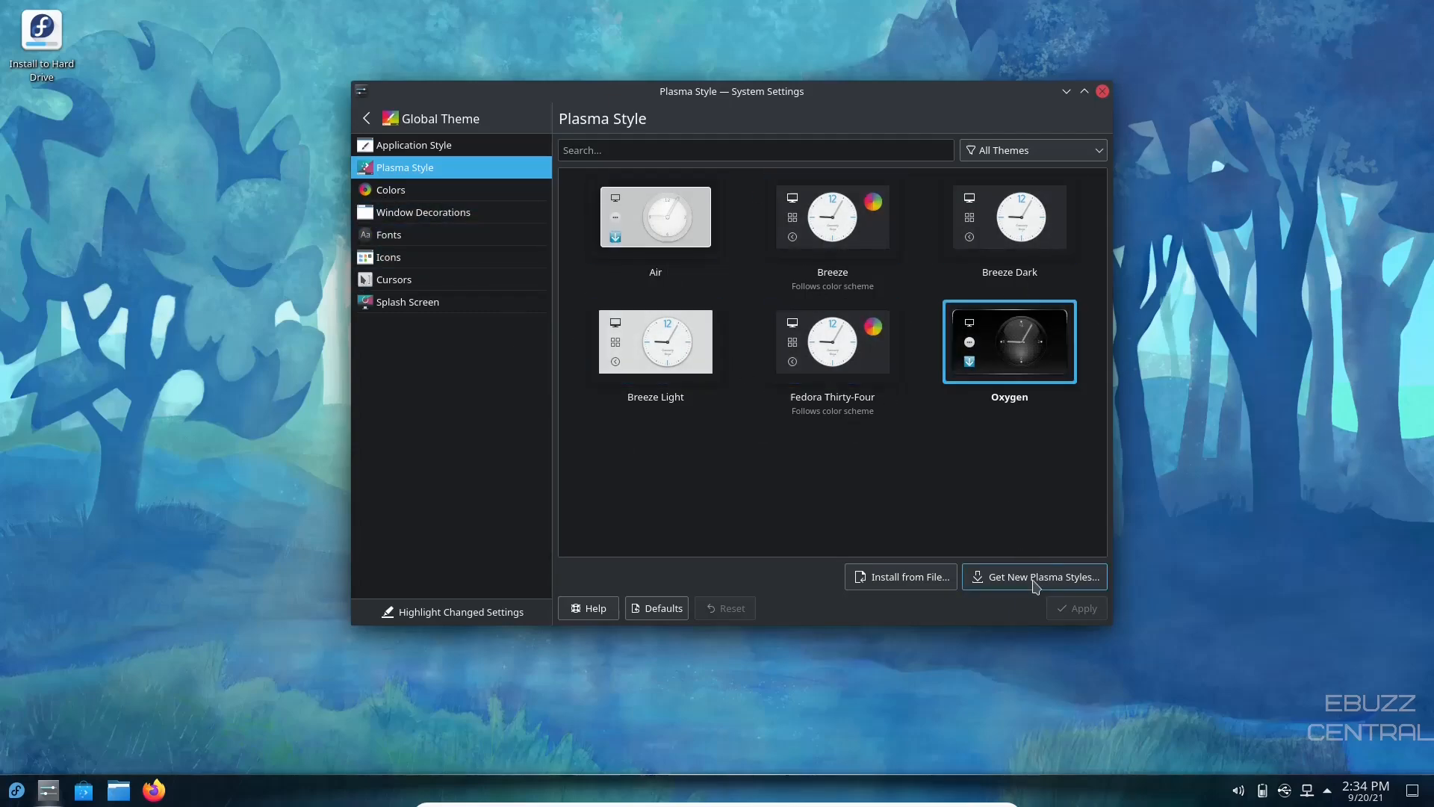
mouse_move(1035, 576)
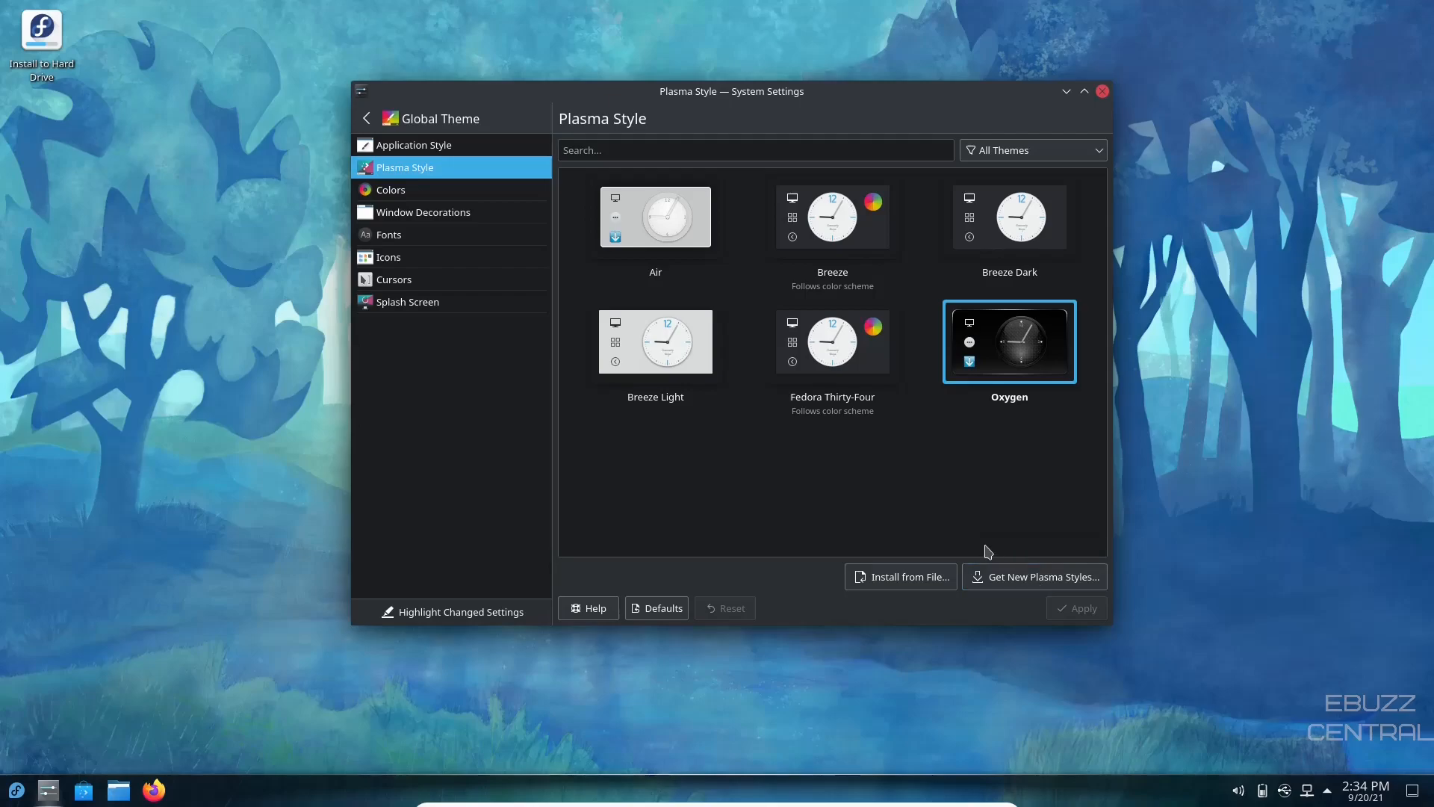
Step: Use Adjust All Fonts on the Fonts page to set every font size to 13pt
left_click(388, 234)
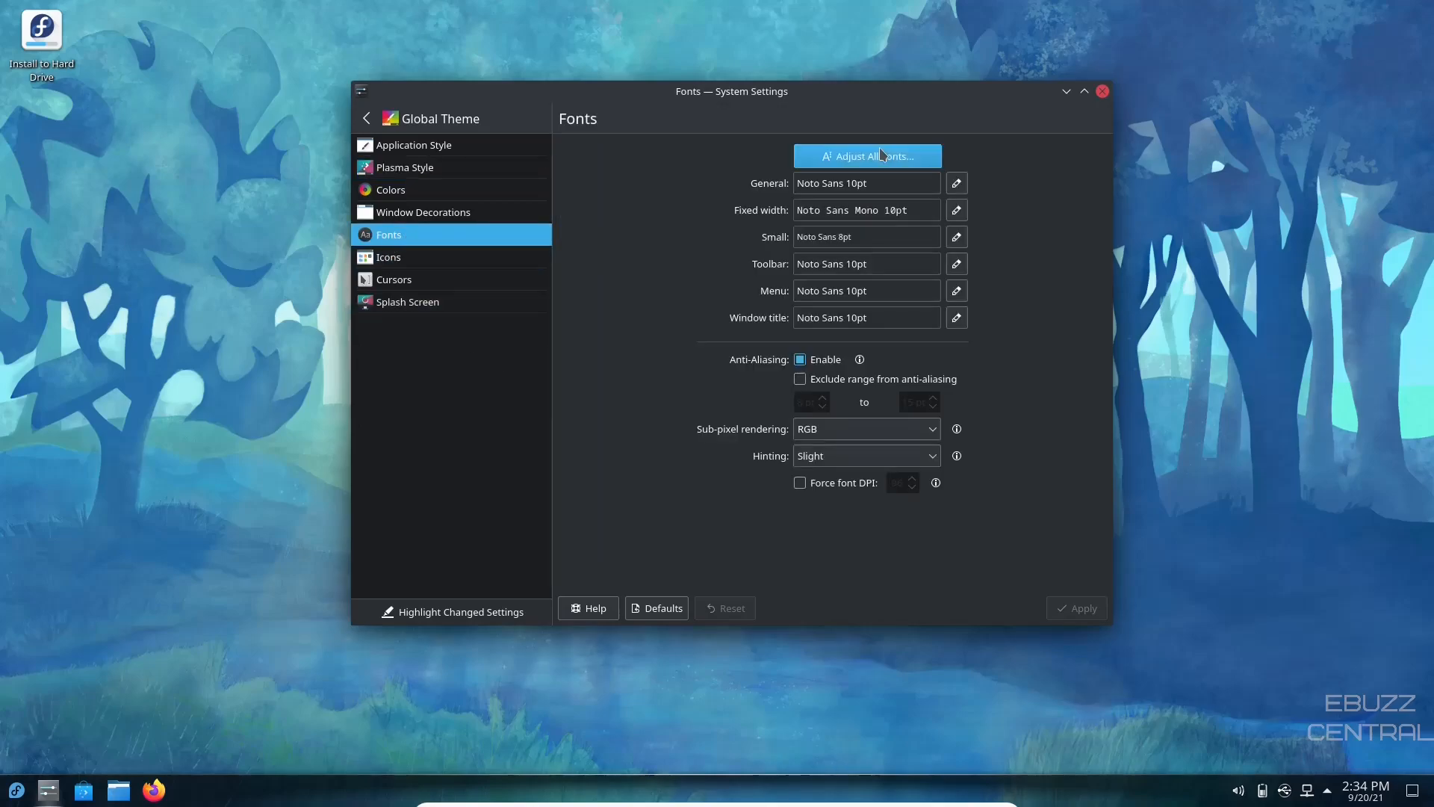
left_click(866, 154)
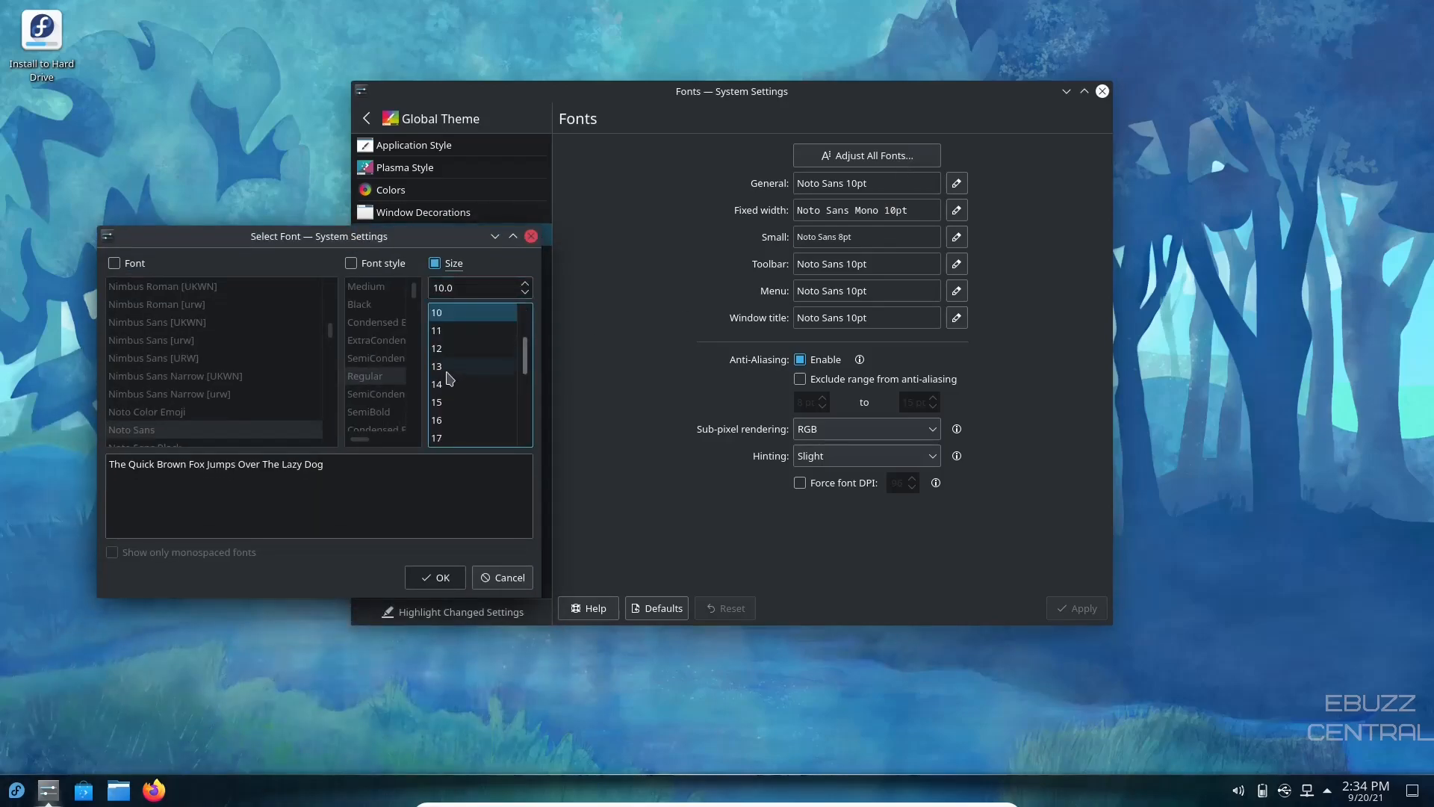
left_click(435, 578)
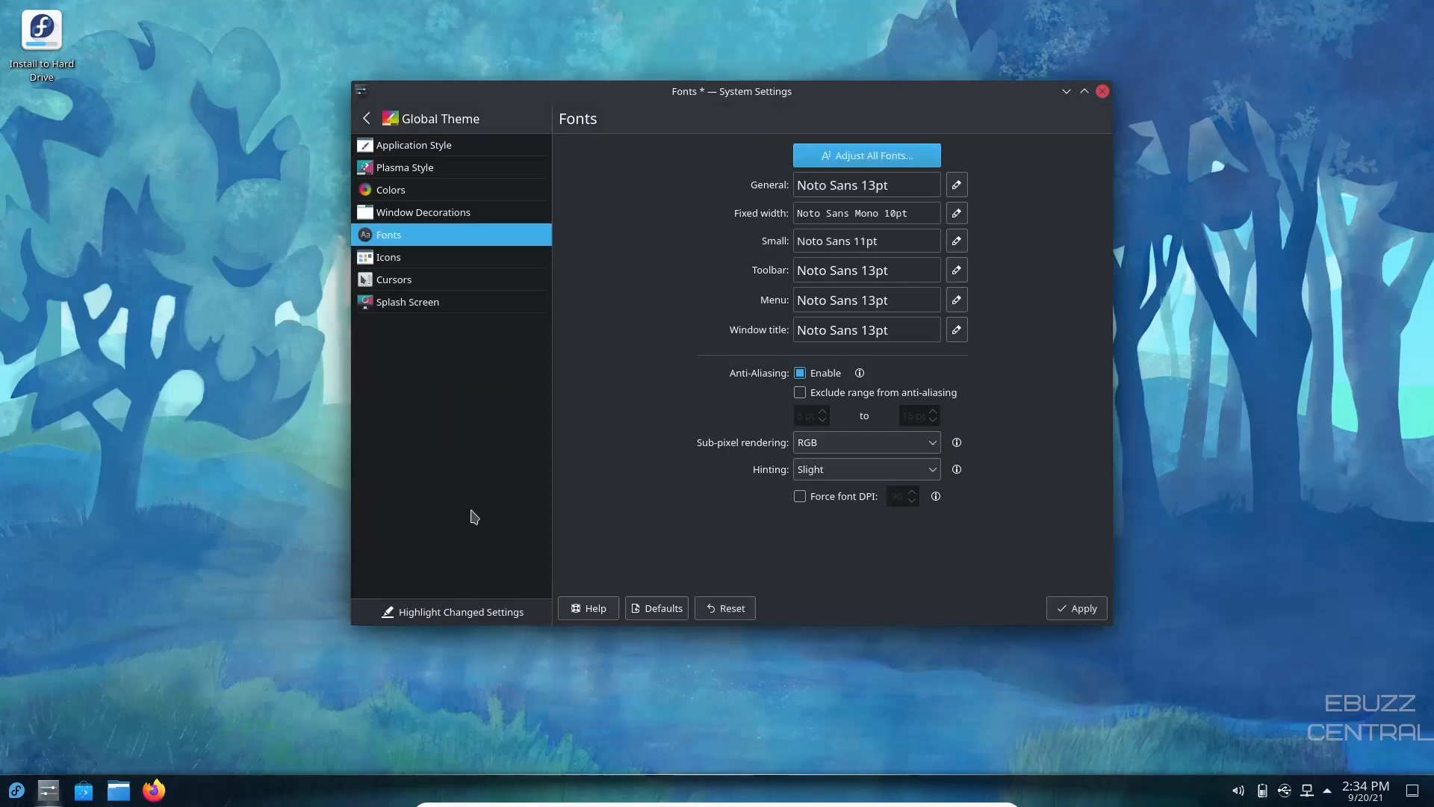
Step: Apply the 13pt fonts, view the Cursors and Splash Screen pages, then go back to categories
left_click(1077, 607)
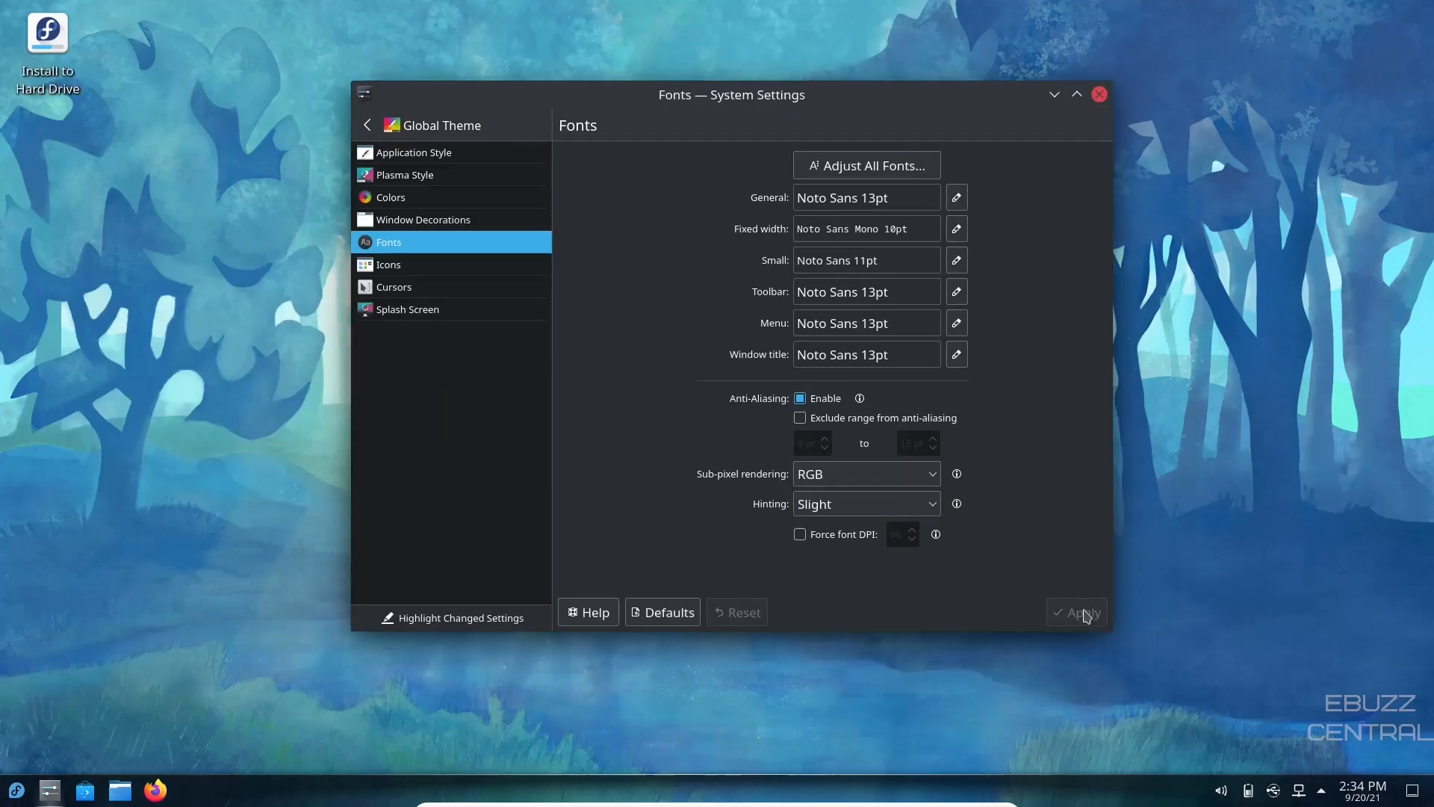
mouse_move(1097, 586)
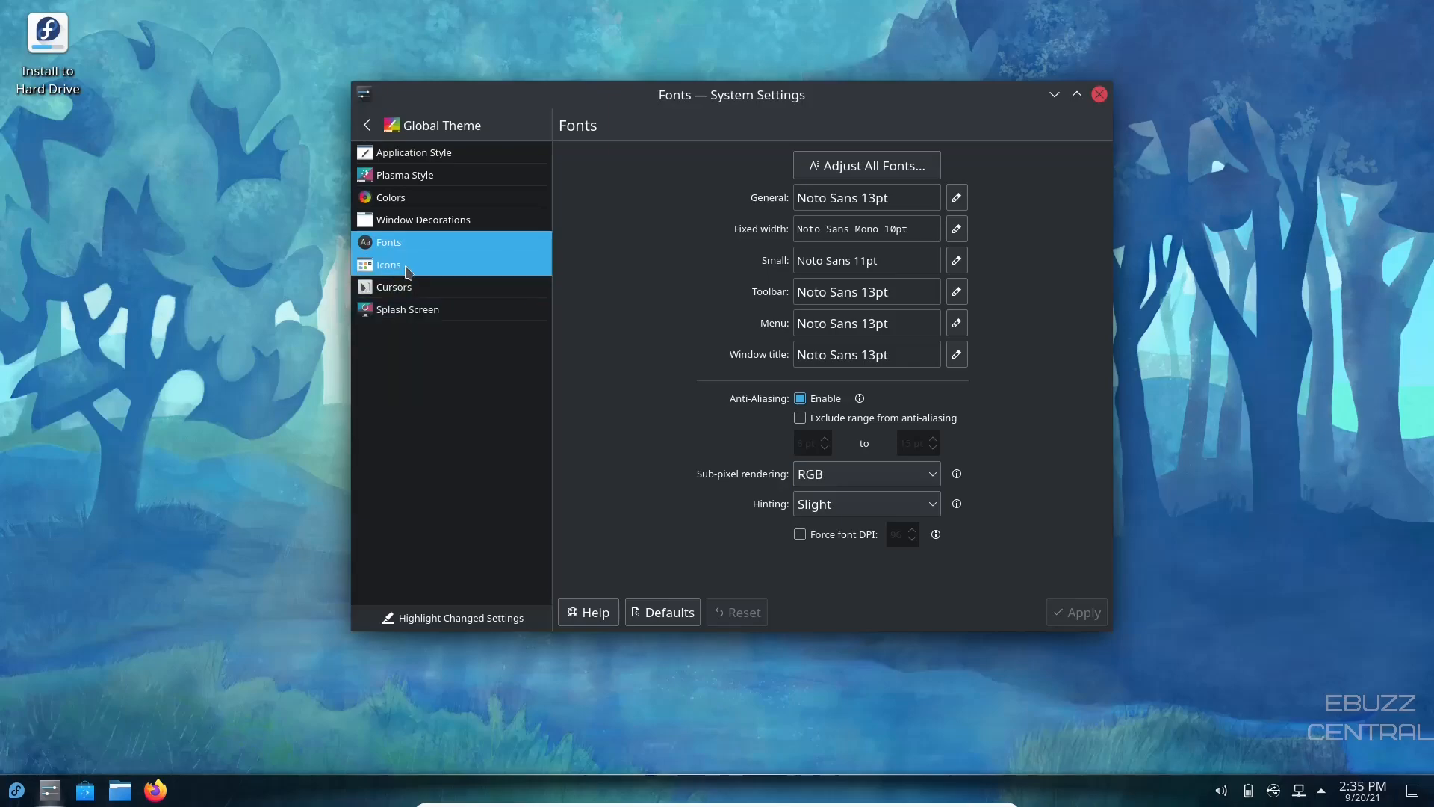
left_click(395, 286)
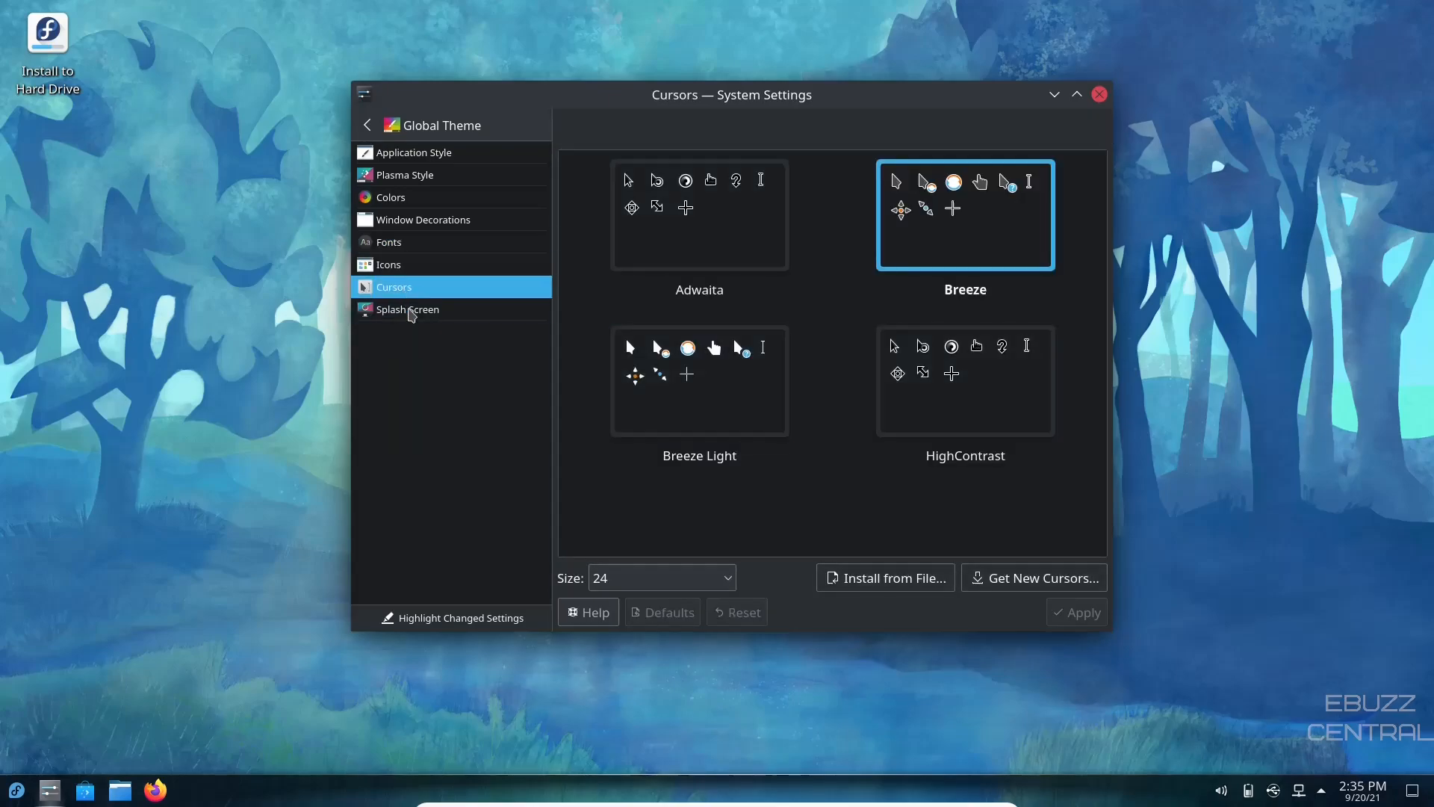
left_click(408, 309)
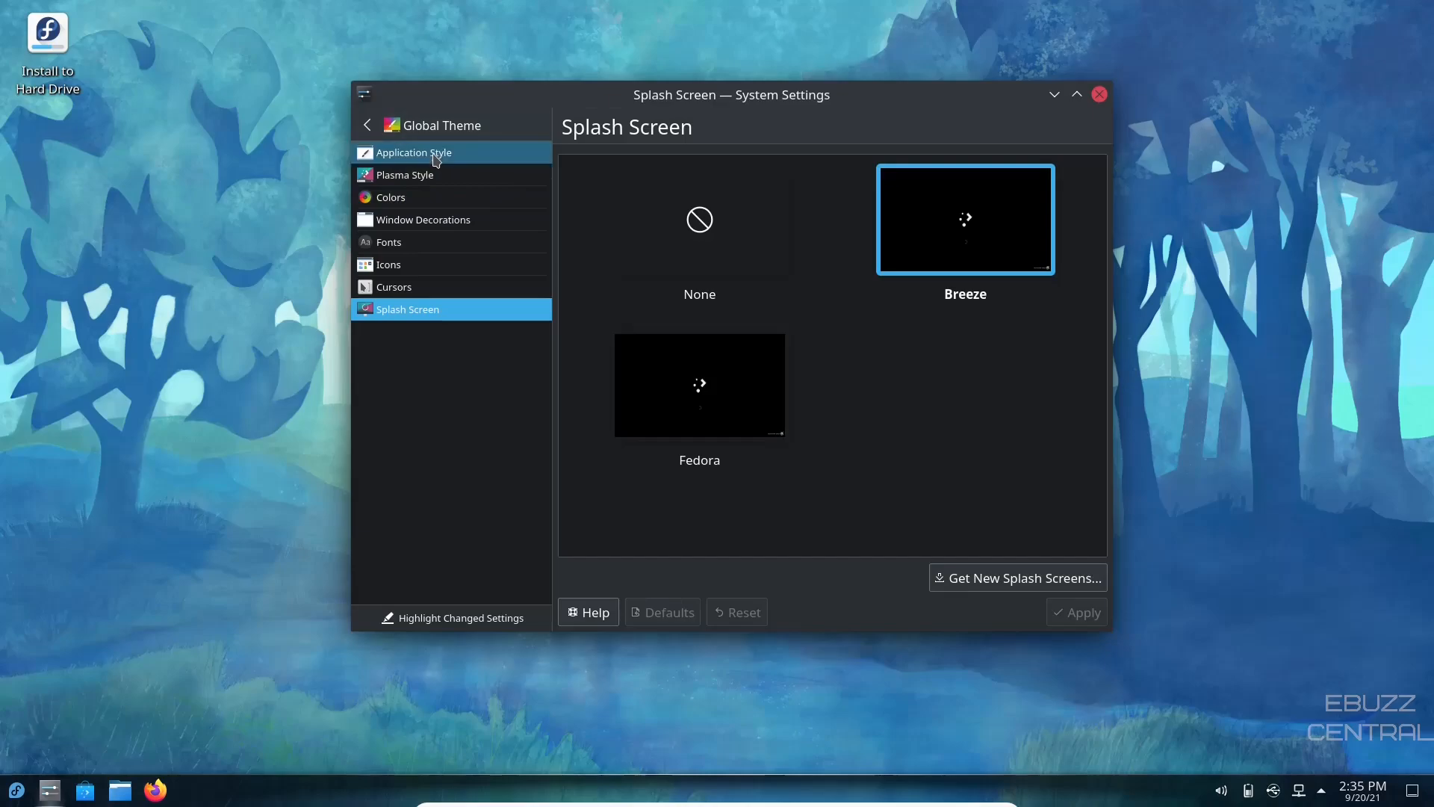
left_click(413, 152)
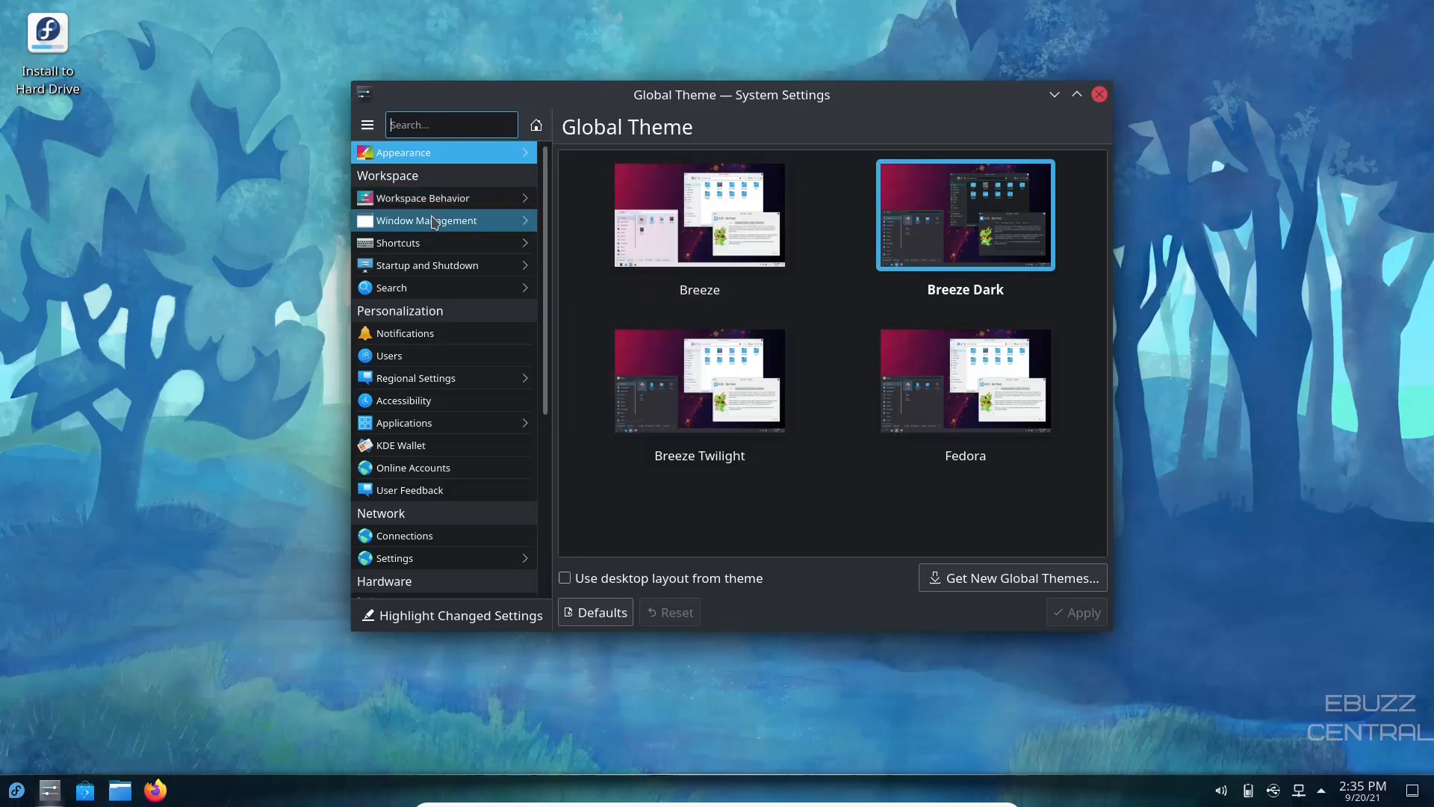
mouse_move(425, 265)
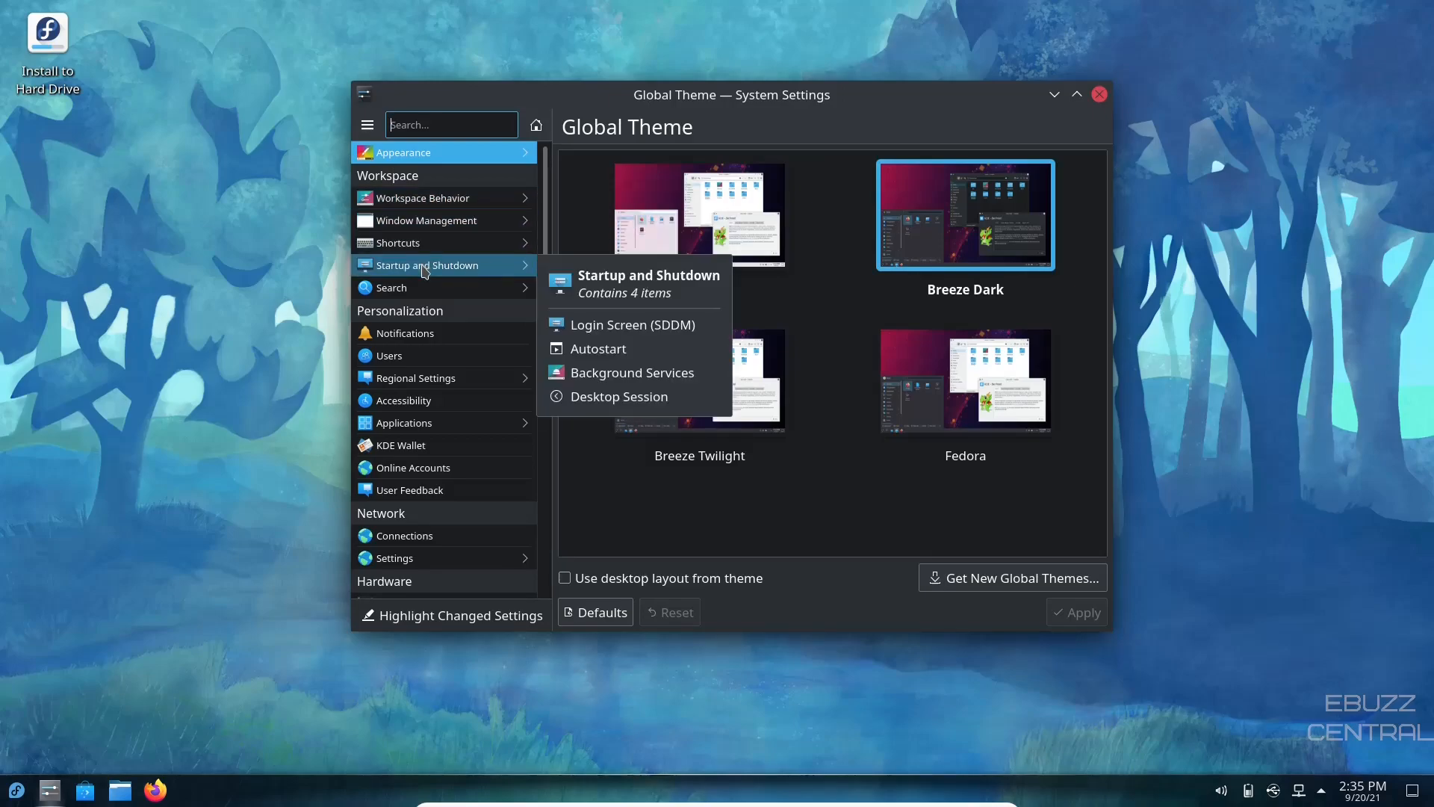
Step: Pick Breeze Fedora as the SDDM login screen under Startup and Shutdown, then view Autostart
left_click(632, 325)
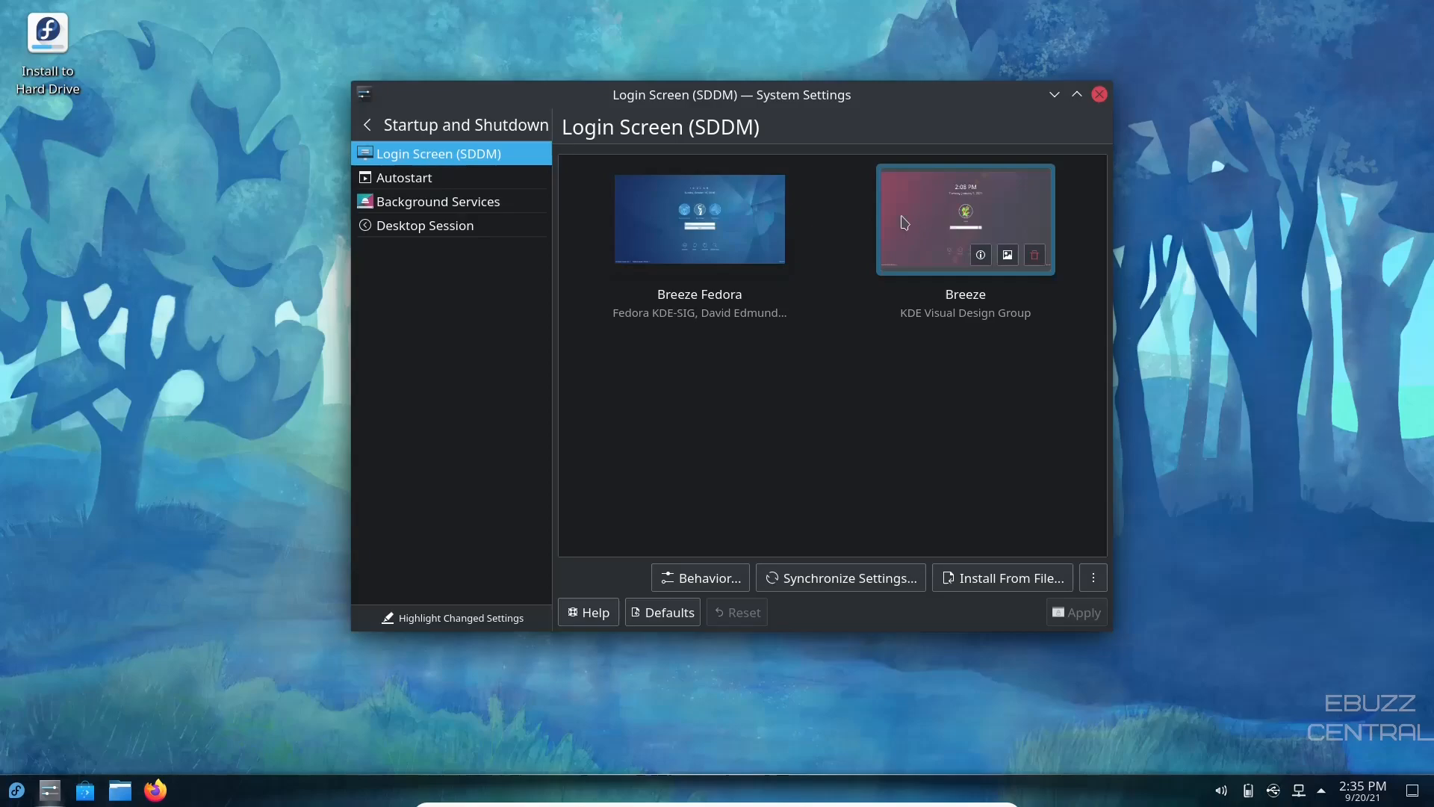
left_click(700, 219)
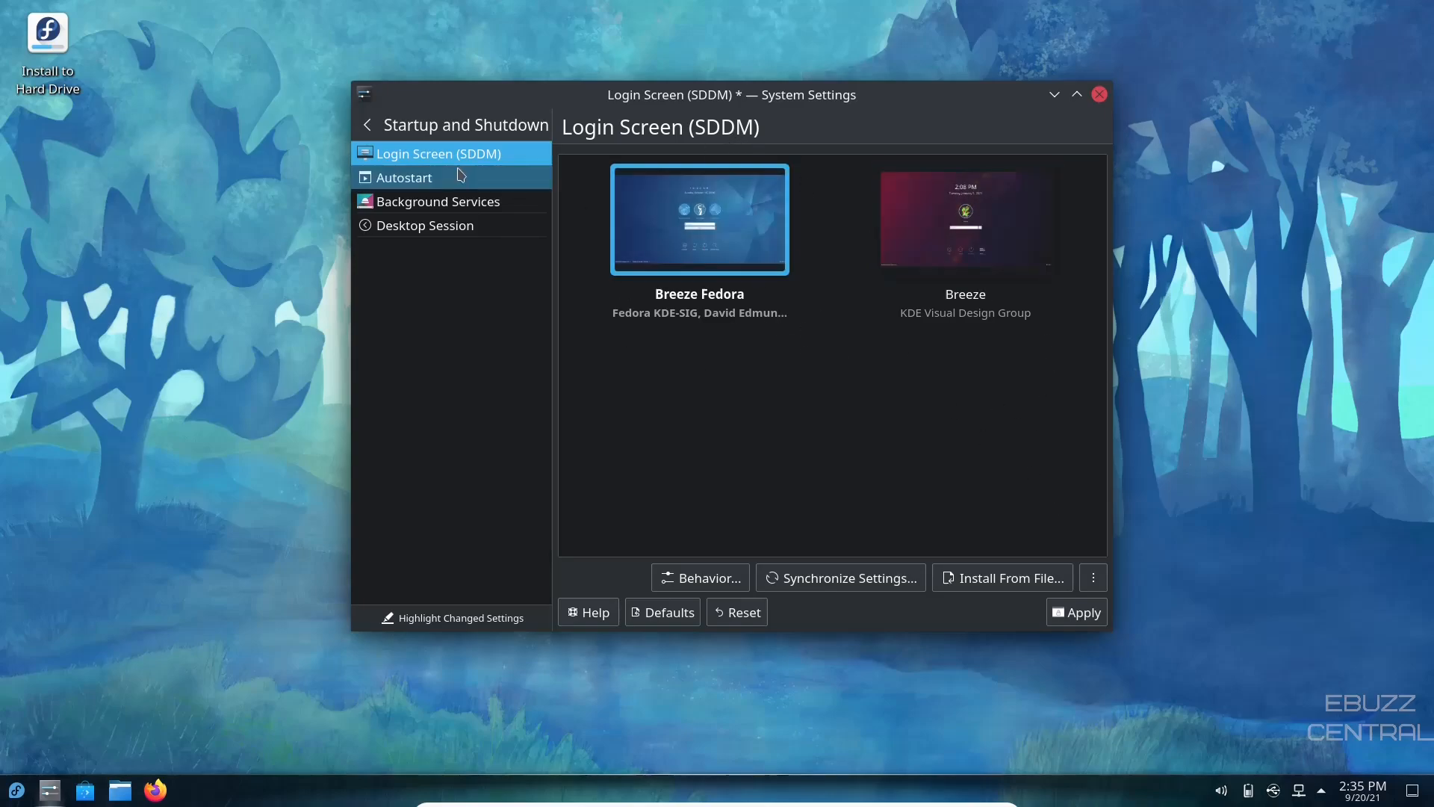
left_click(403, 177)
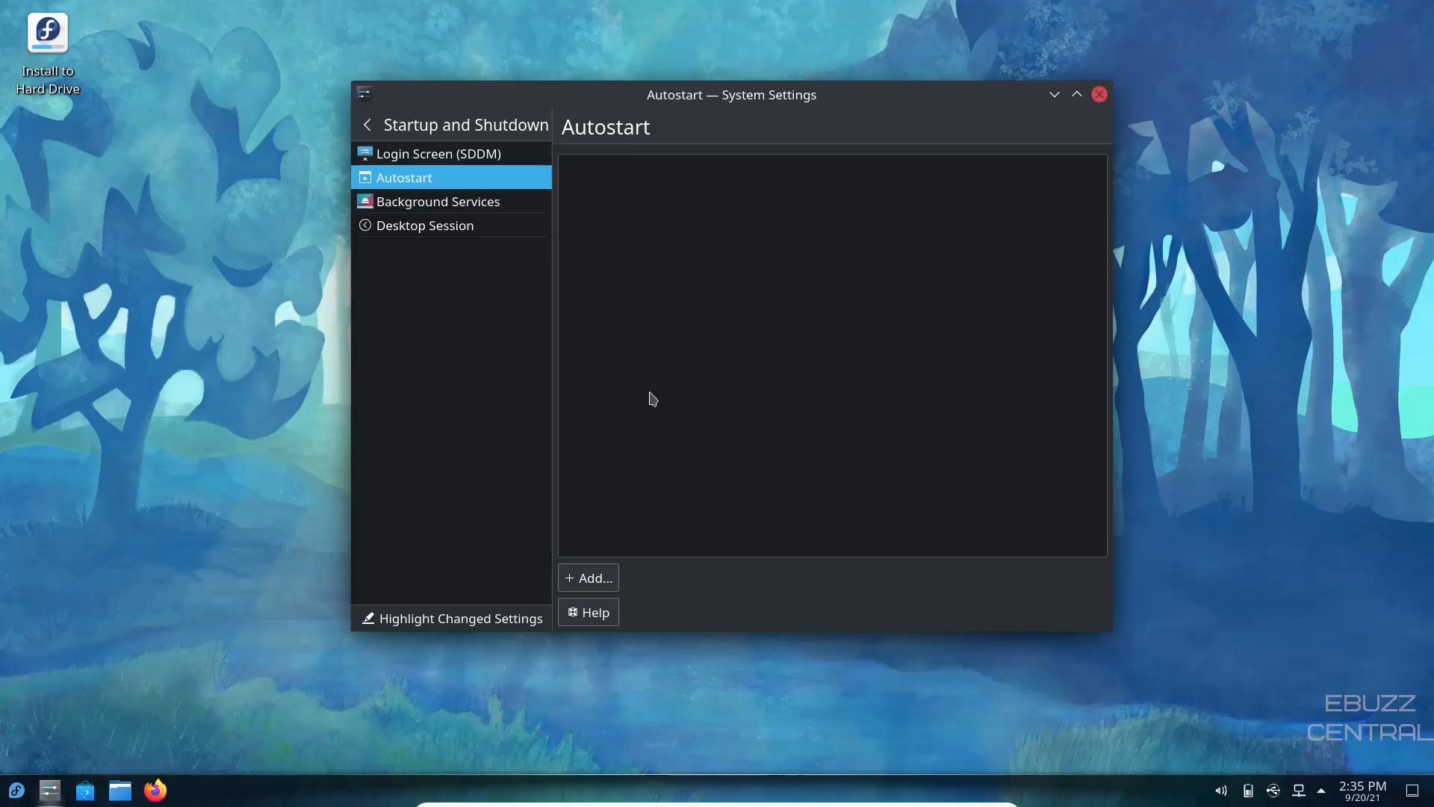
mouse_move(761, 297)
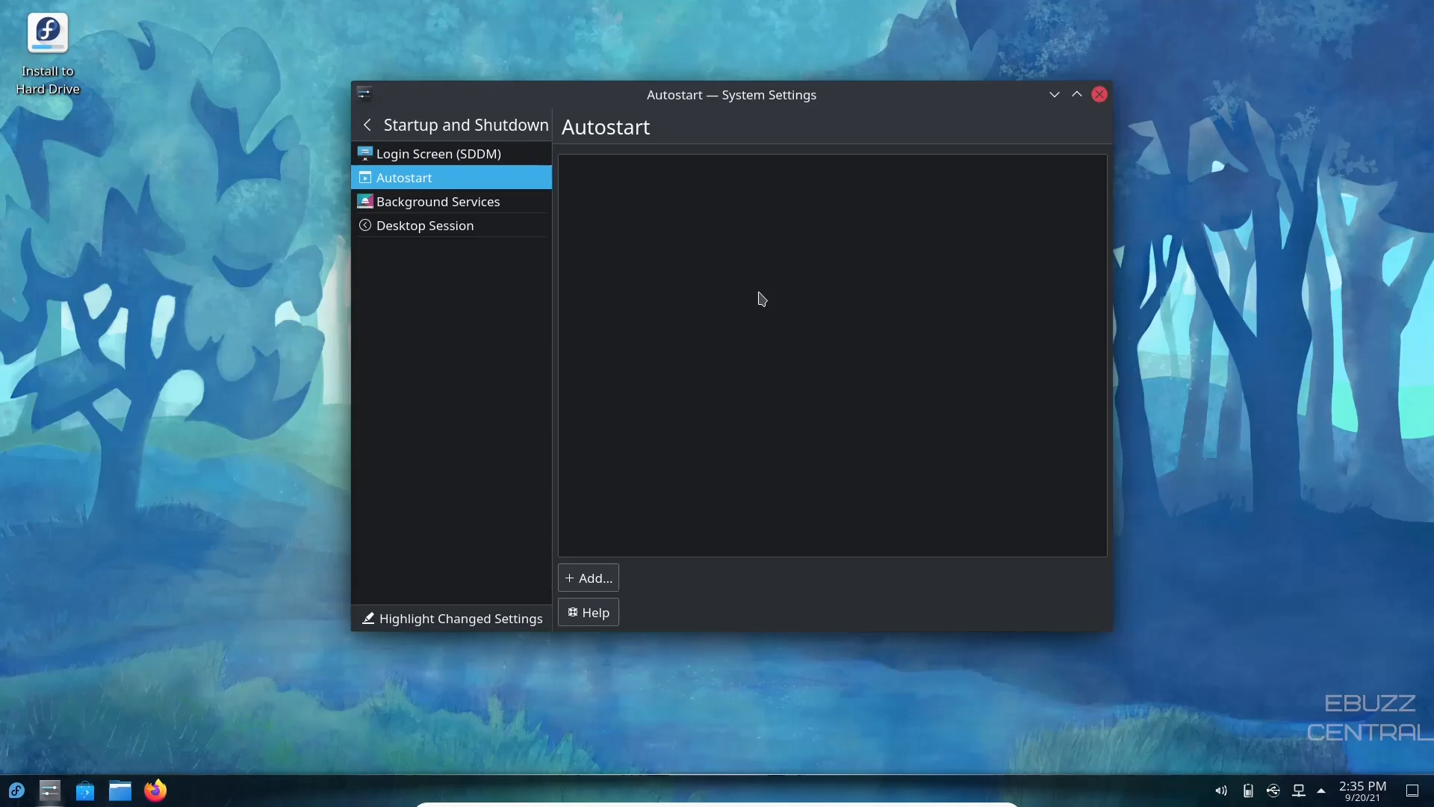
mouse_move(614, 231)
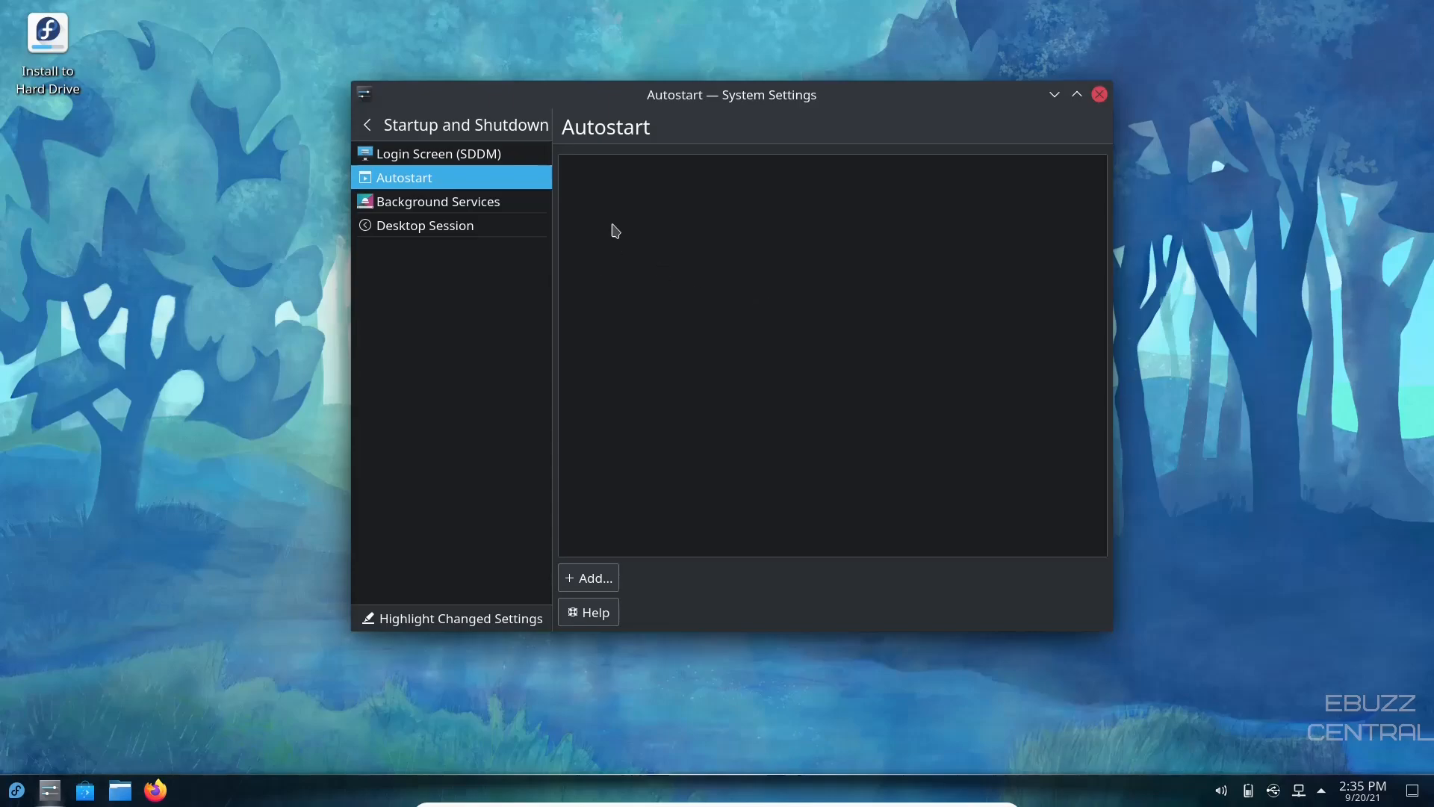
Step: View the Background Services and Desktop Session pages, then return to the main category list
left_click(437, 201)
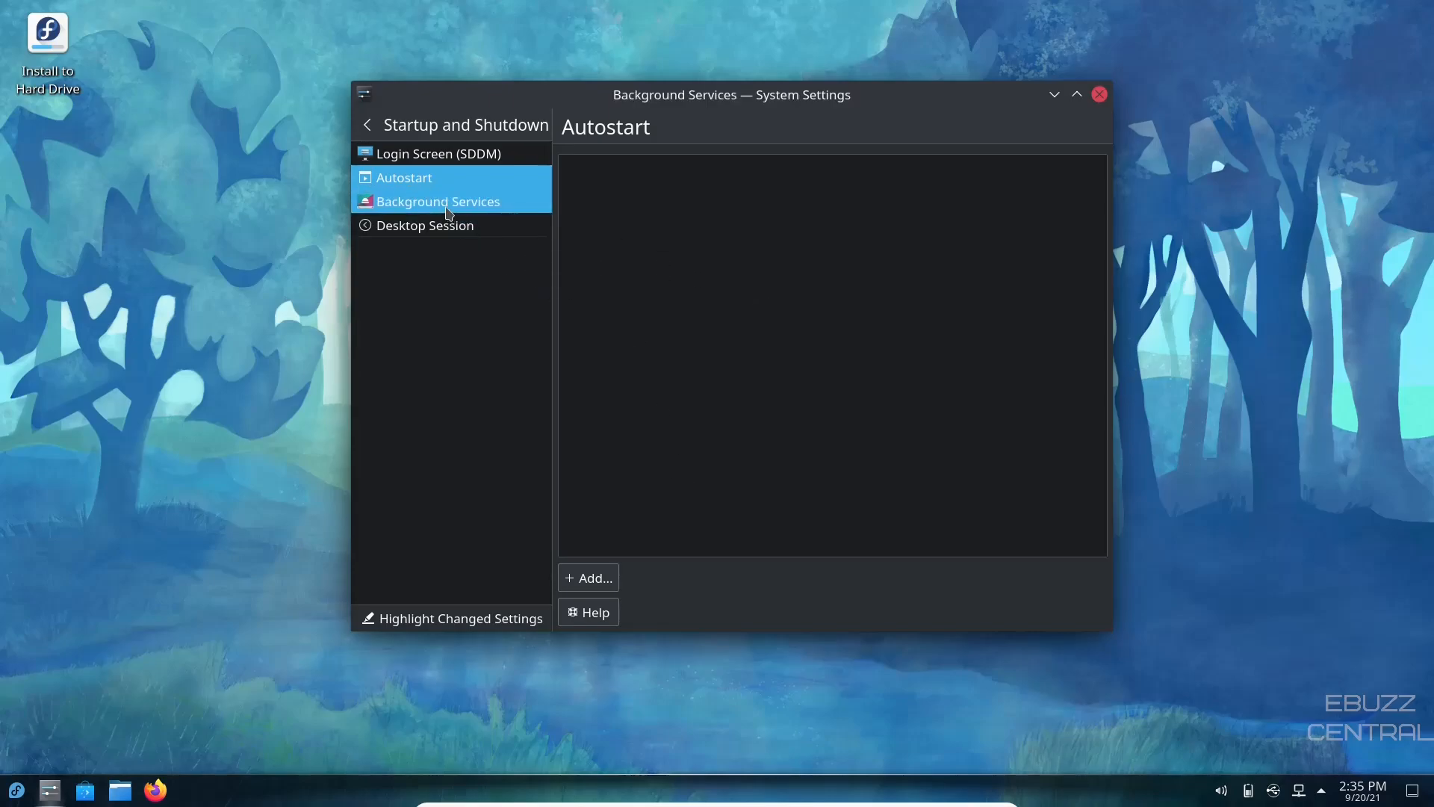
left_click(424, 225)
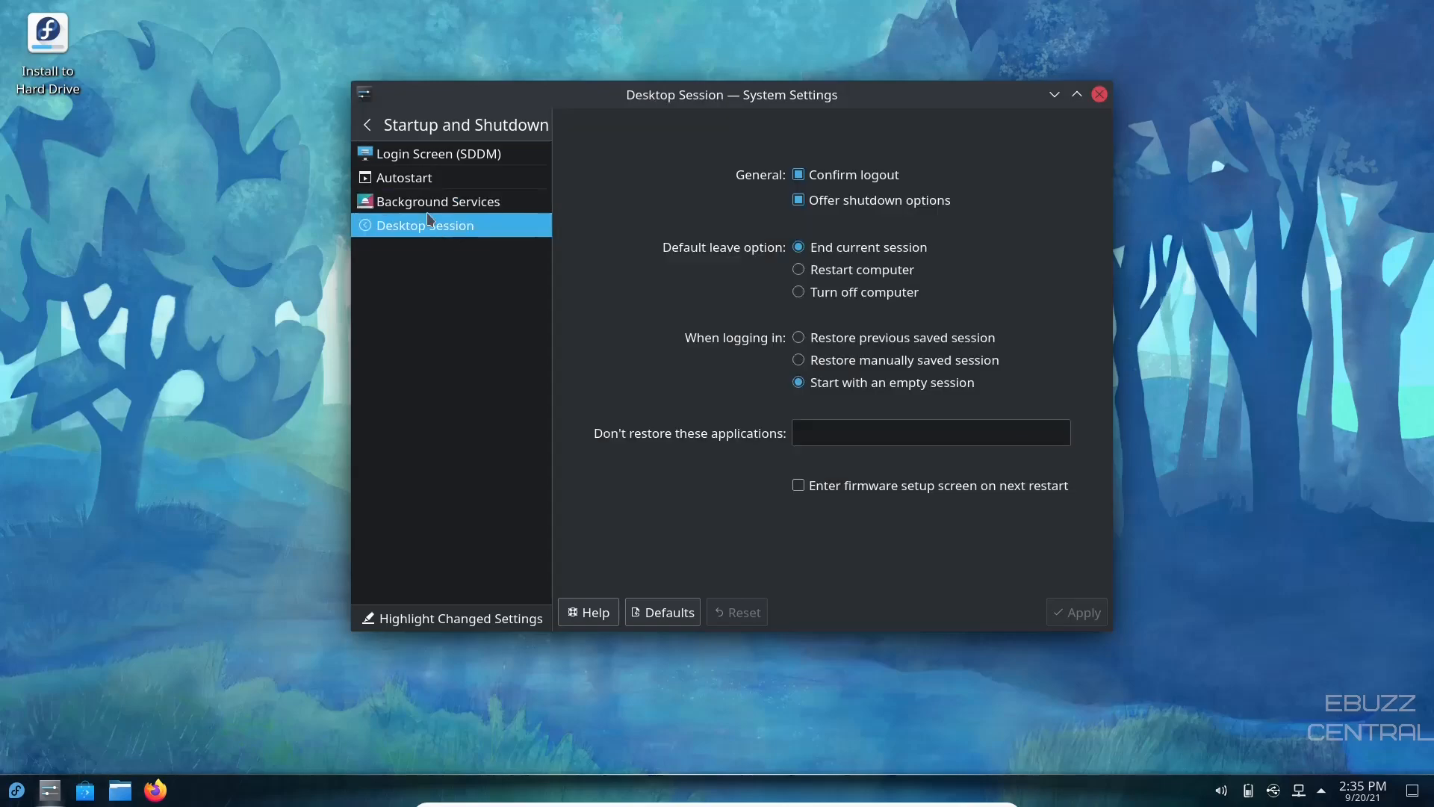
left_click(366, 125)
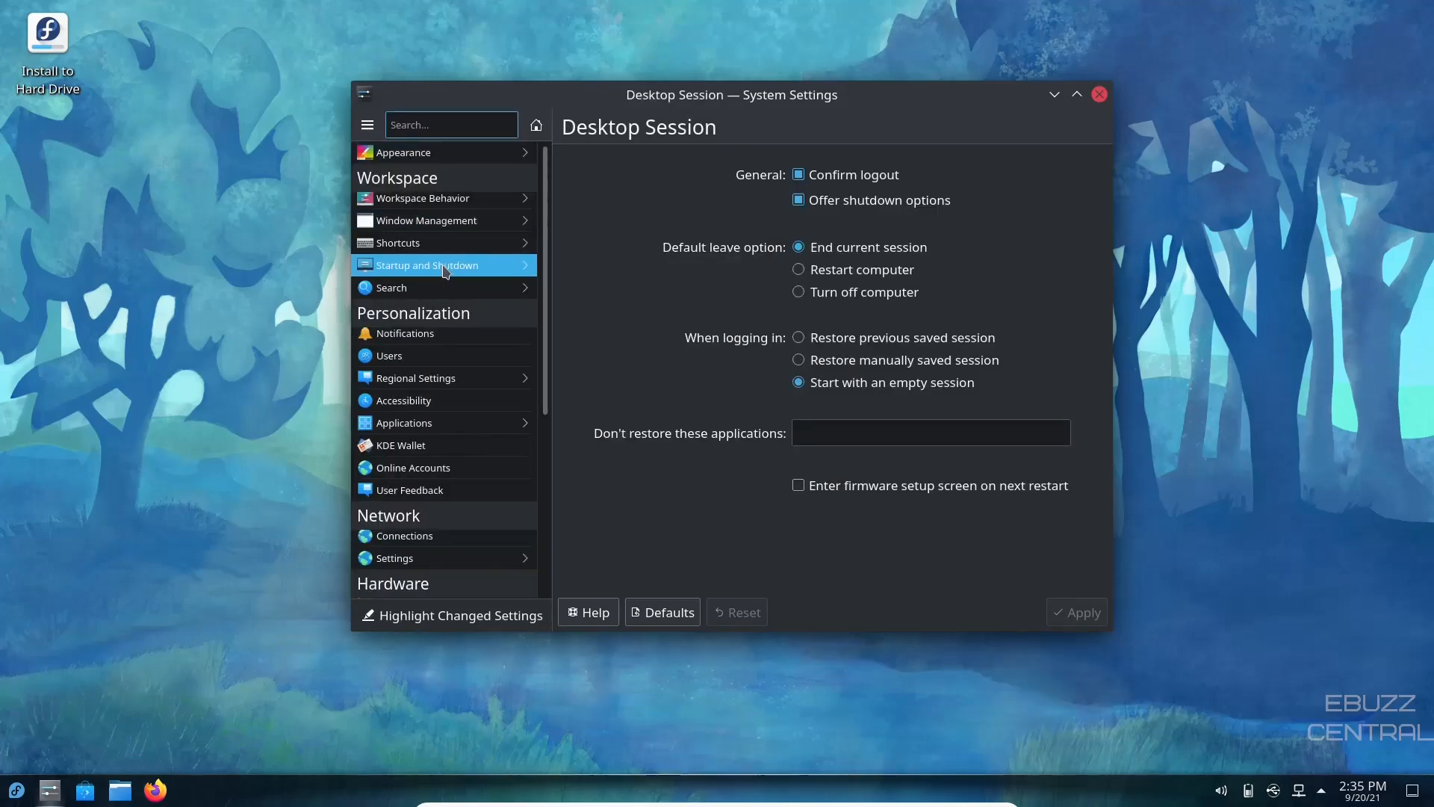
Step: Scroll the System Settings sidebar down to the Personalization, Network and Hardware sections
scroll("down", 3)
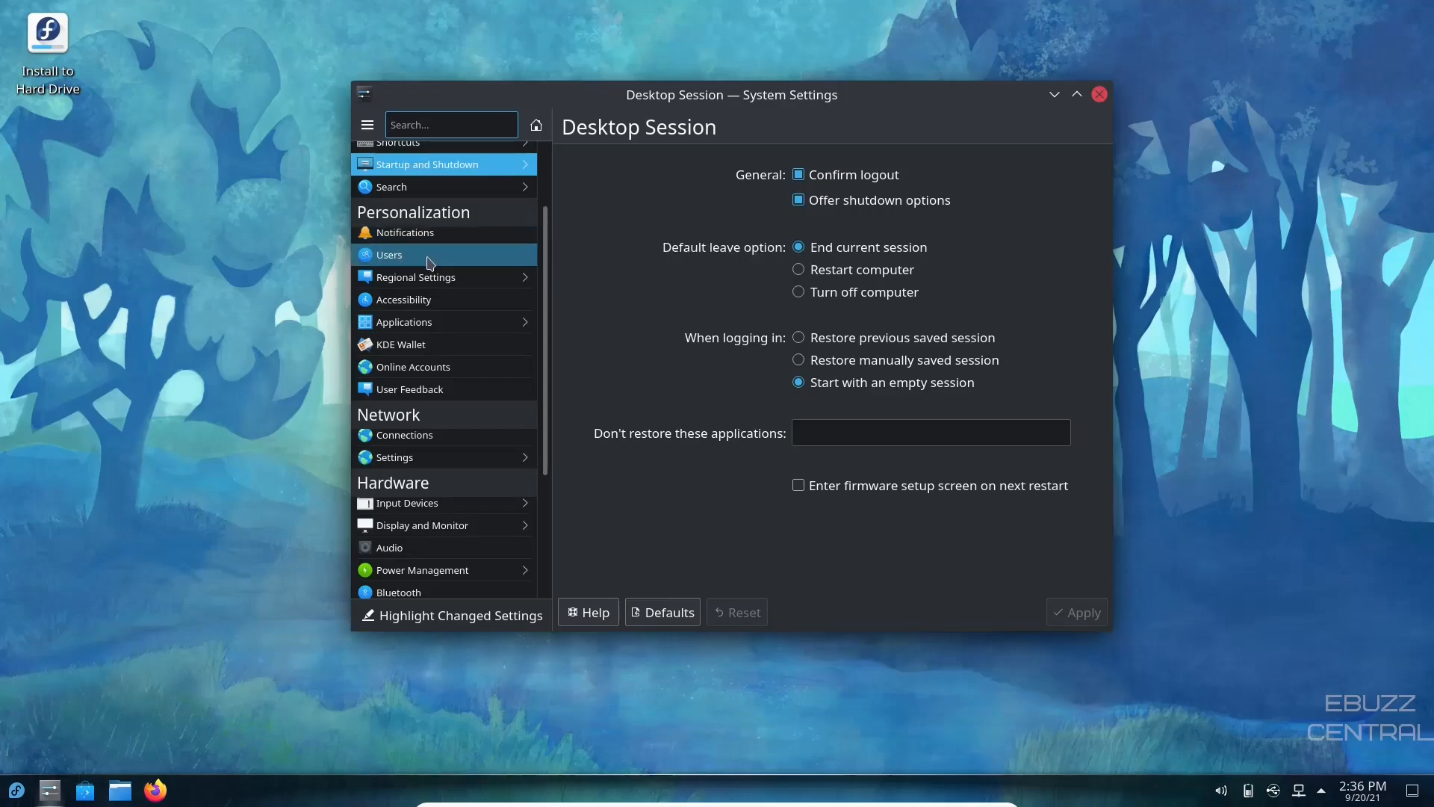
mouse_move(404, 299)
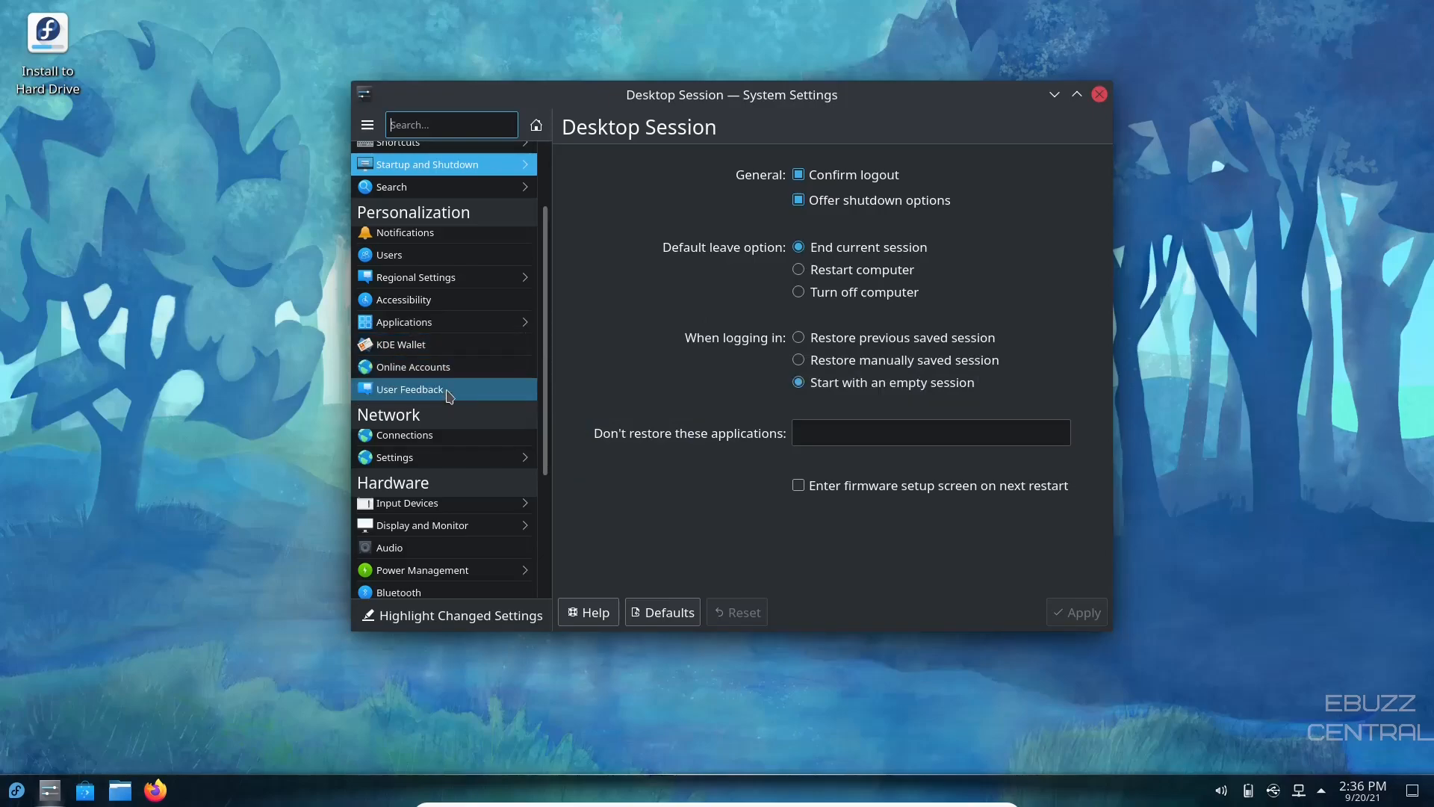
mouse_move(451, 457)
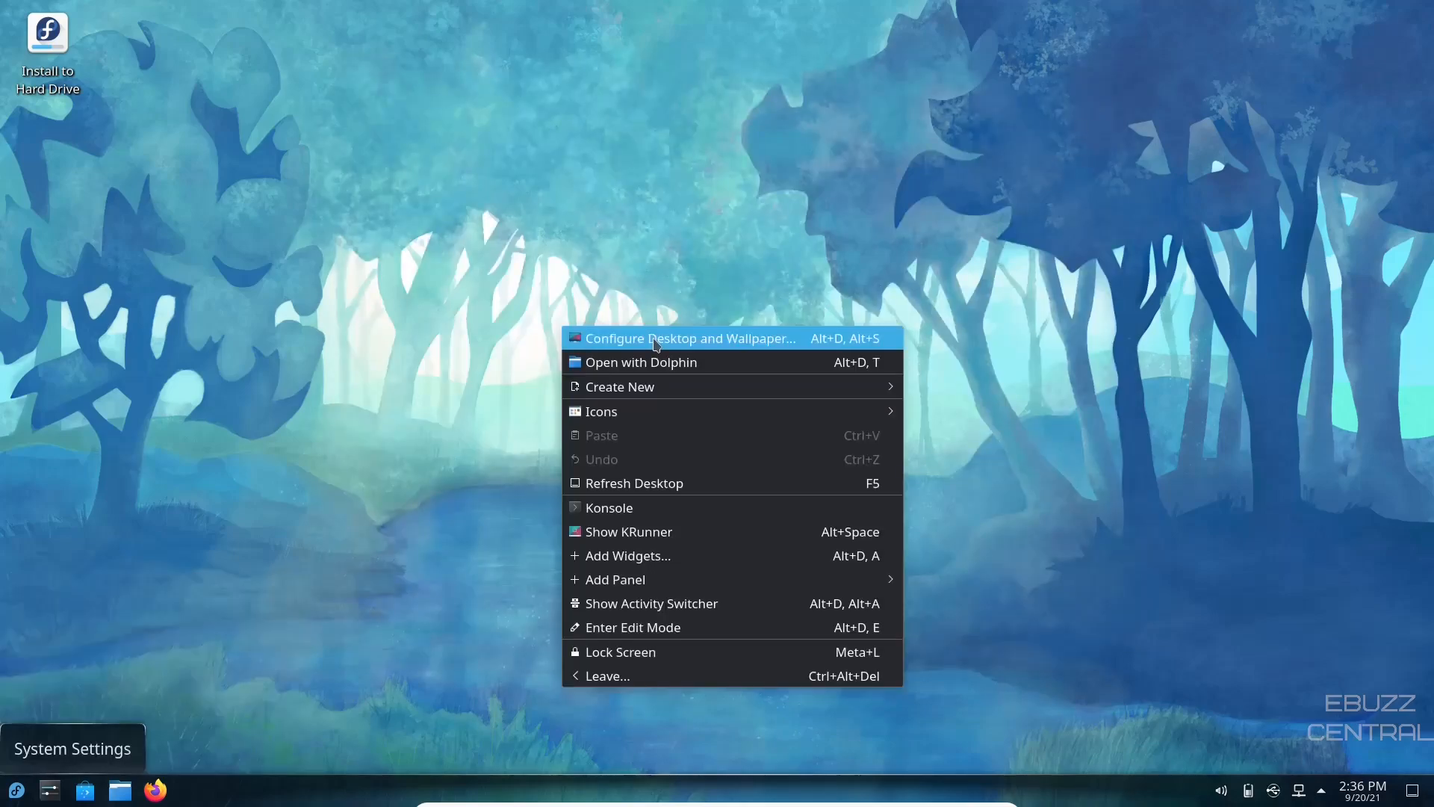
Step: Set the Milky Way image as the desktop wallpaper in Desktop Folder Settings and close it
left_click(689, 338)
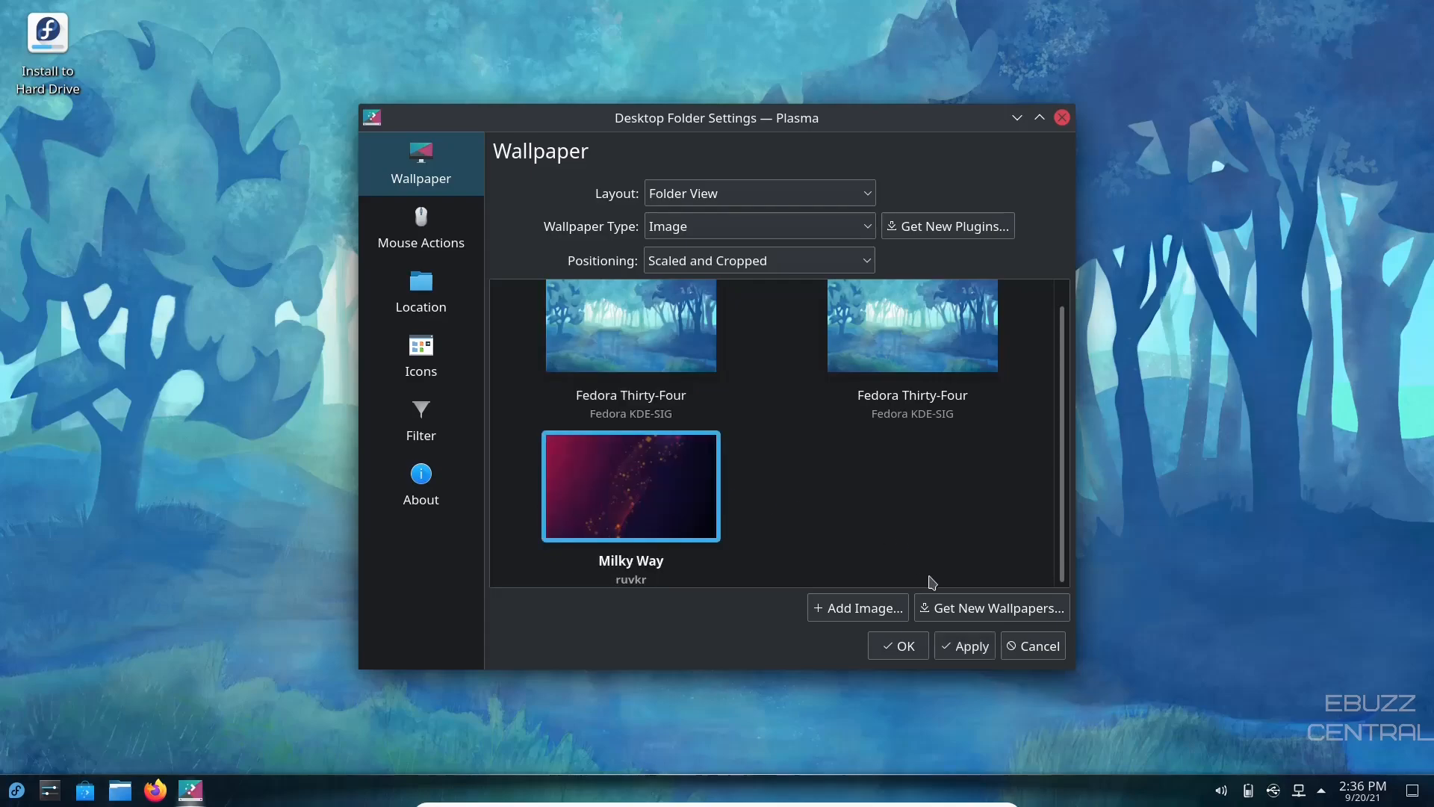
left_click(897, 645)
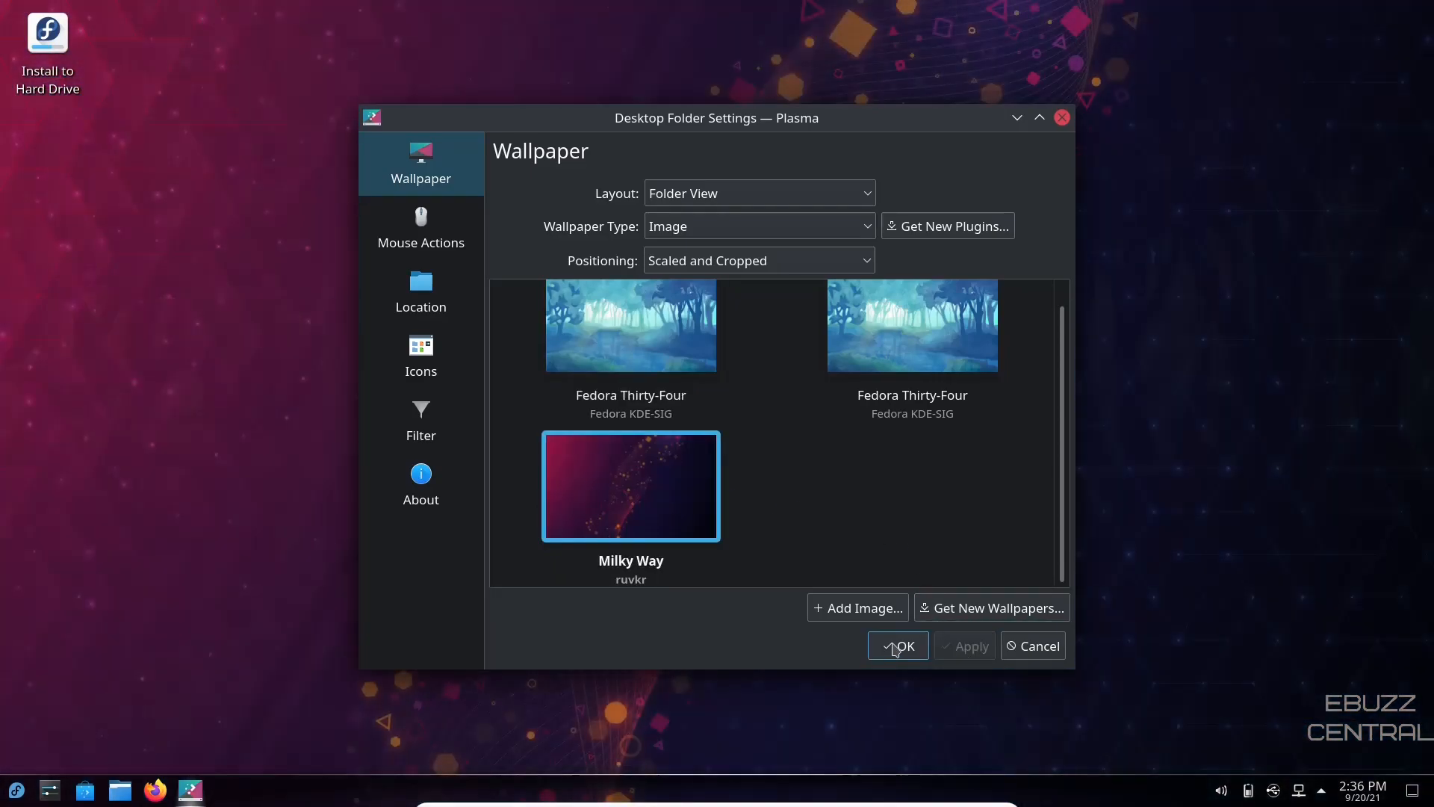
left_click(897, 645)
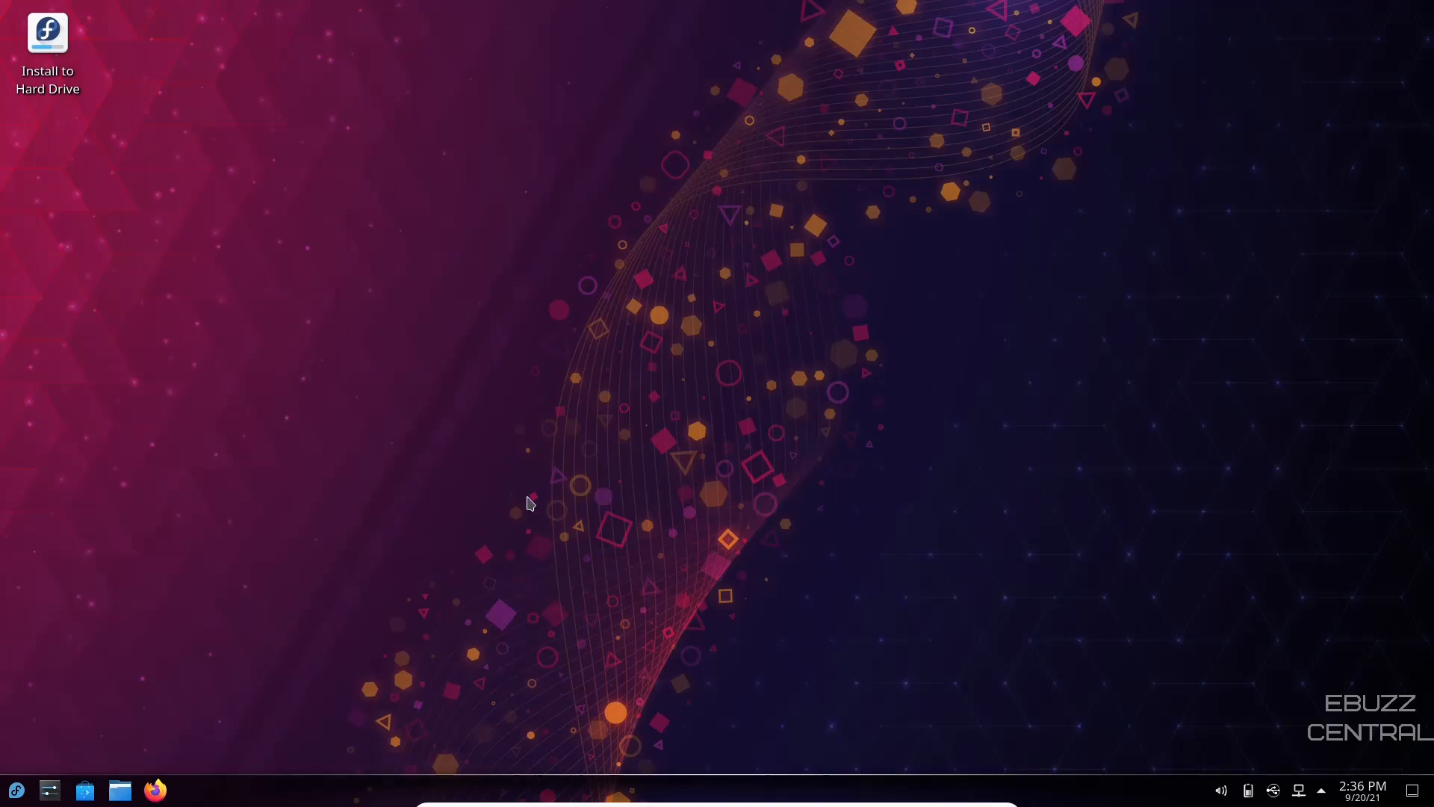
mouse_move(84, 789)
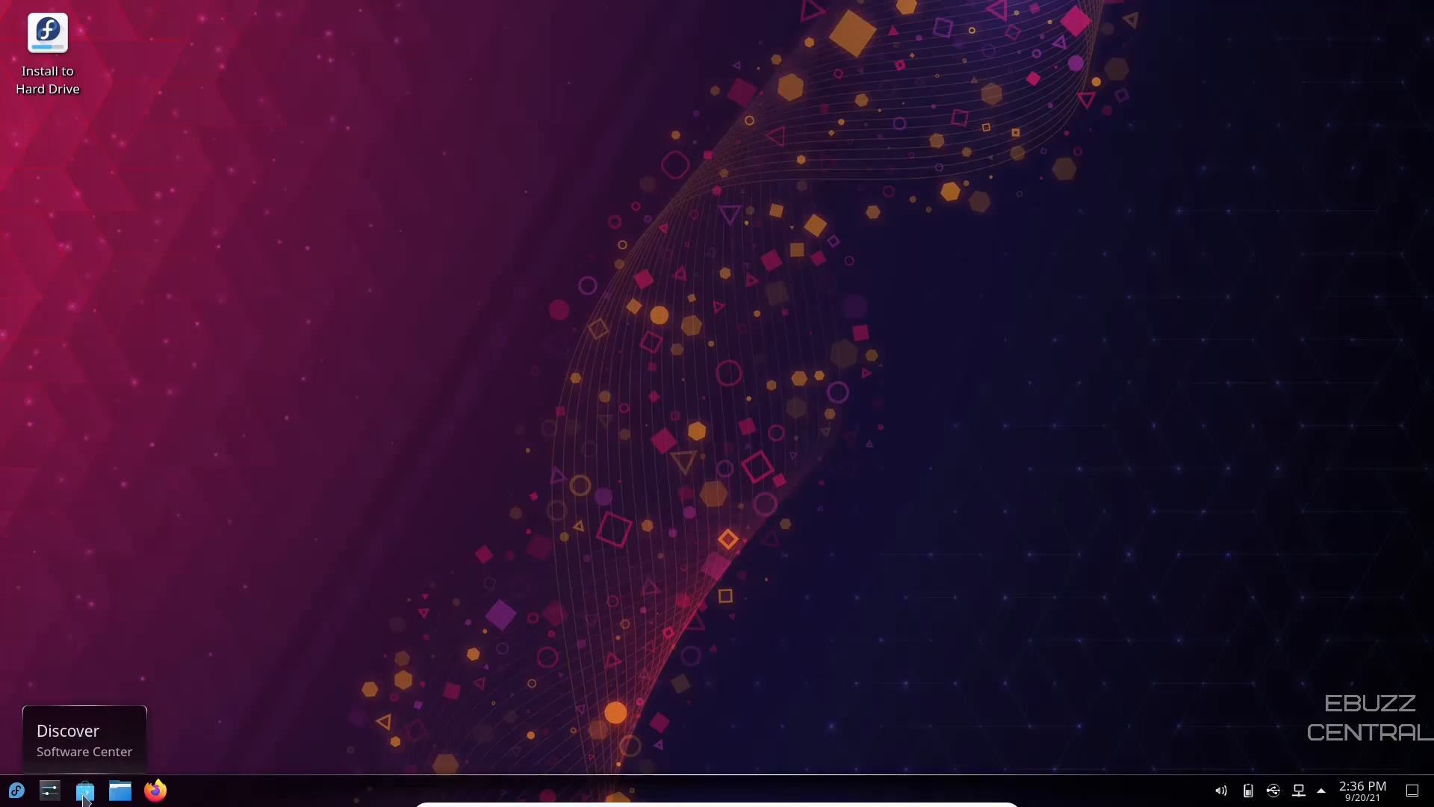
Step: Launch Discover, search for 'blender', and open the Blender details page
left_click(85, 790)
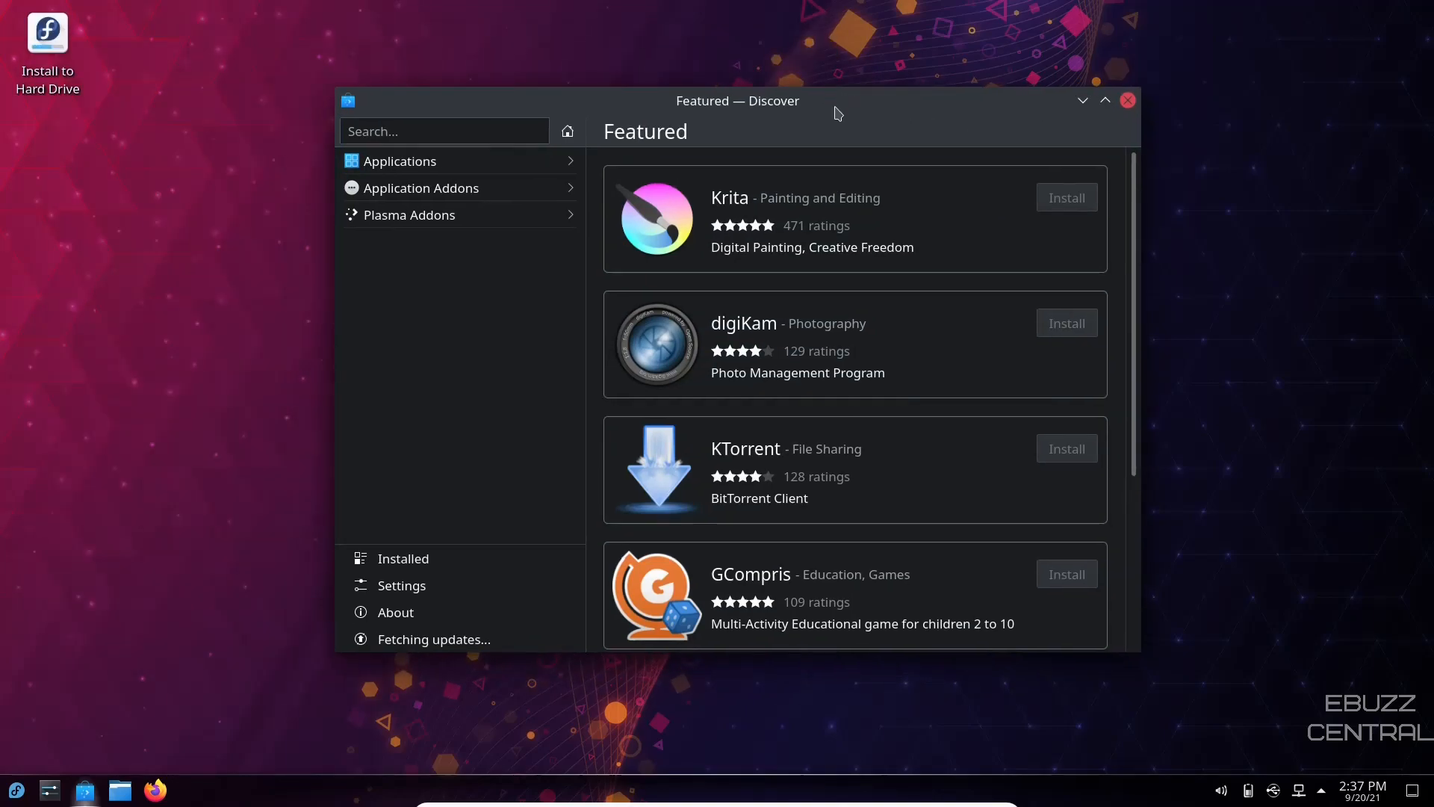
scroll("down", 3)
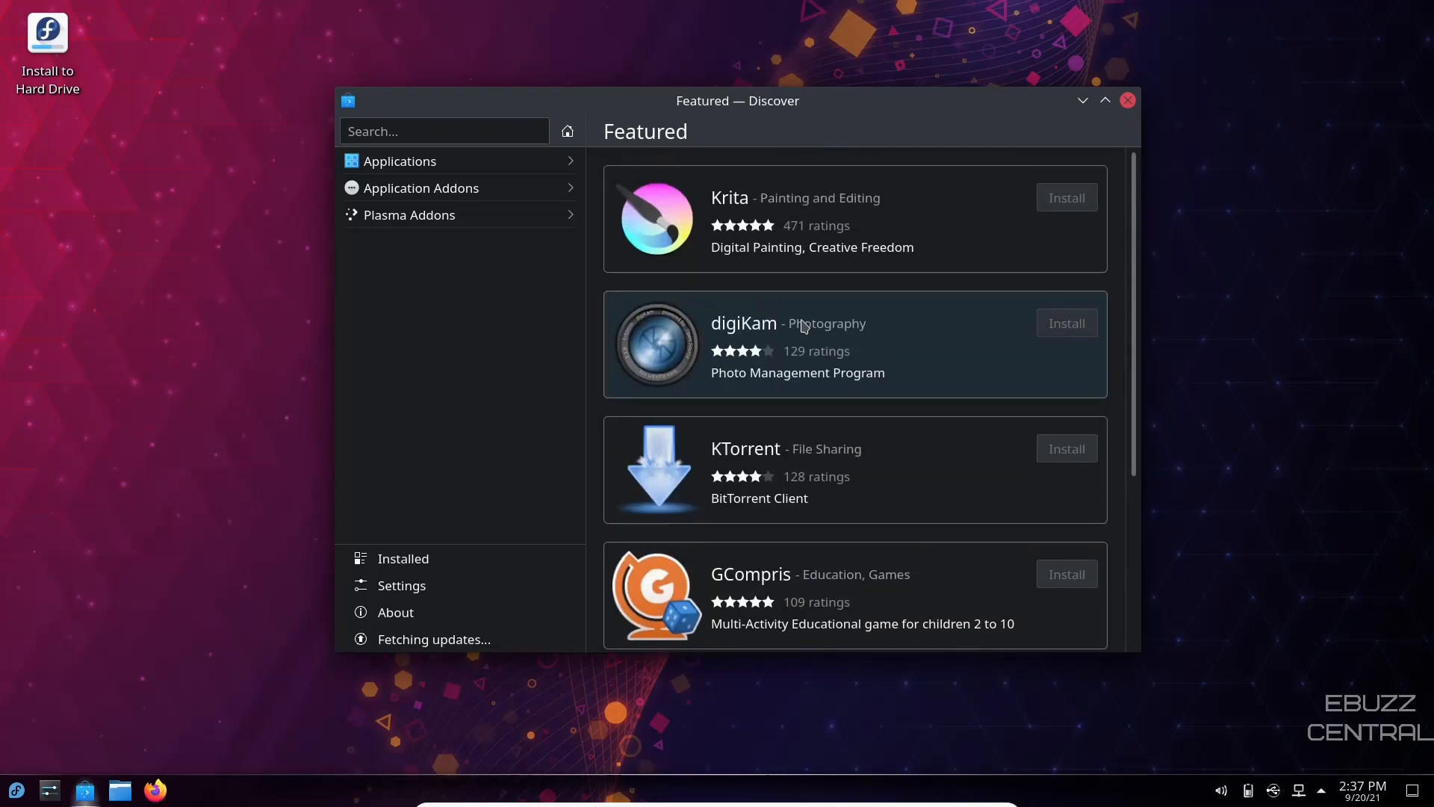
left_click(444, 131)
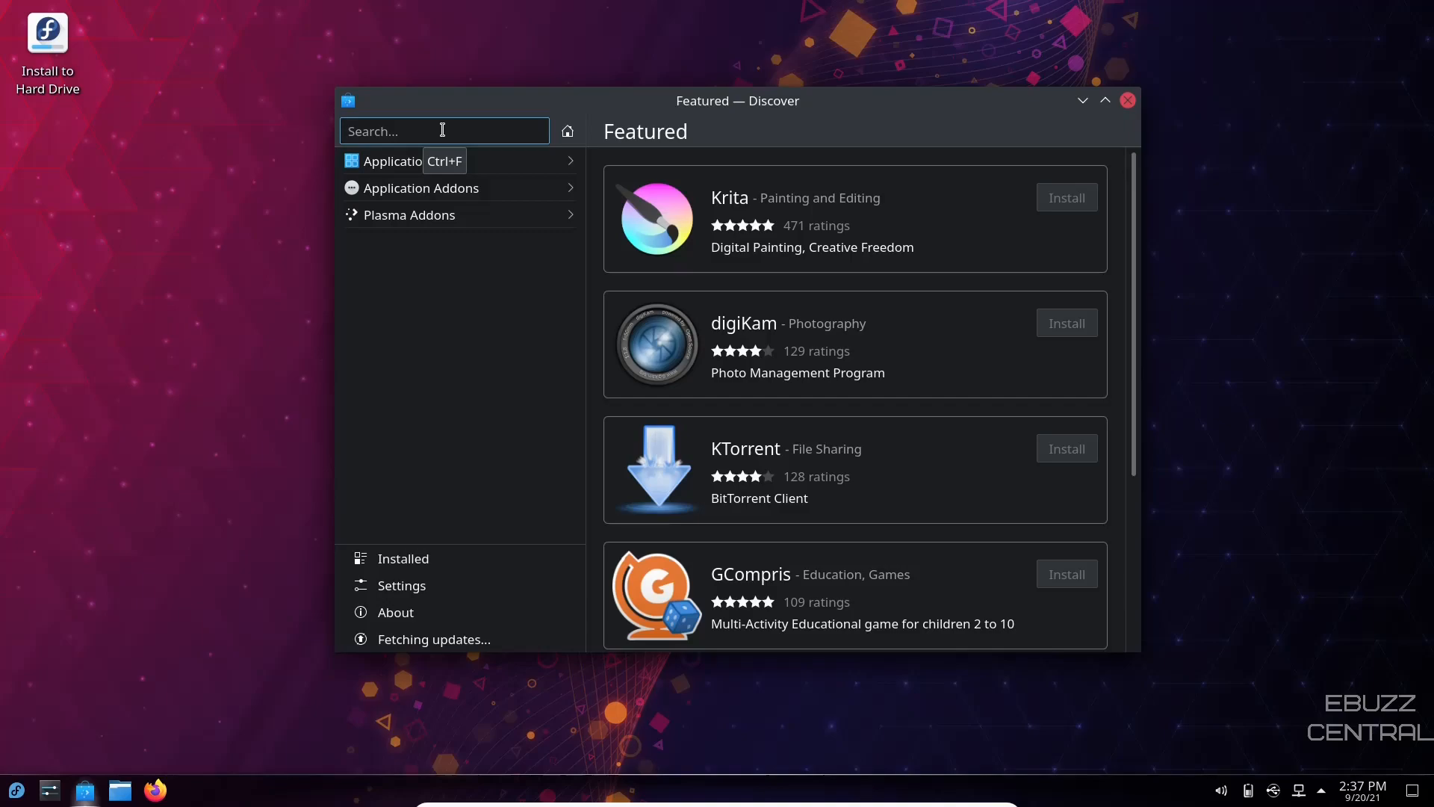
type("blender")
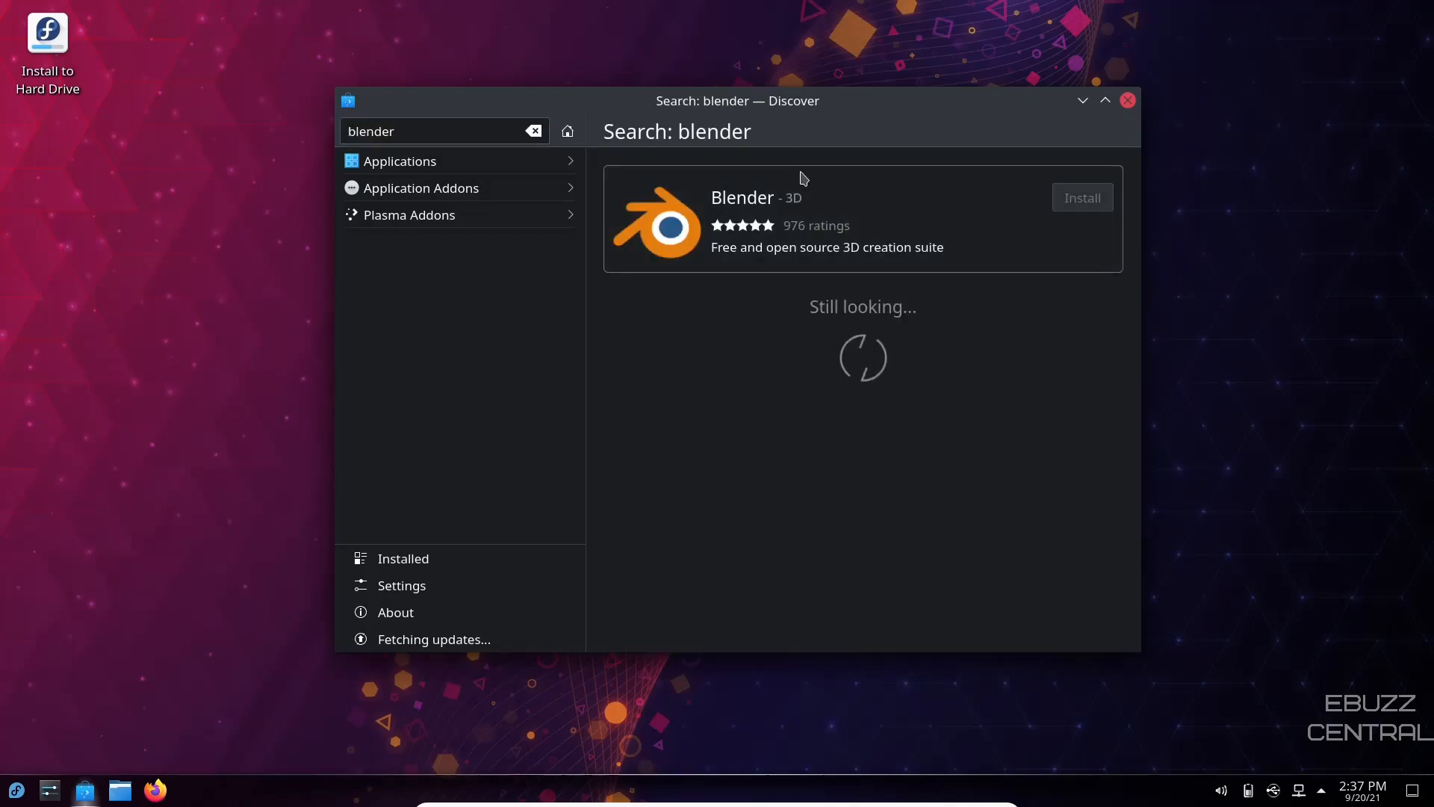
left_click(742, 220)
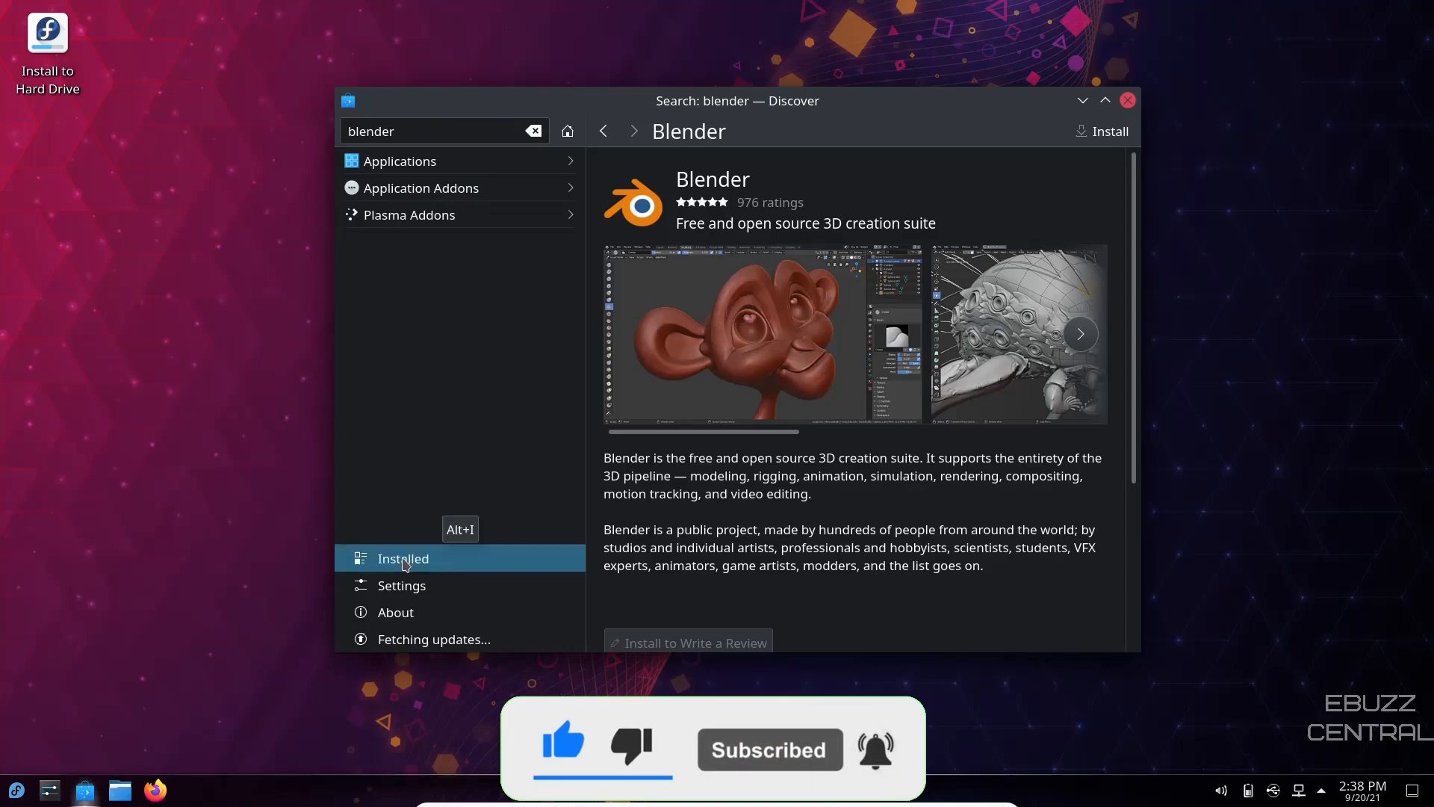
Step: Show Discover's Settings page listing Fedora Flatpak sources and missing backends
left_click(401, 586)
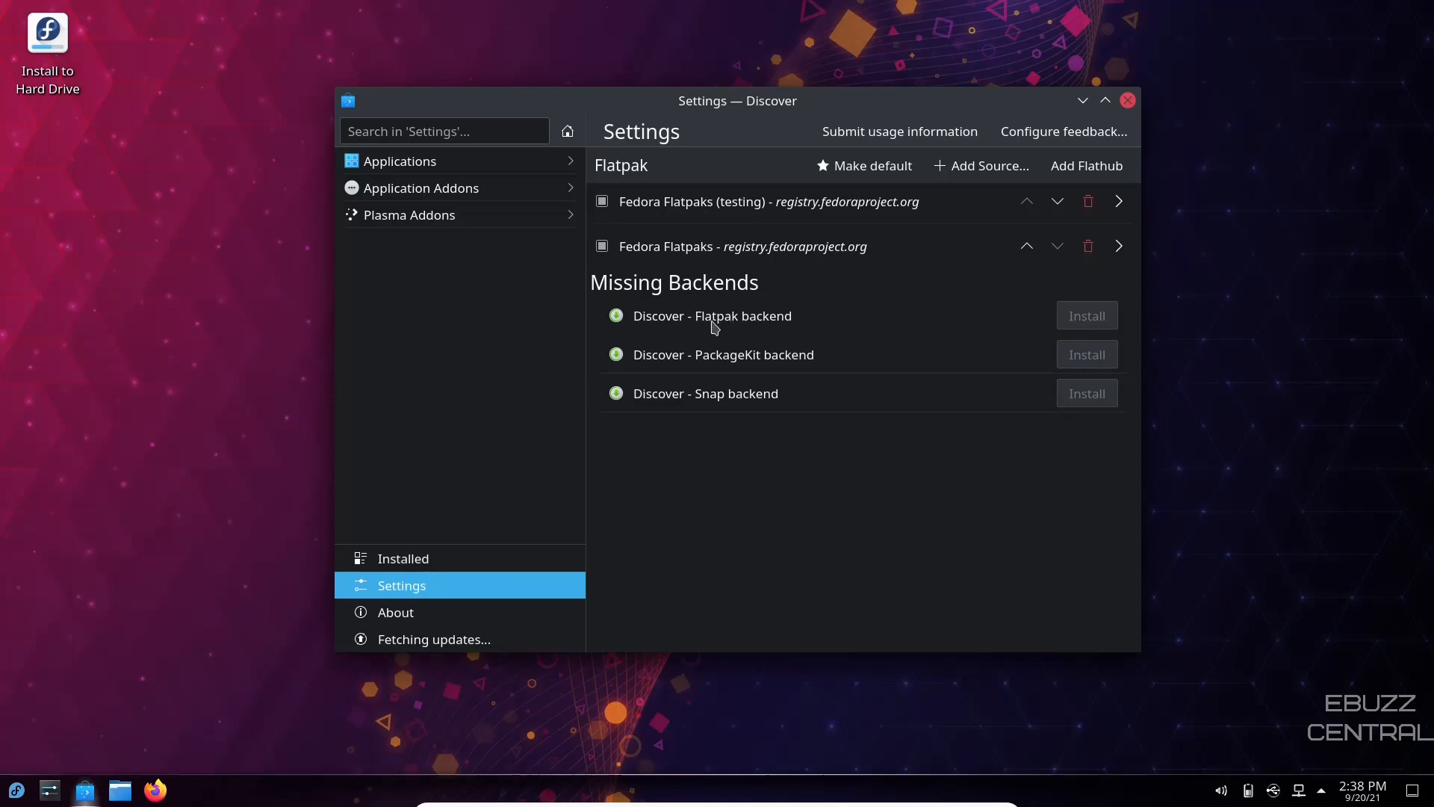
mouse_move(754, 366)
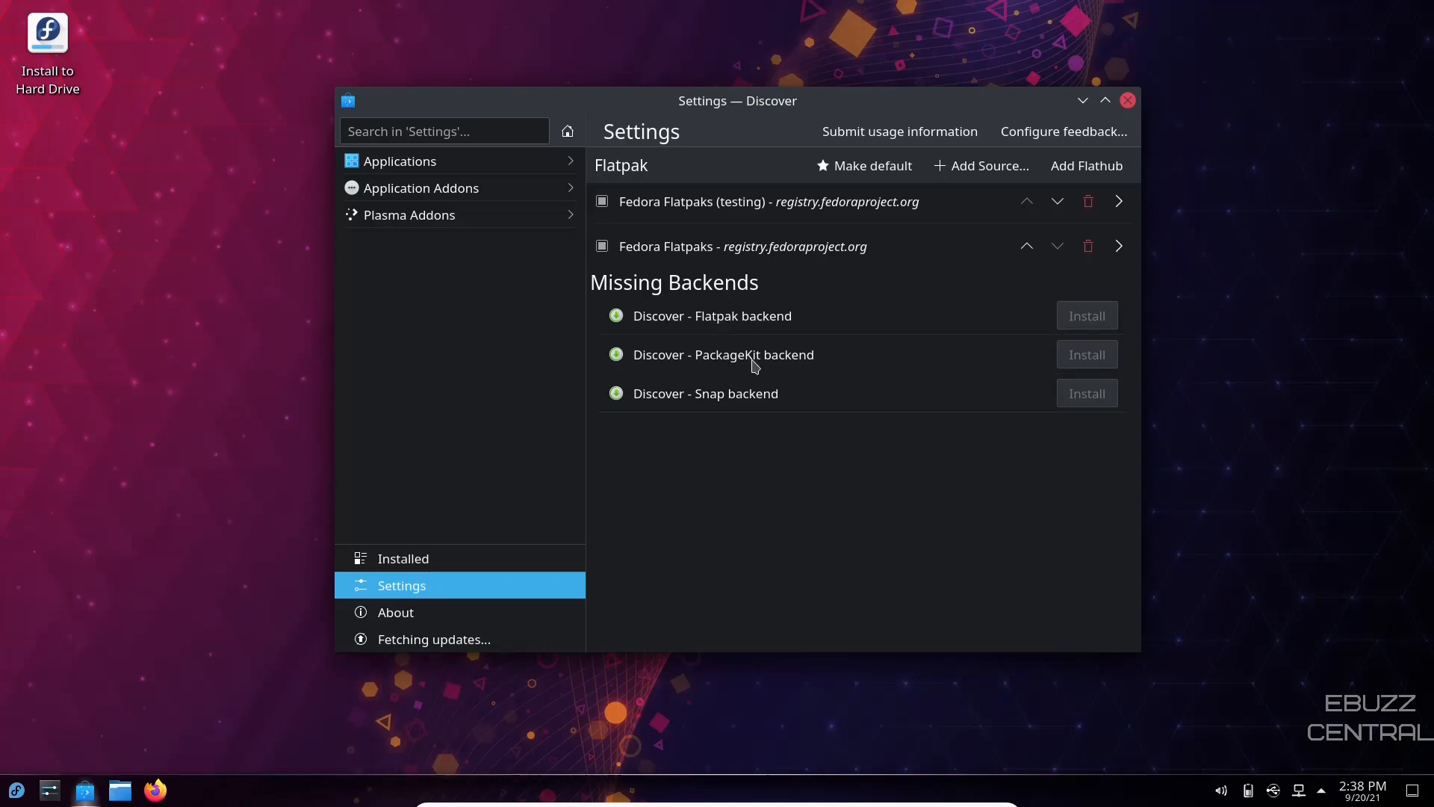
mouse_move(1039, 407)
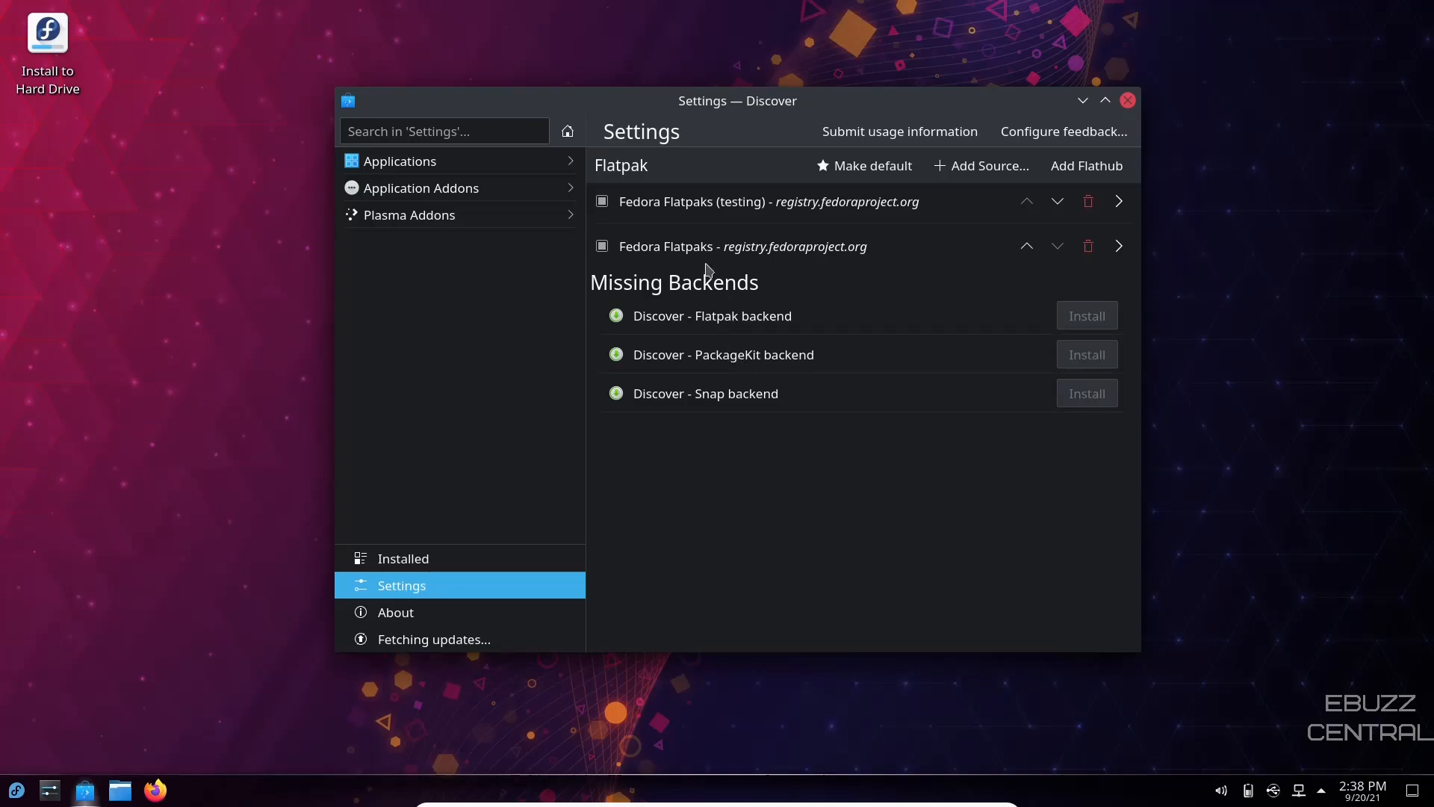
Step: Check for updates, browse Plasma Addons, then return to Discover's Featured page
left_click(434, 639)
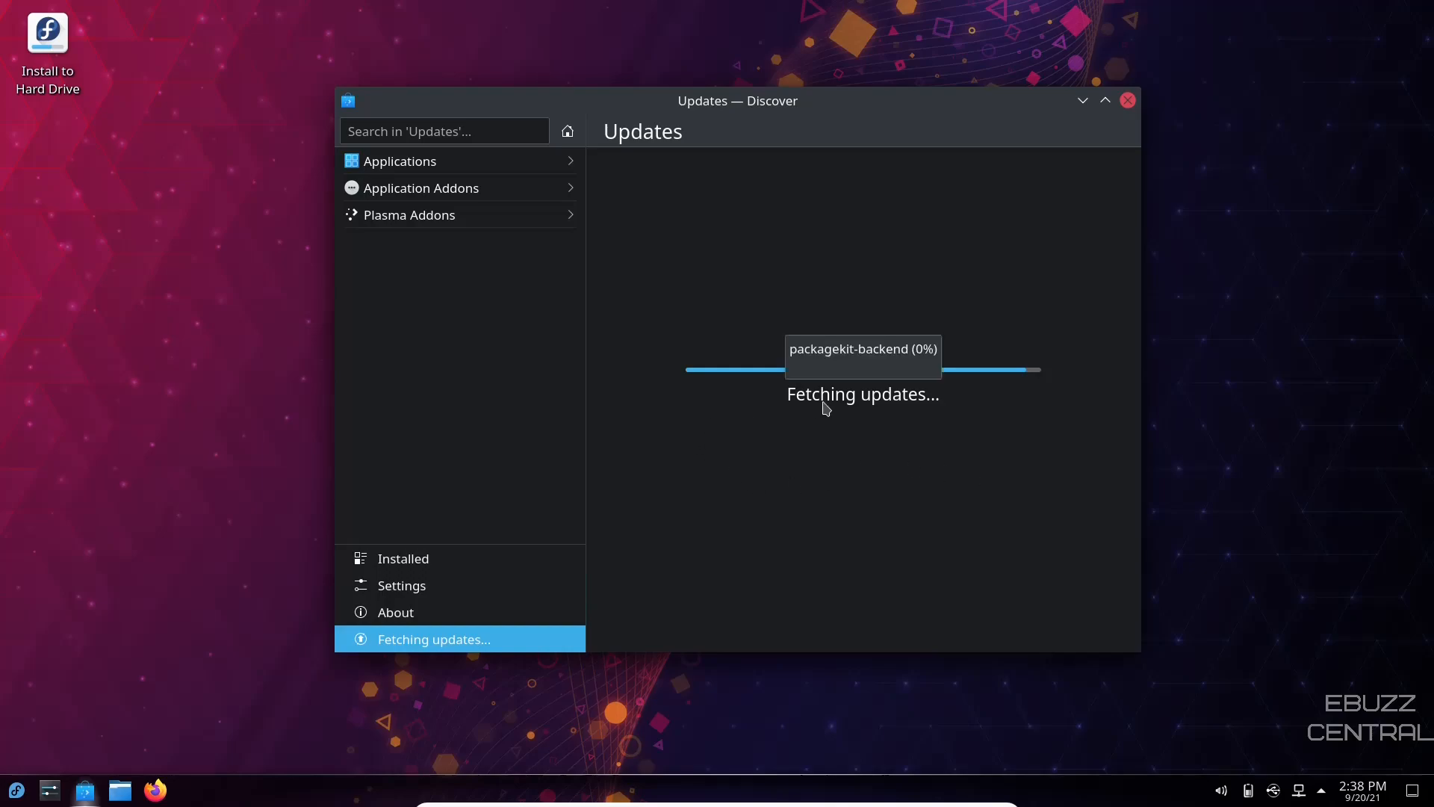
left_click(420, 188)
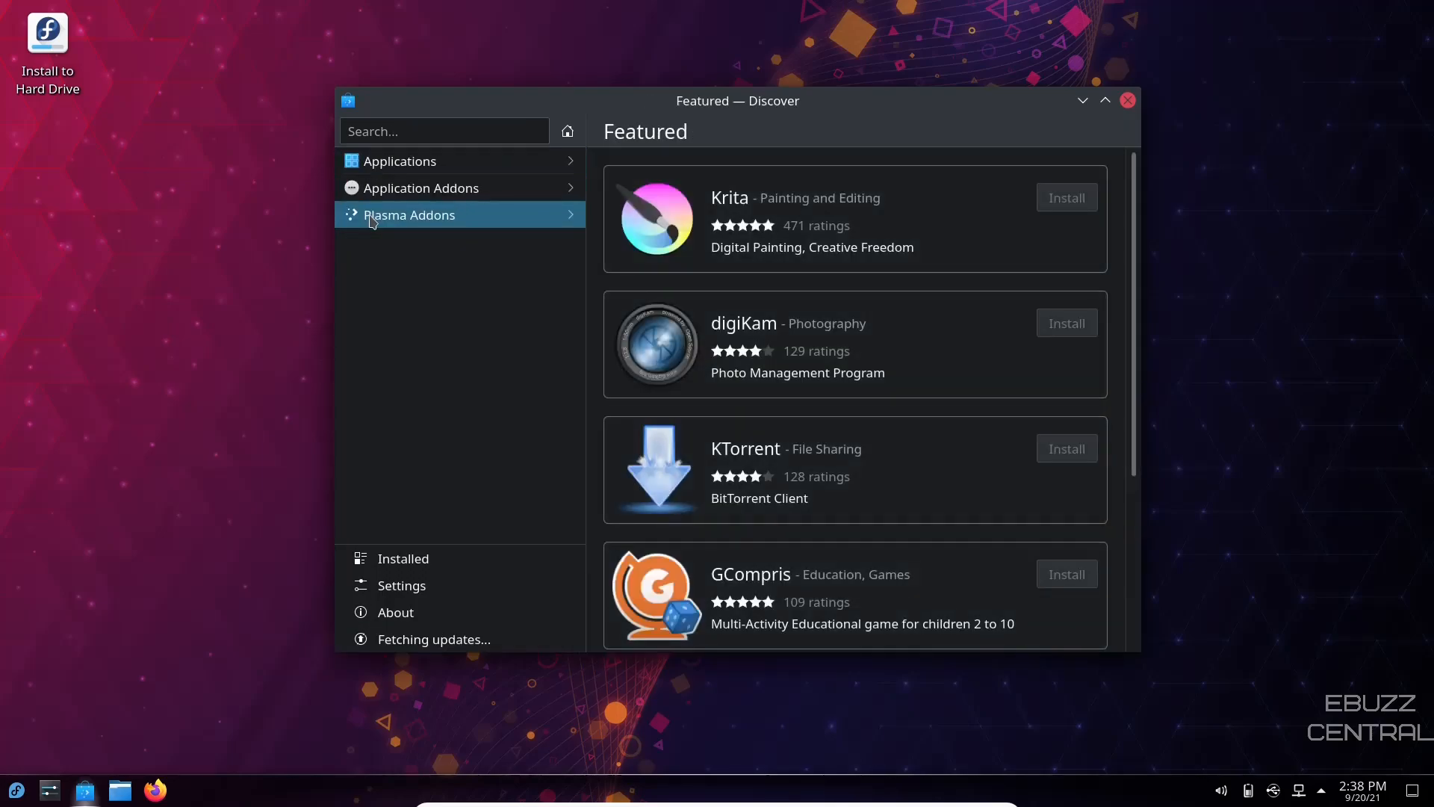
left_click(410, 215)
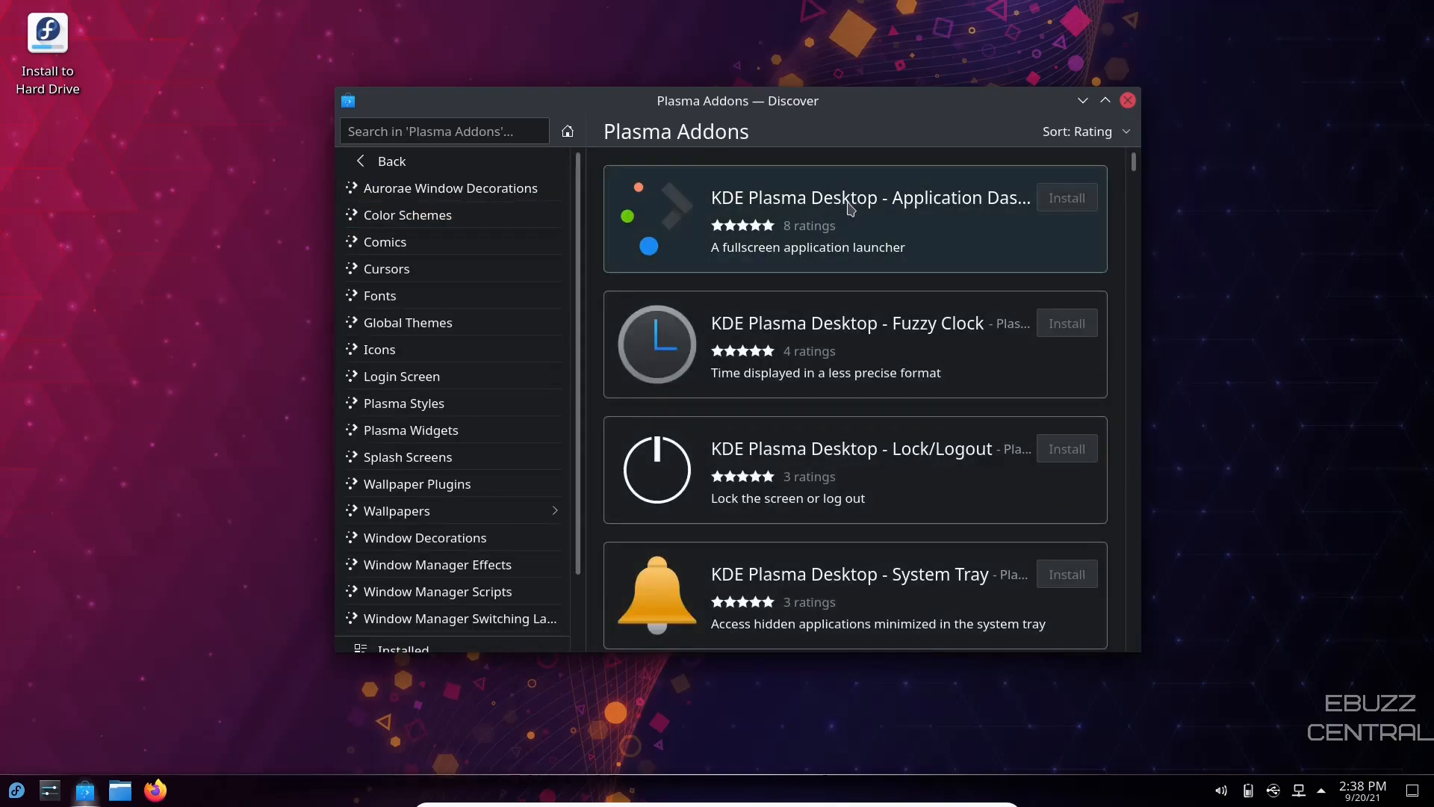
mouse_move(796, 466)
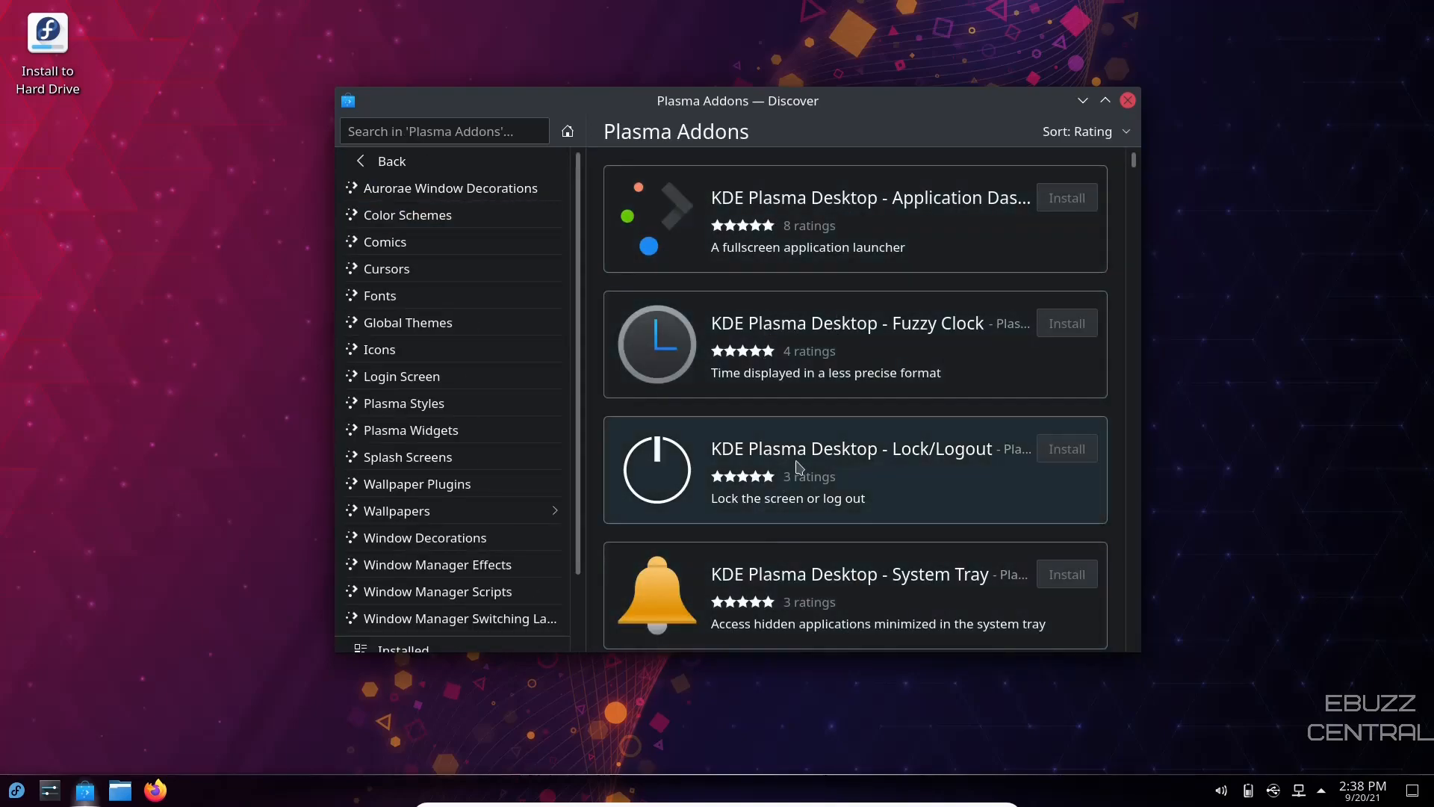
scroll("down", 3)
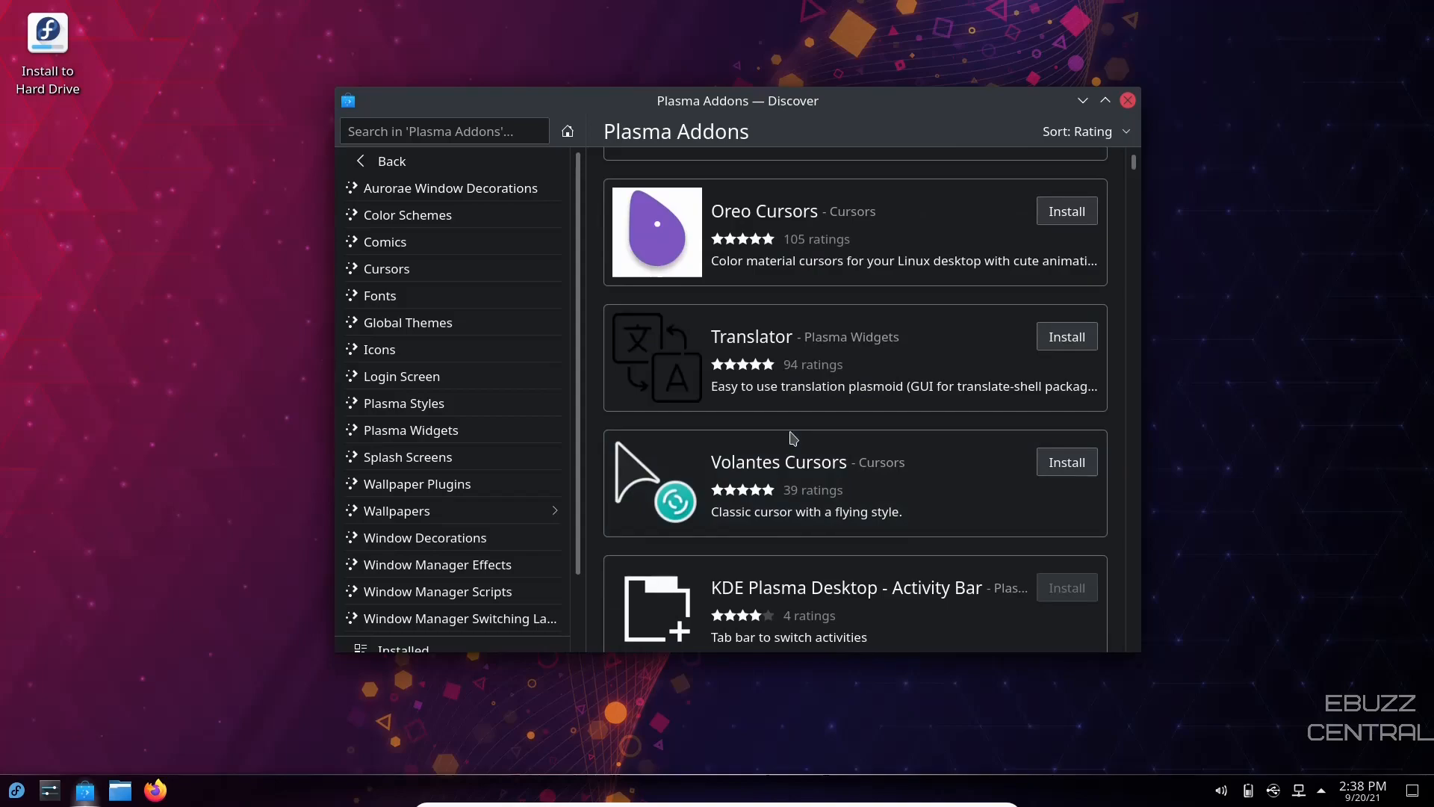
left_click(567, 130)
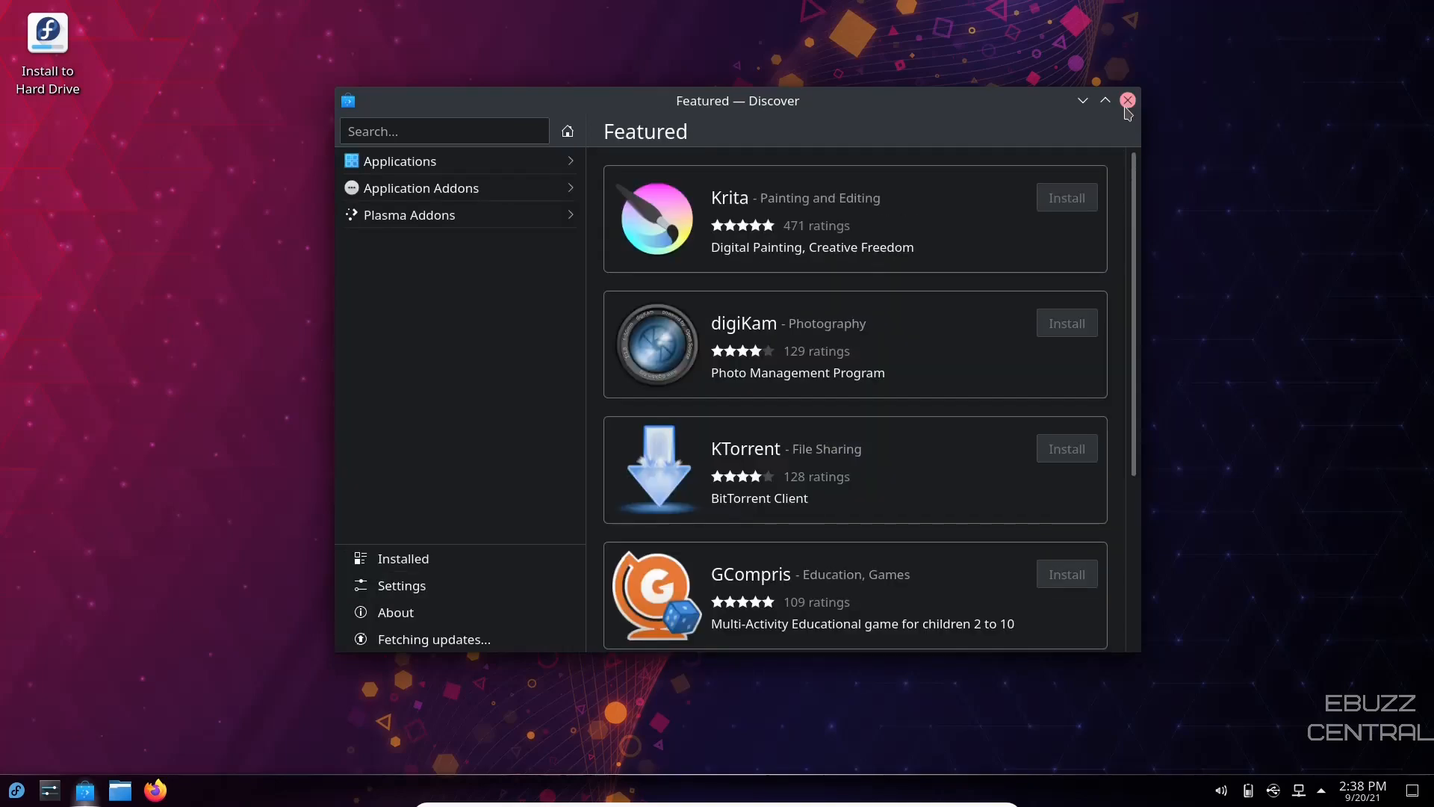
Step: Close Discover, open Dolphin at the home folder, and enlarge the Places panel icons
left_click(1128, 99)
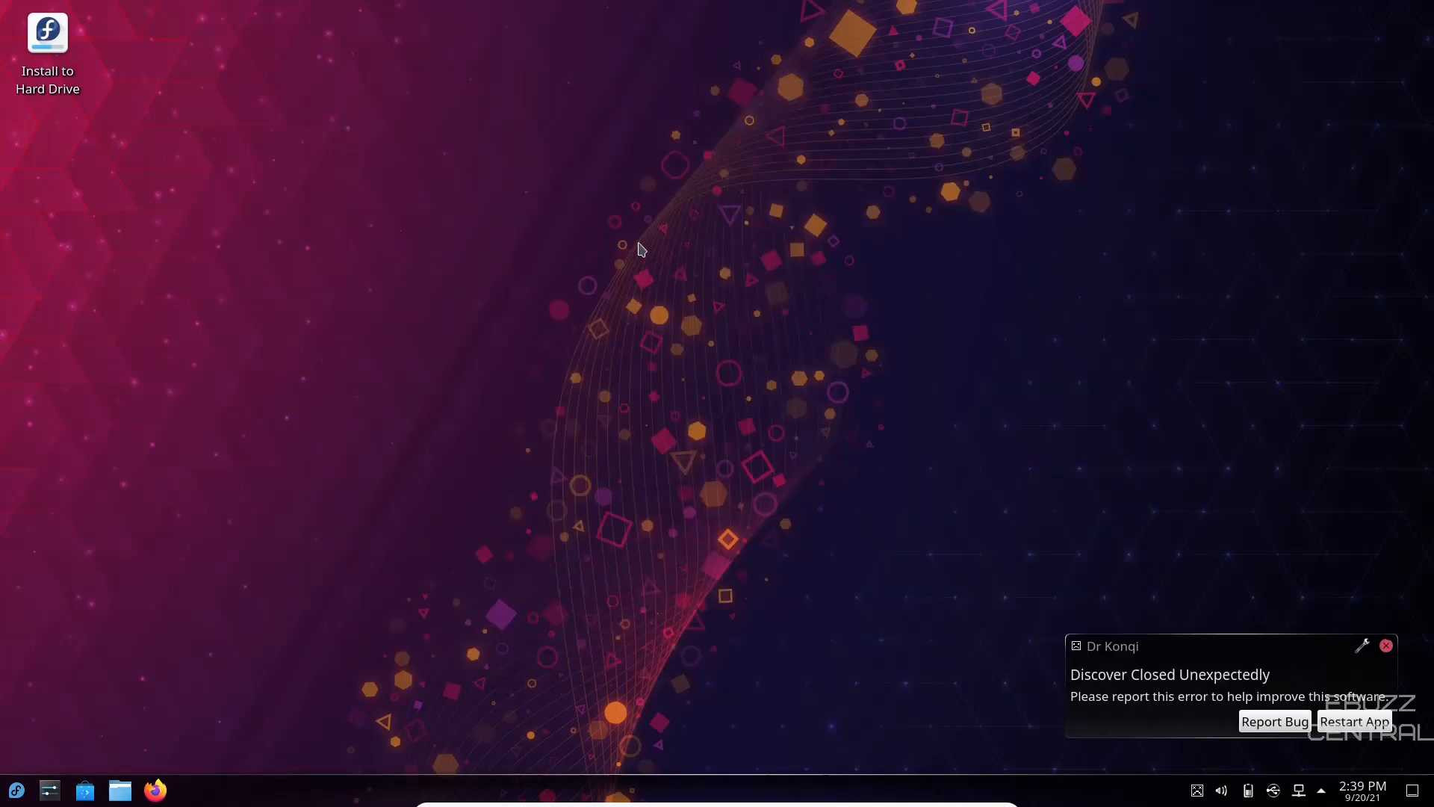
left_click(119, 789)
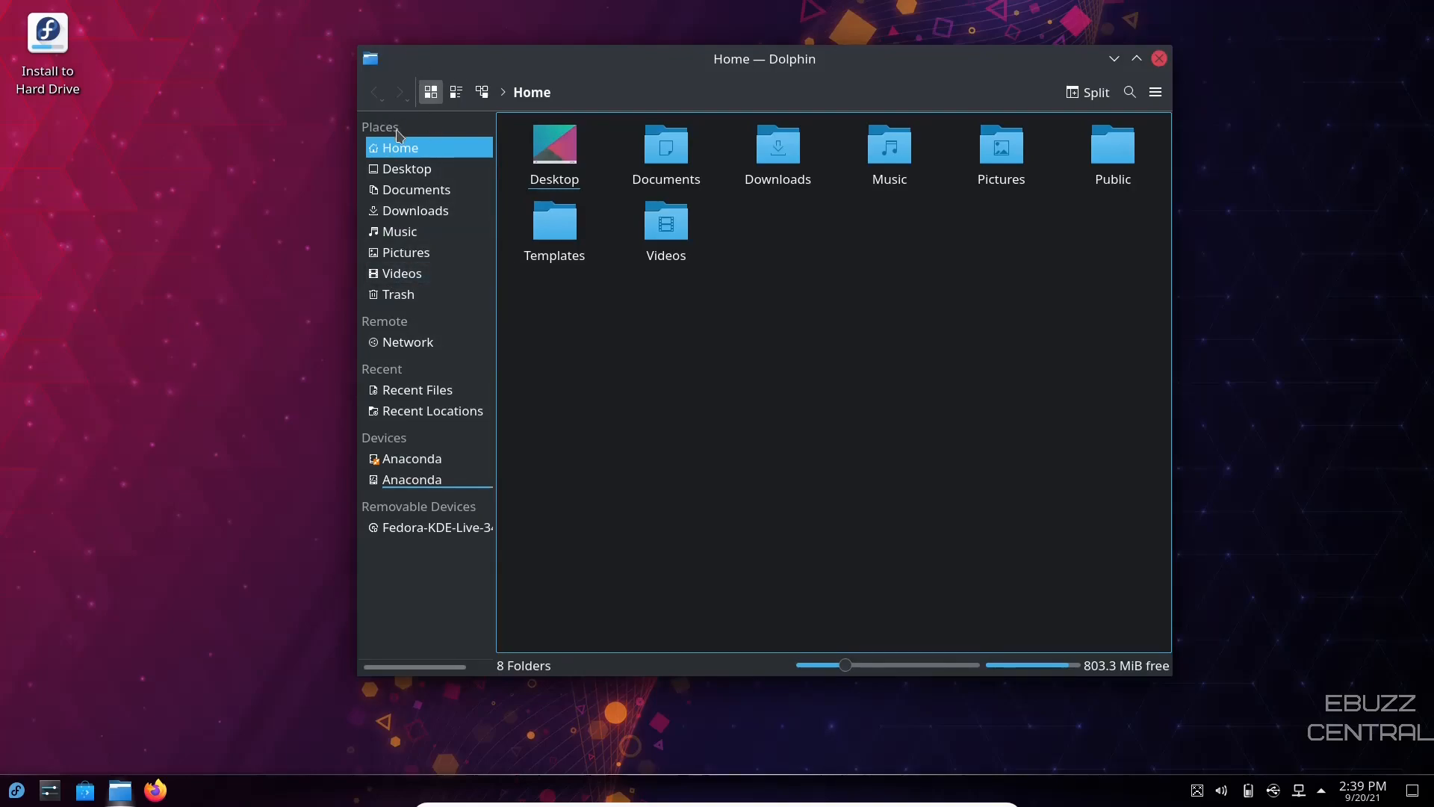
mouse_move(388, 376)
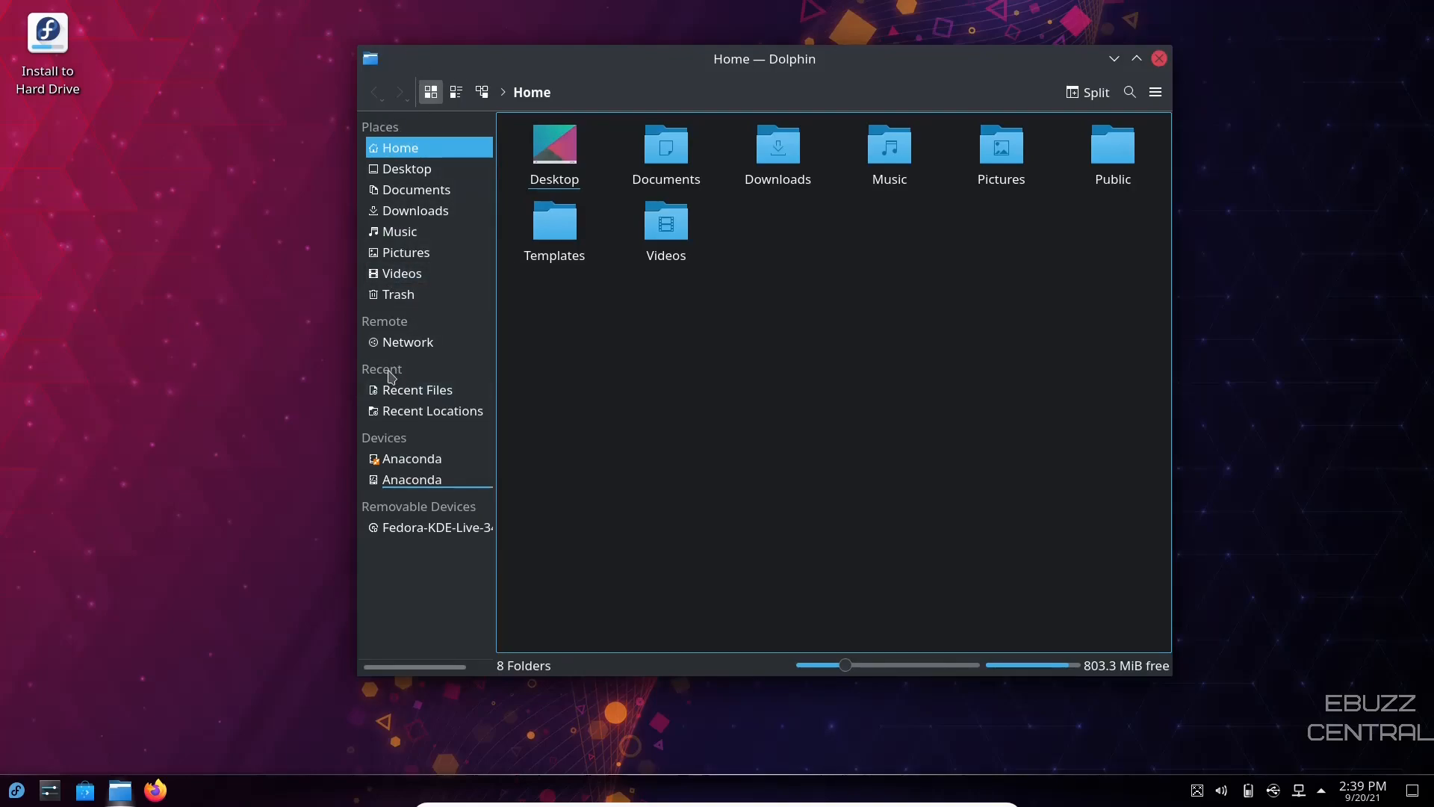
right_click(388, 375)
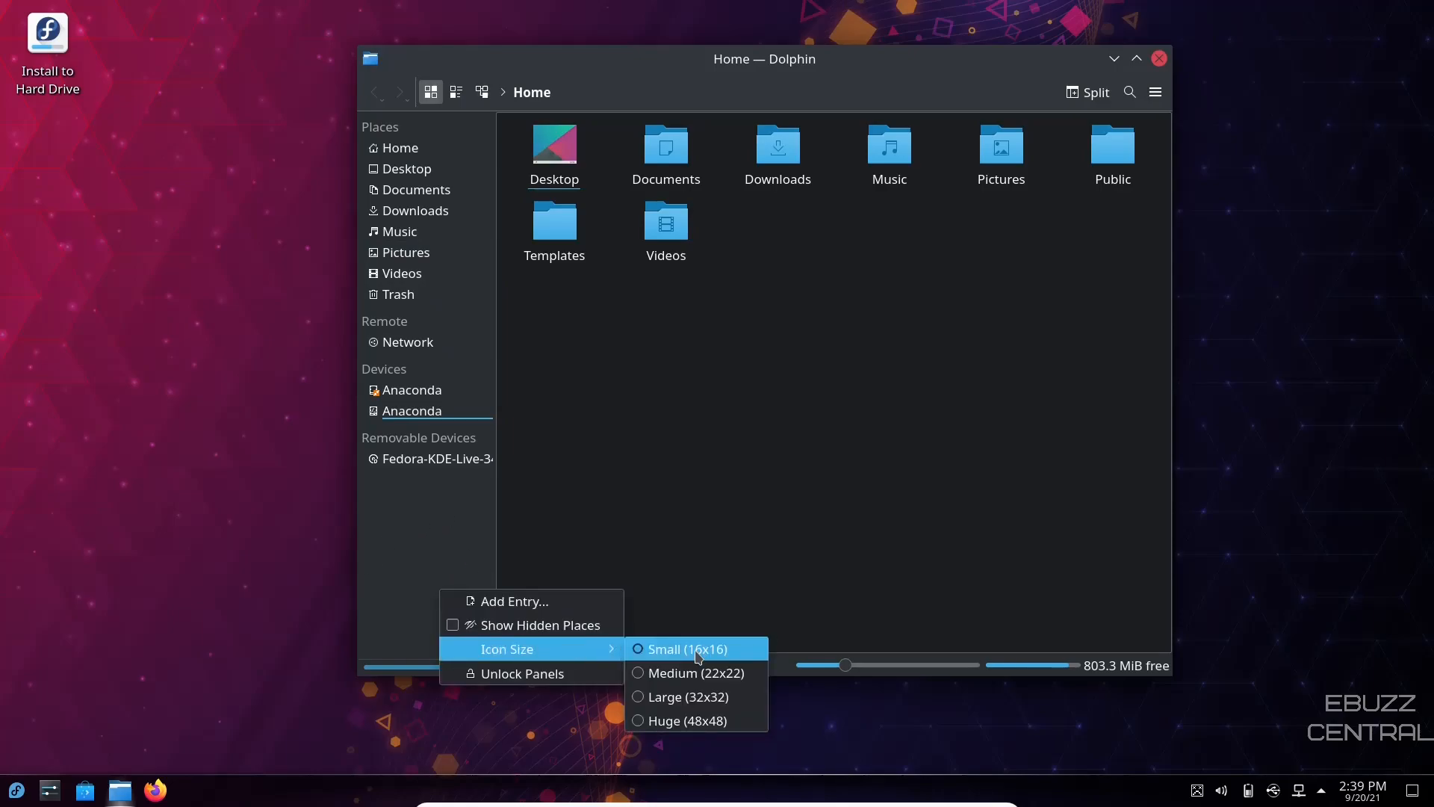
left_click(698, 672)
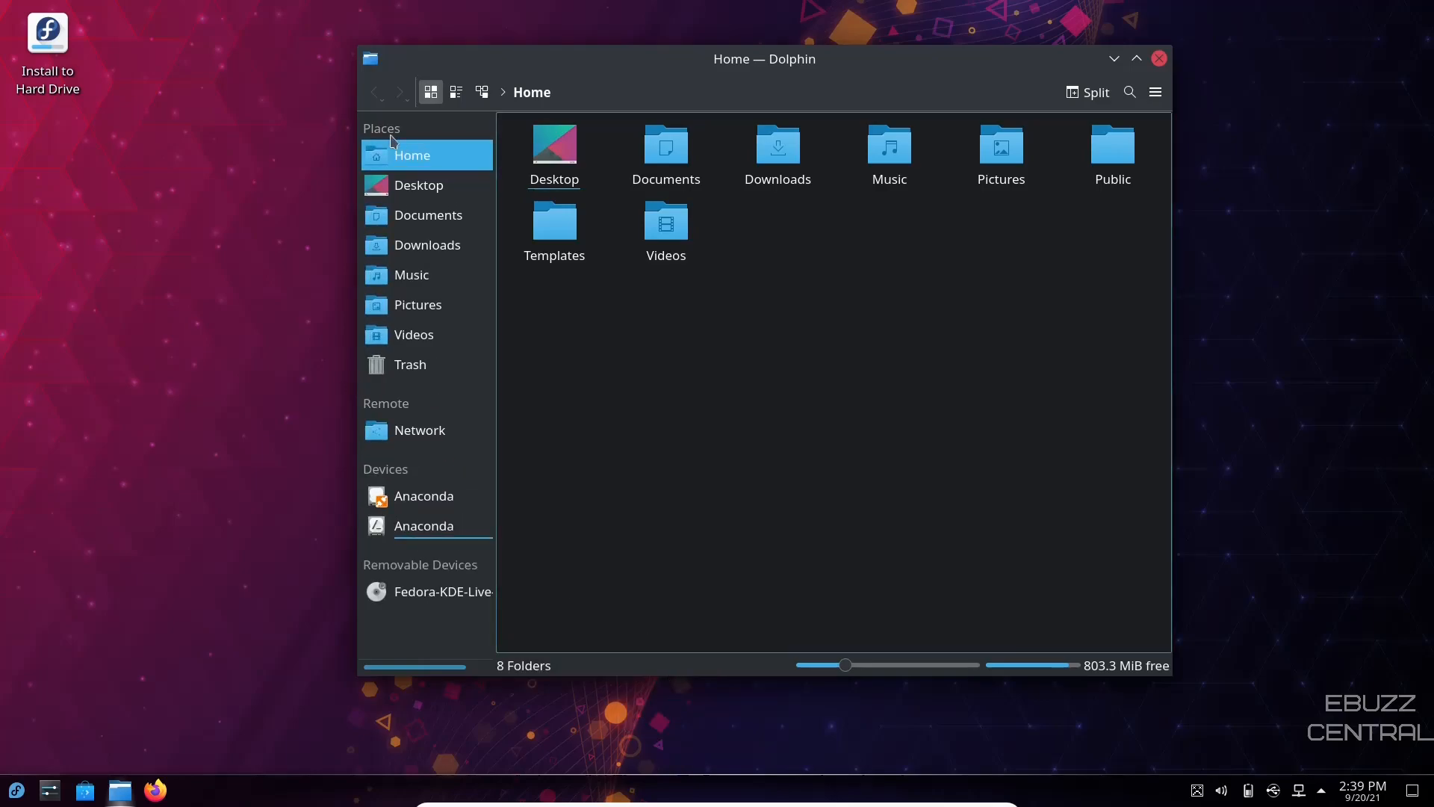
Step: Move the Dolphin window and set the folder icon size to 80 pixels
left_click_drag(763, 58, 614, 35)
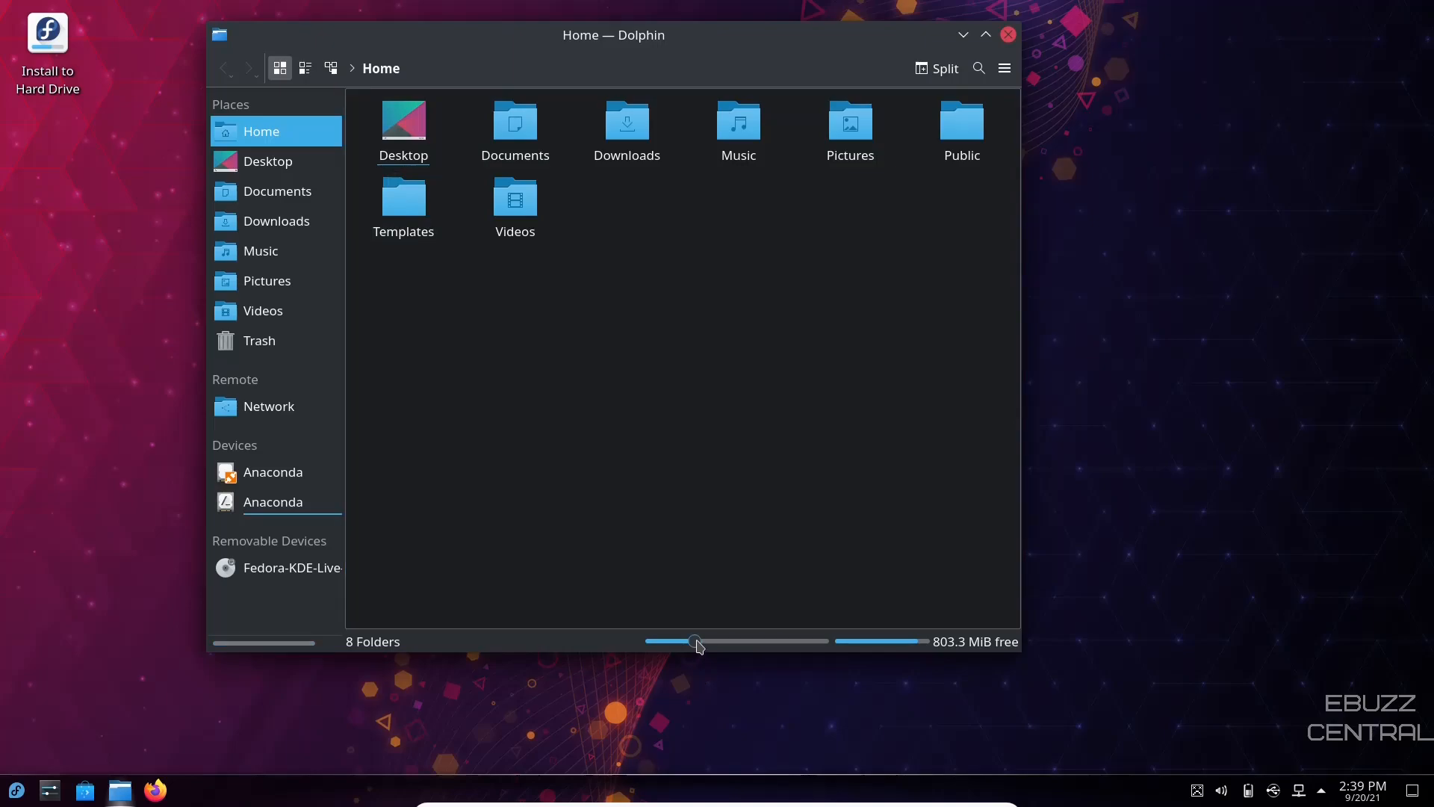
left_click_drag(700, 641, 688, 641)
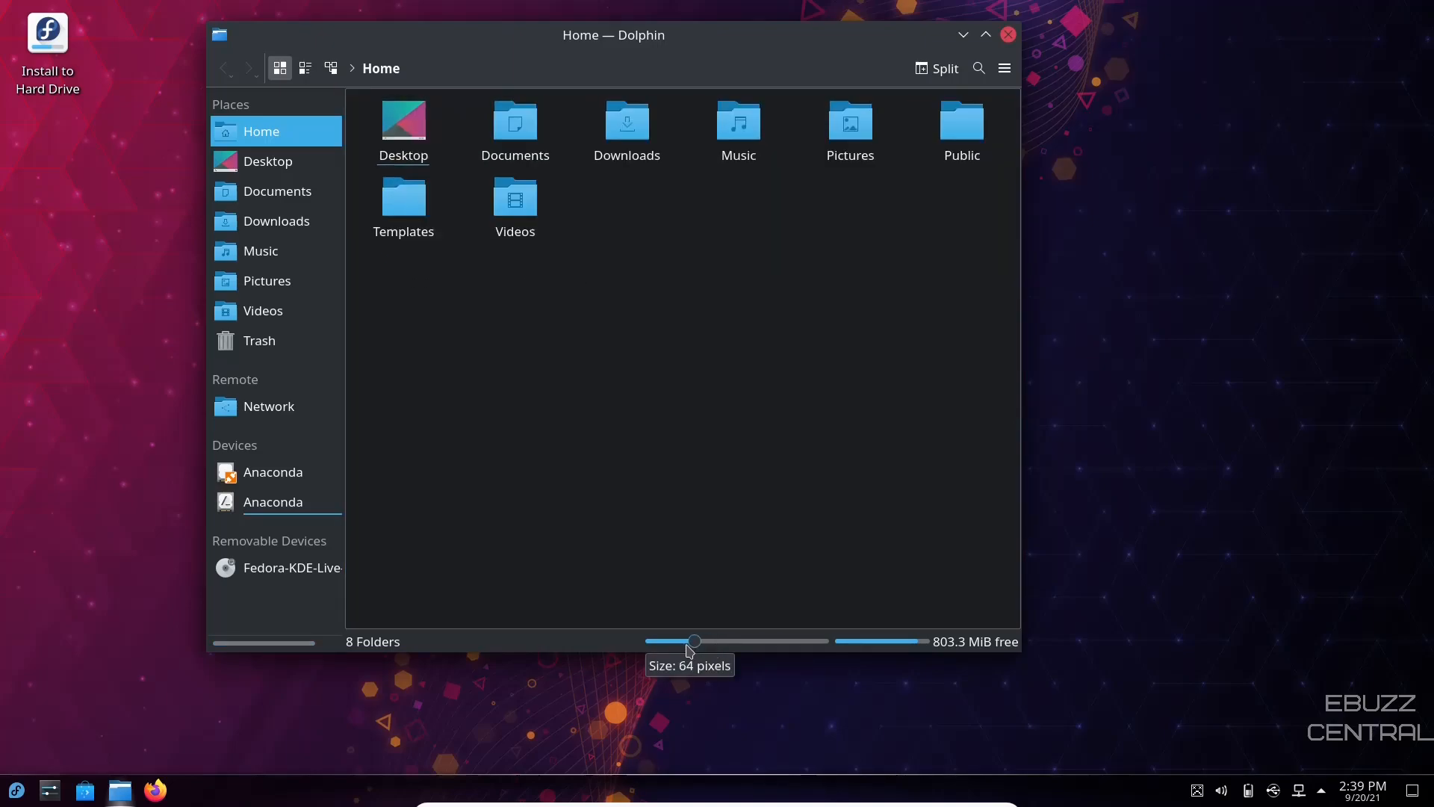
left_click_drag(693, 640, 705, 640)
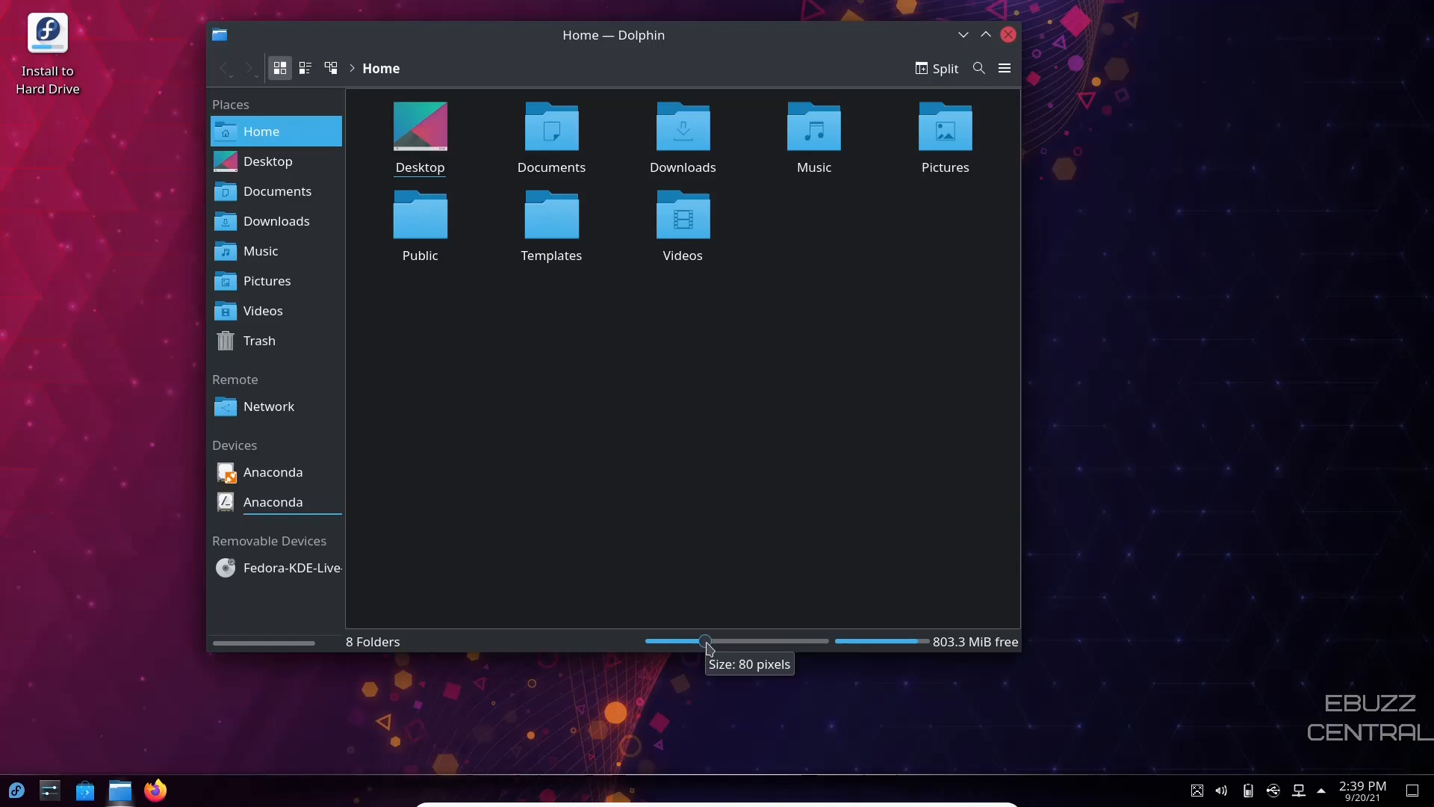
left_click(1007, 33)
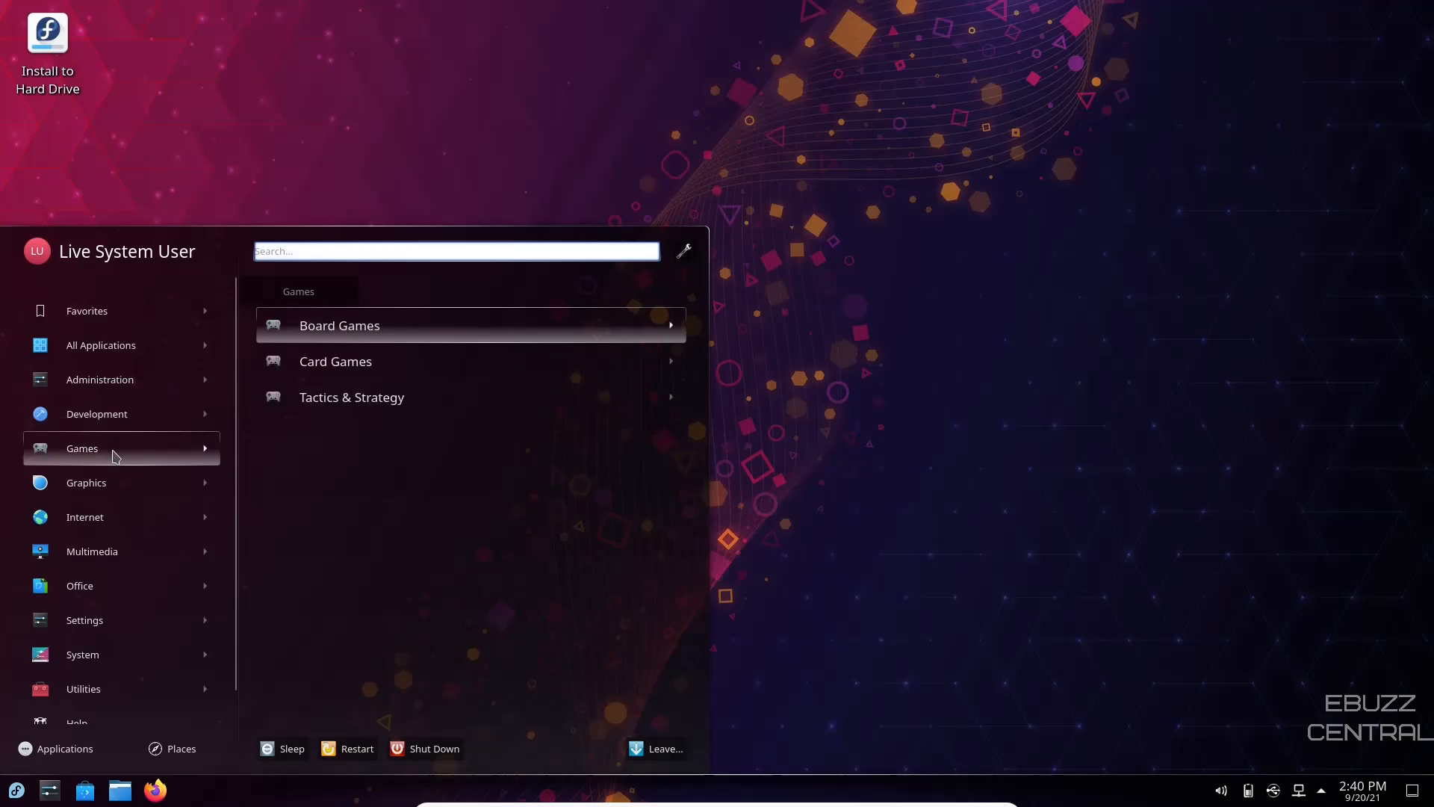
mouse_move(351, 396)
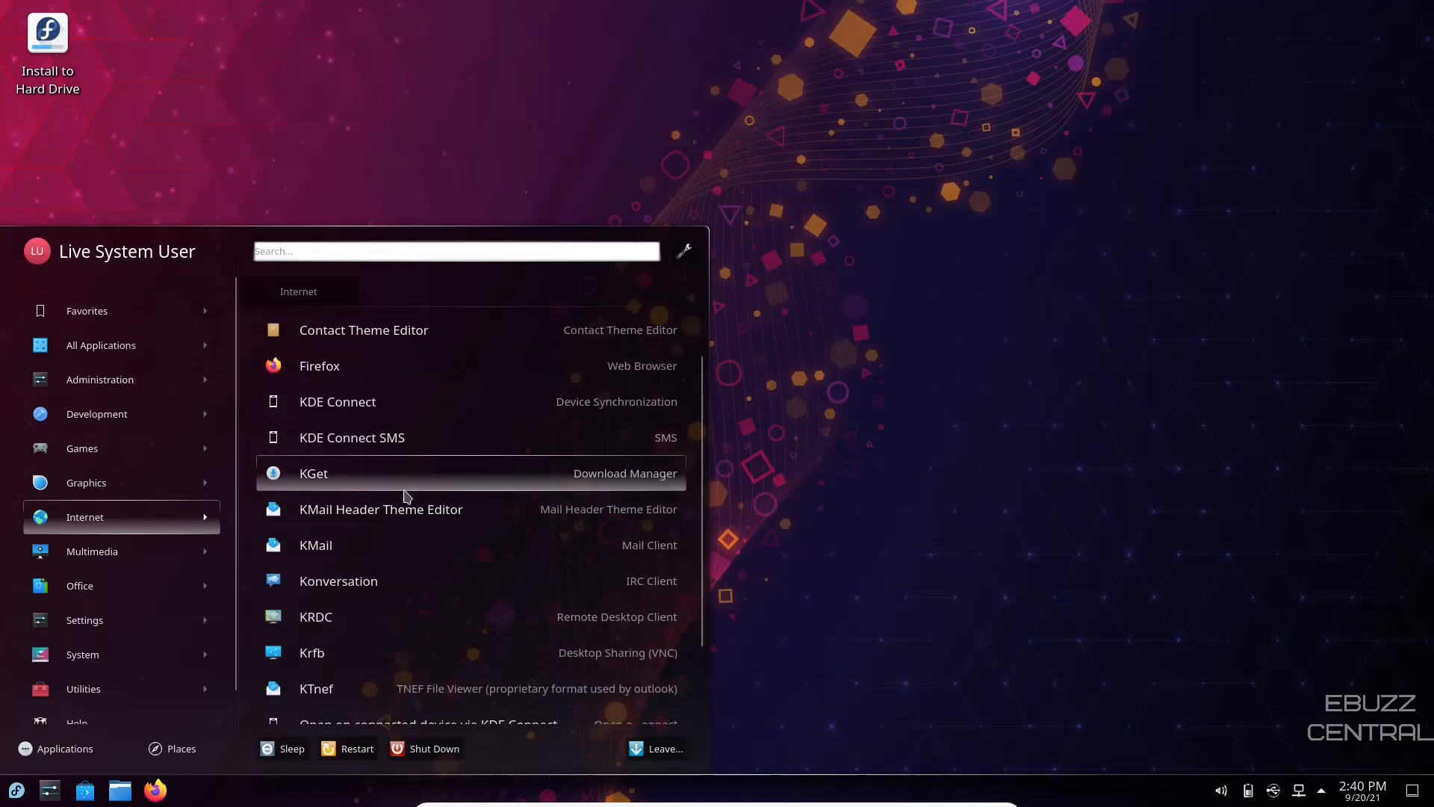
scroll("down", 3)
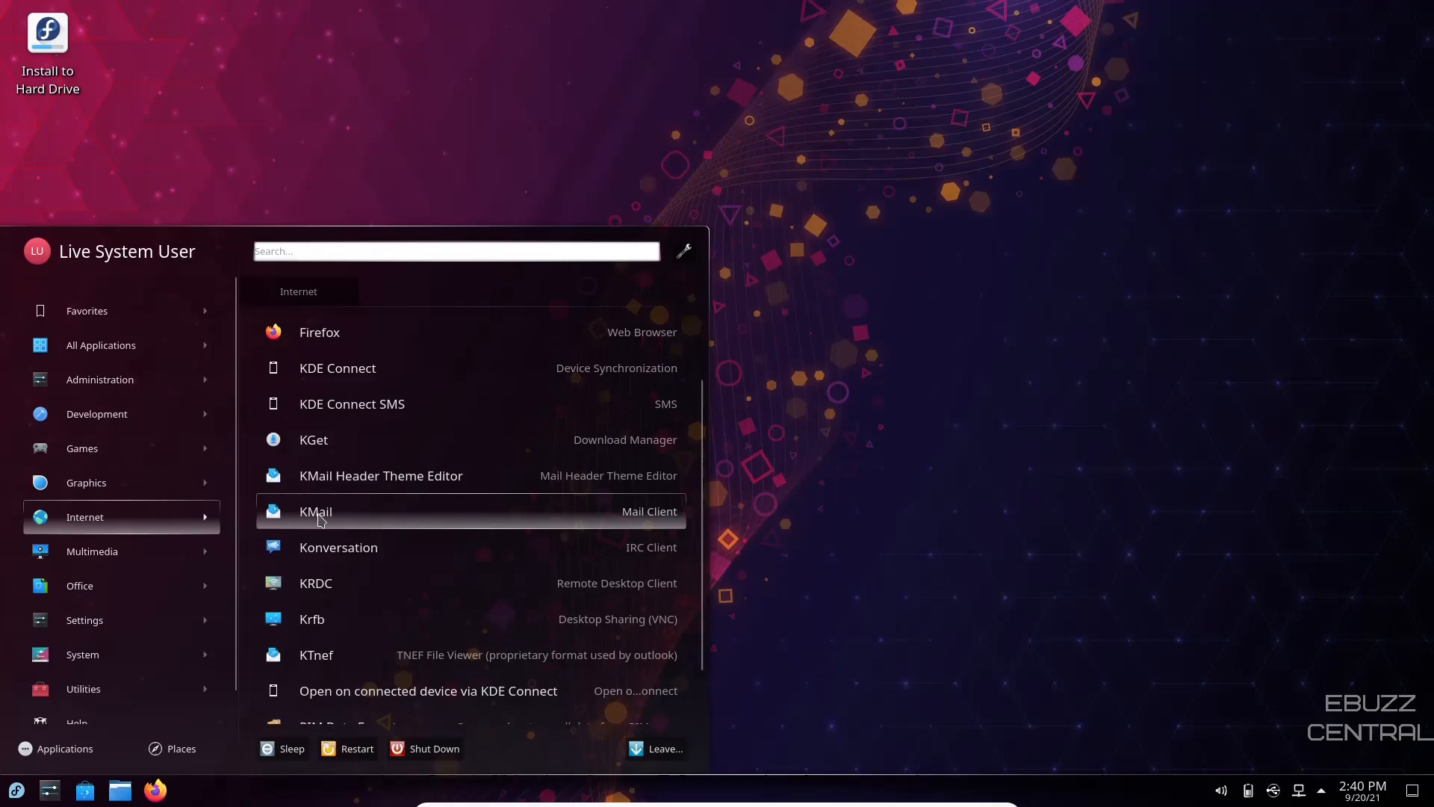
scroll("down", 3)
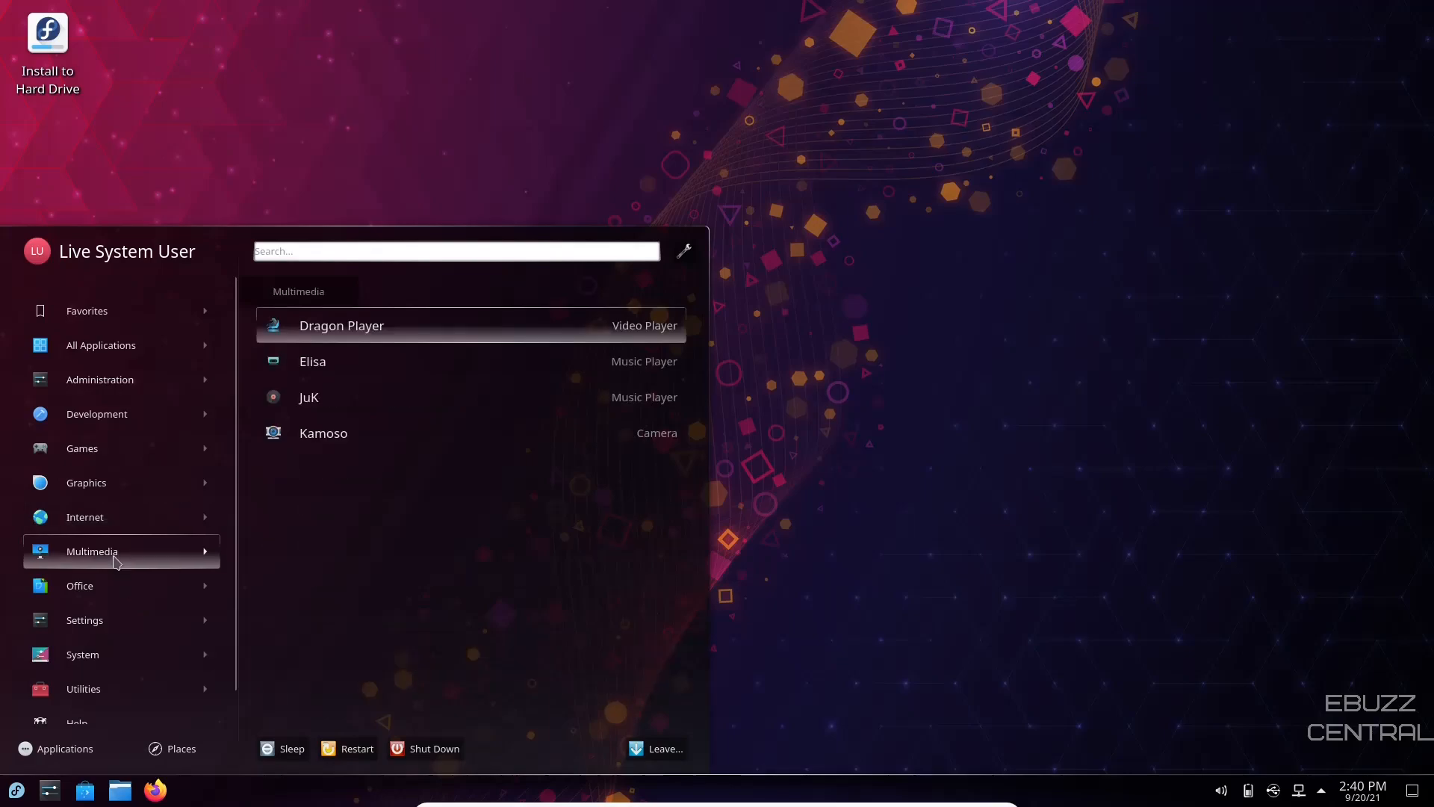
mouse_move(118, 563)
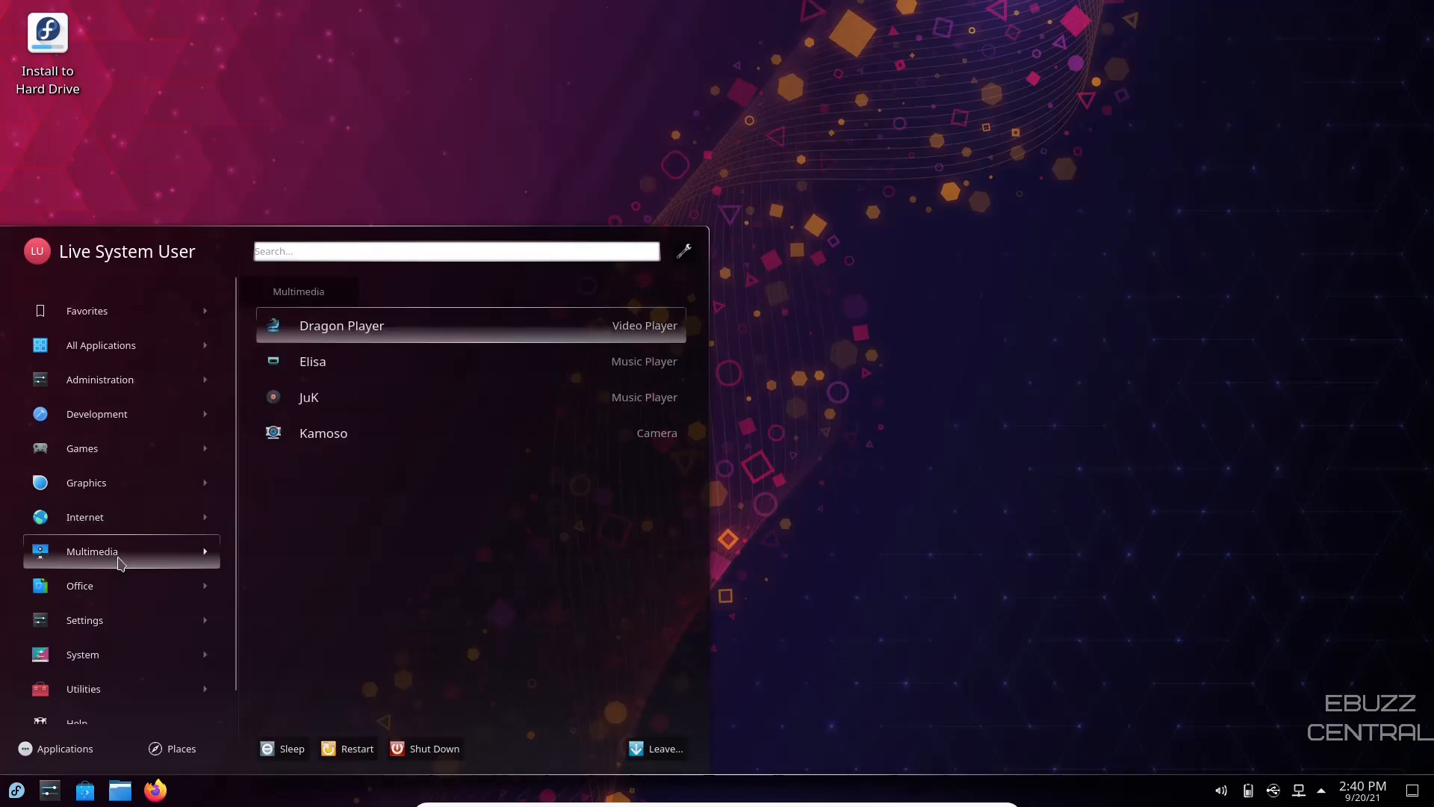
mouse_move(117, 591)
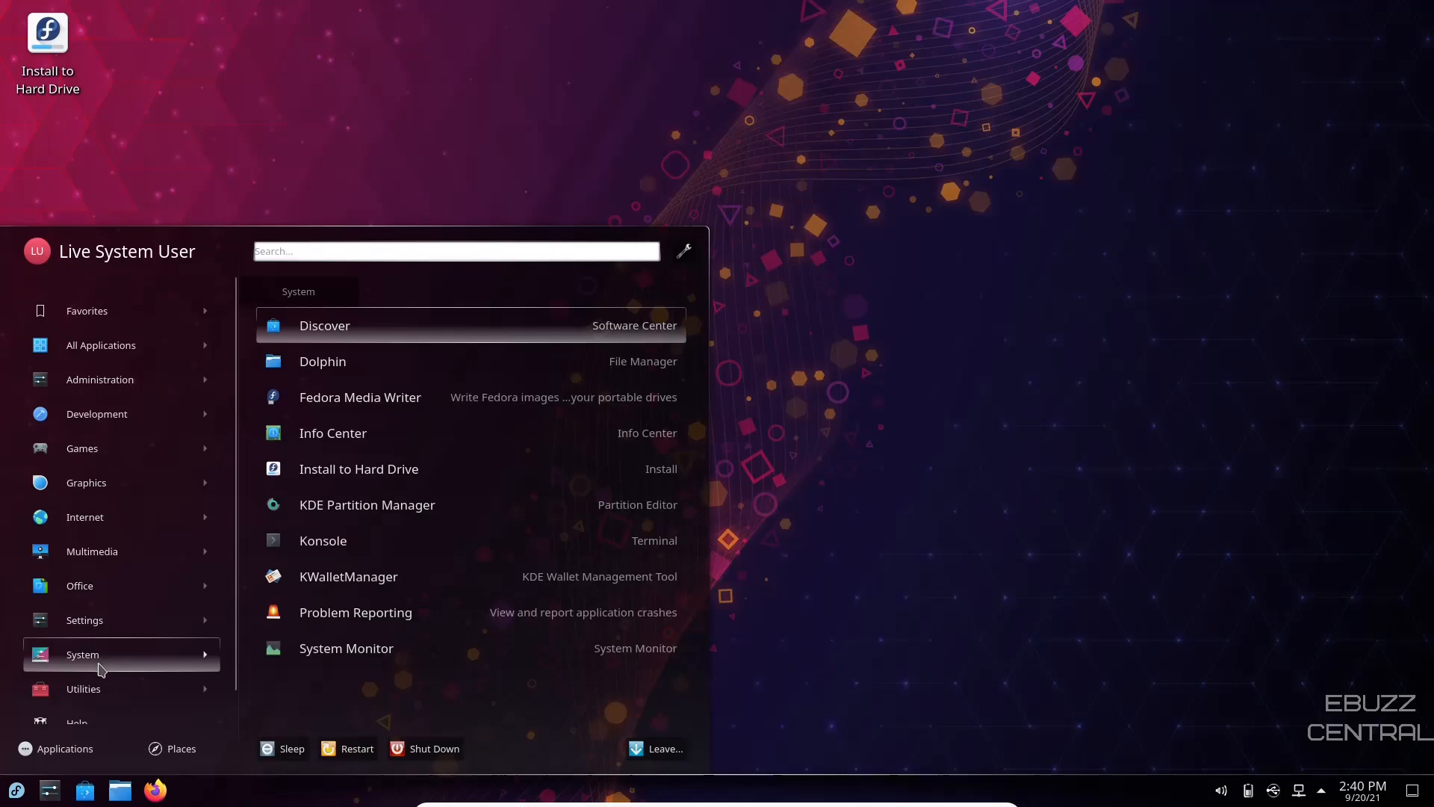
left_click(83, 689)
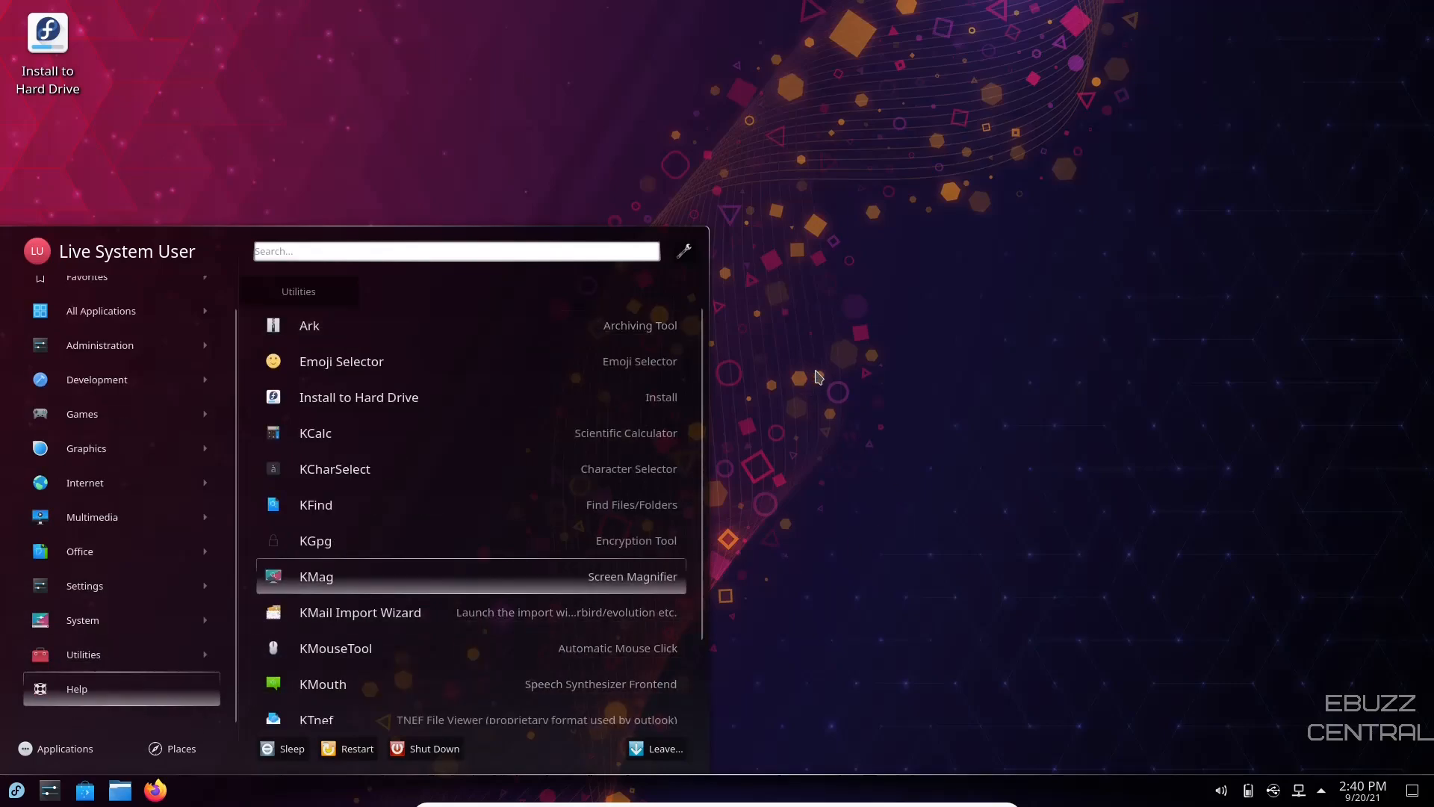
mouse_move(806, 379)
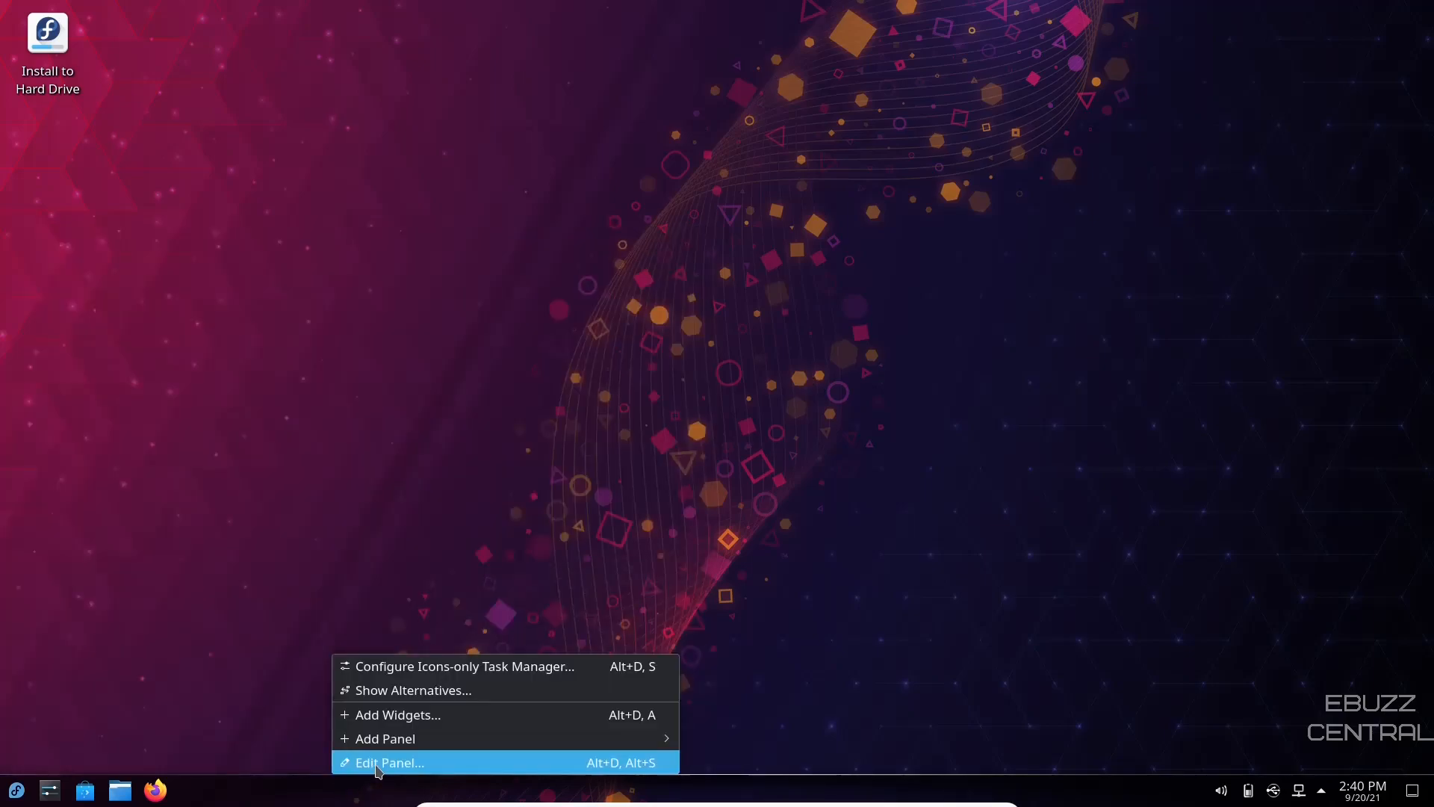
Step: Enter panel Edit Mode and raise the bottom panel's height
left_click(389, 762)
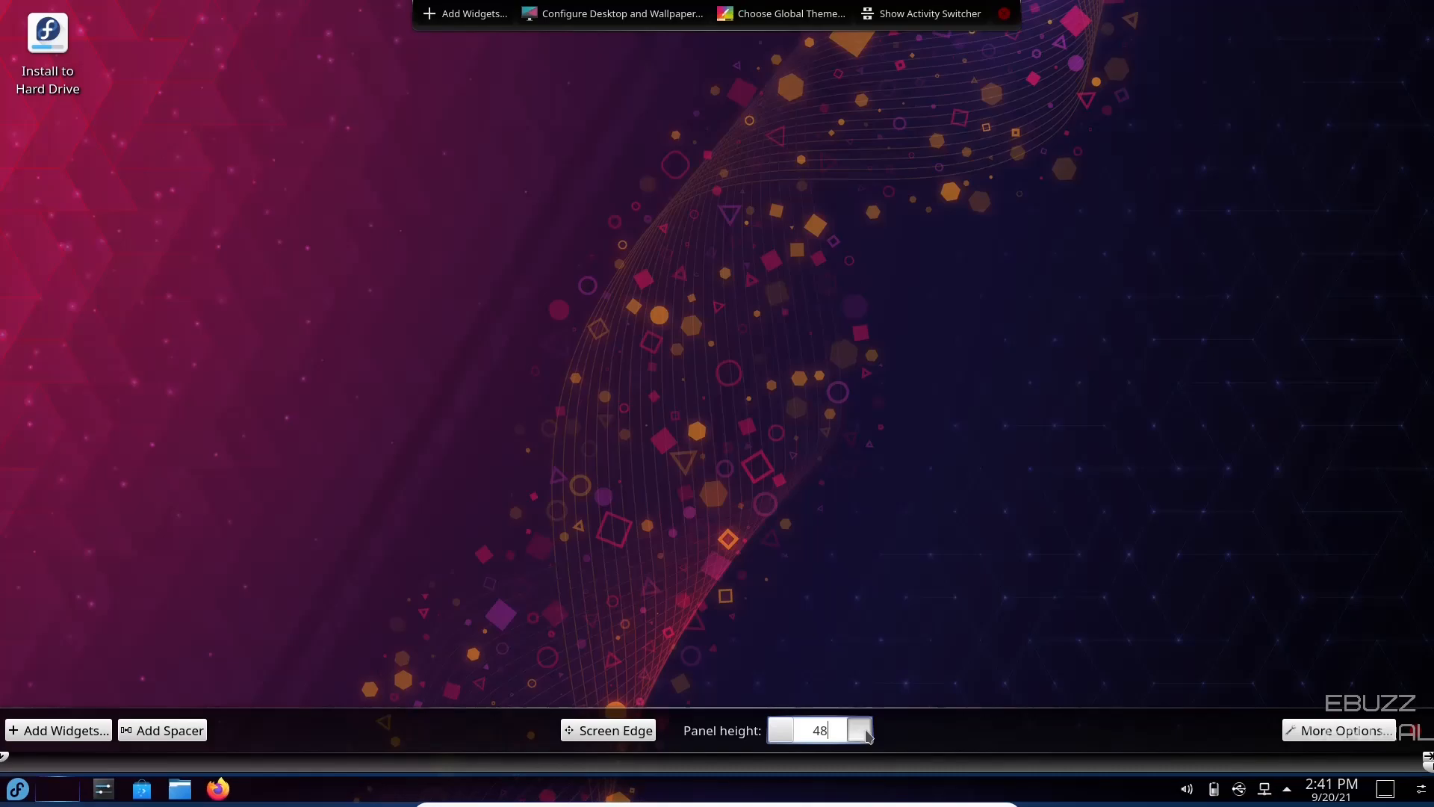
left_click(857, 724)
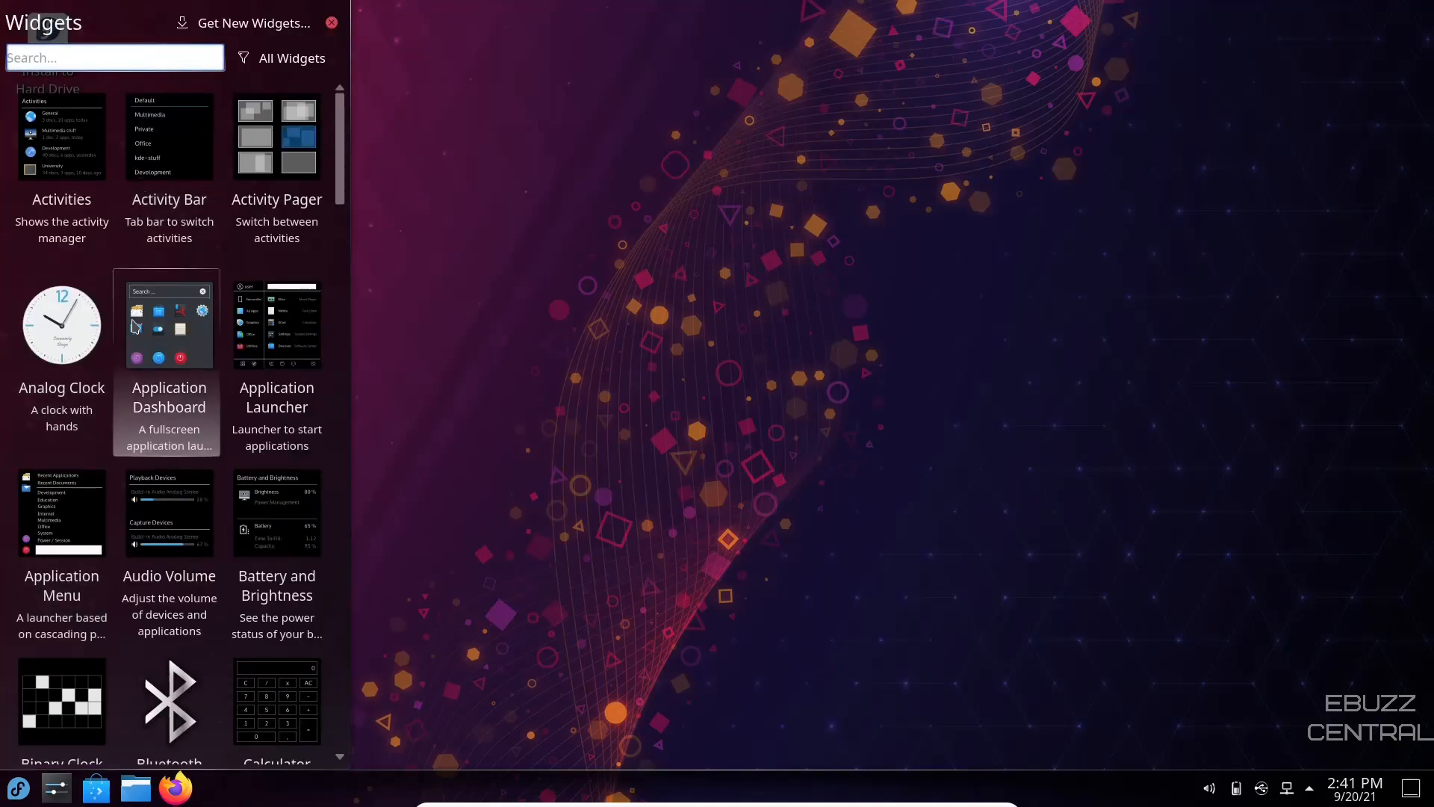
Step: Scroll the Widgets browser down to Weather Report and Window list
scroll("down", 3)
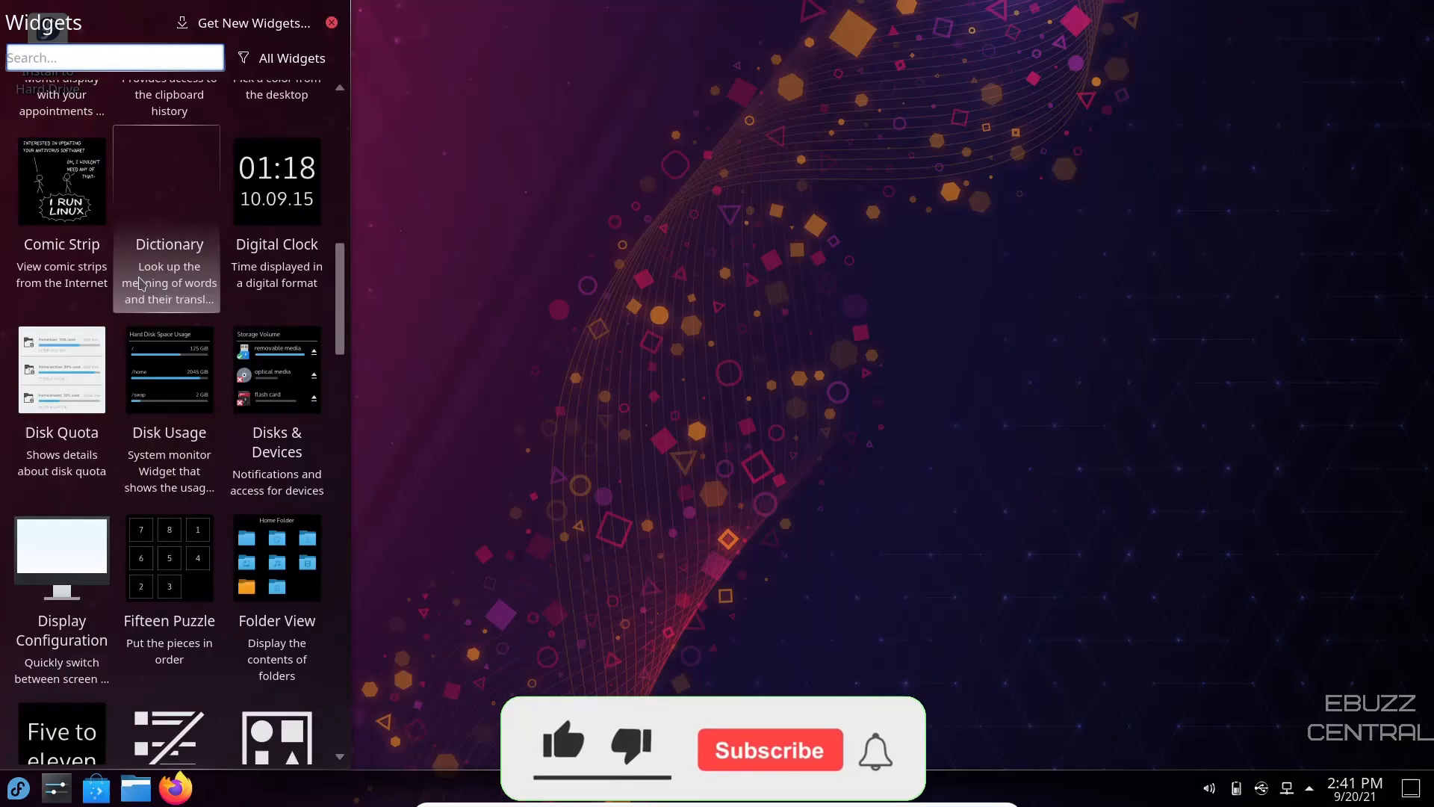
scroll("down", 3)
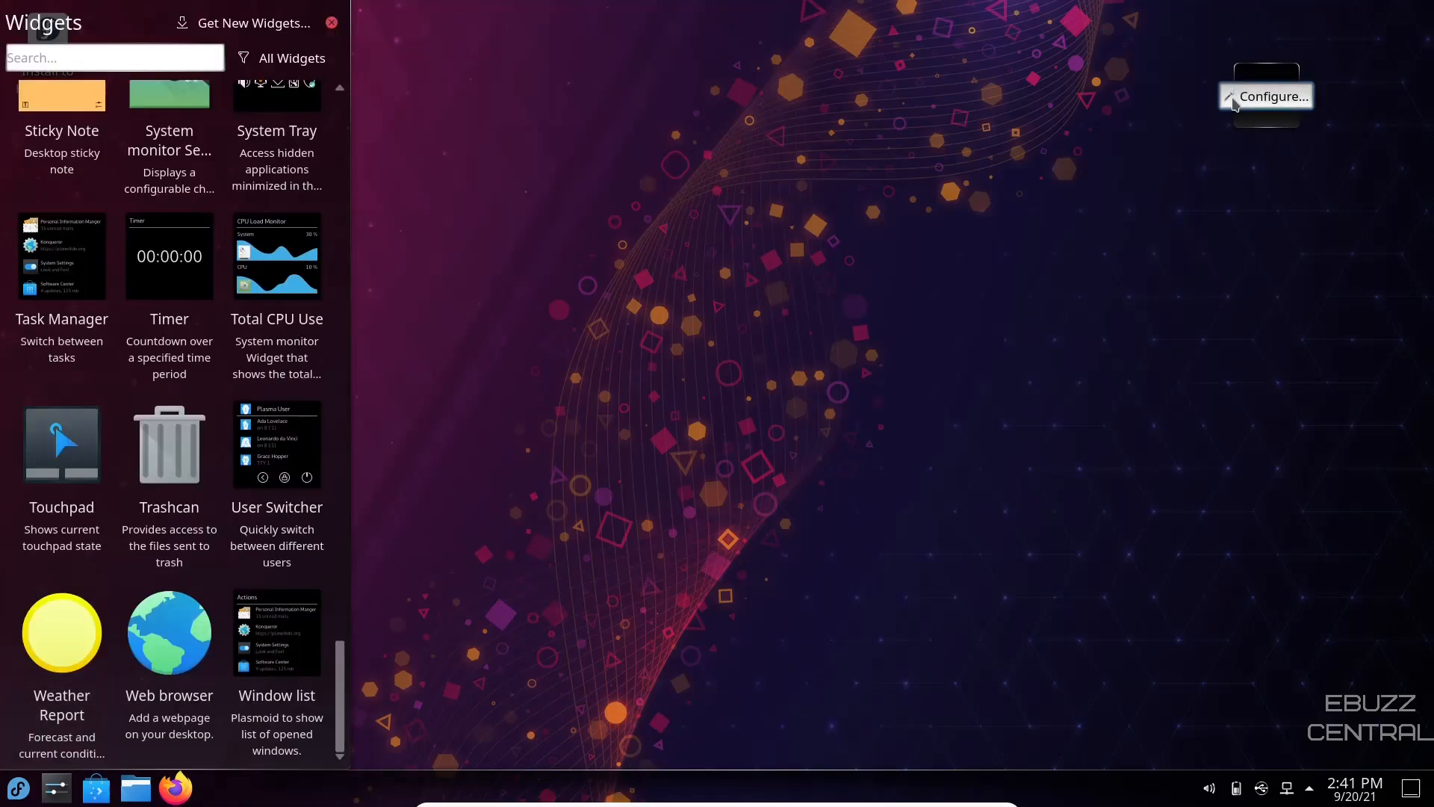
Step: Set the weather widget to NOAA's Dallas Love Field, TX station and apply
left_click(1271, 96)
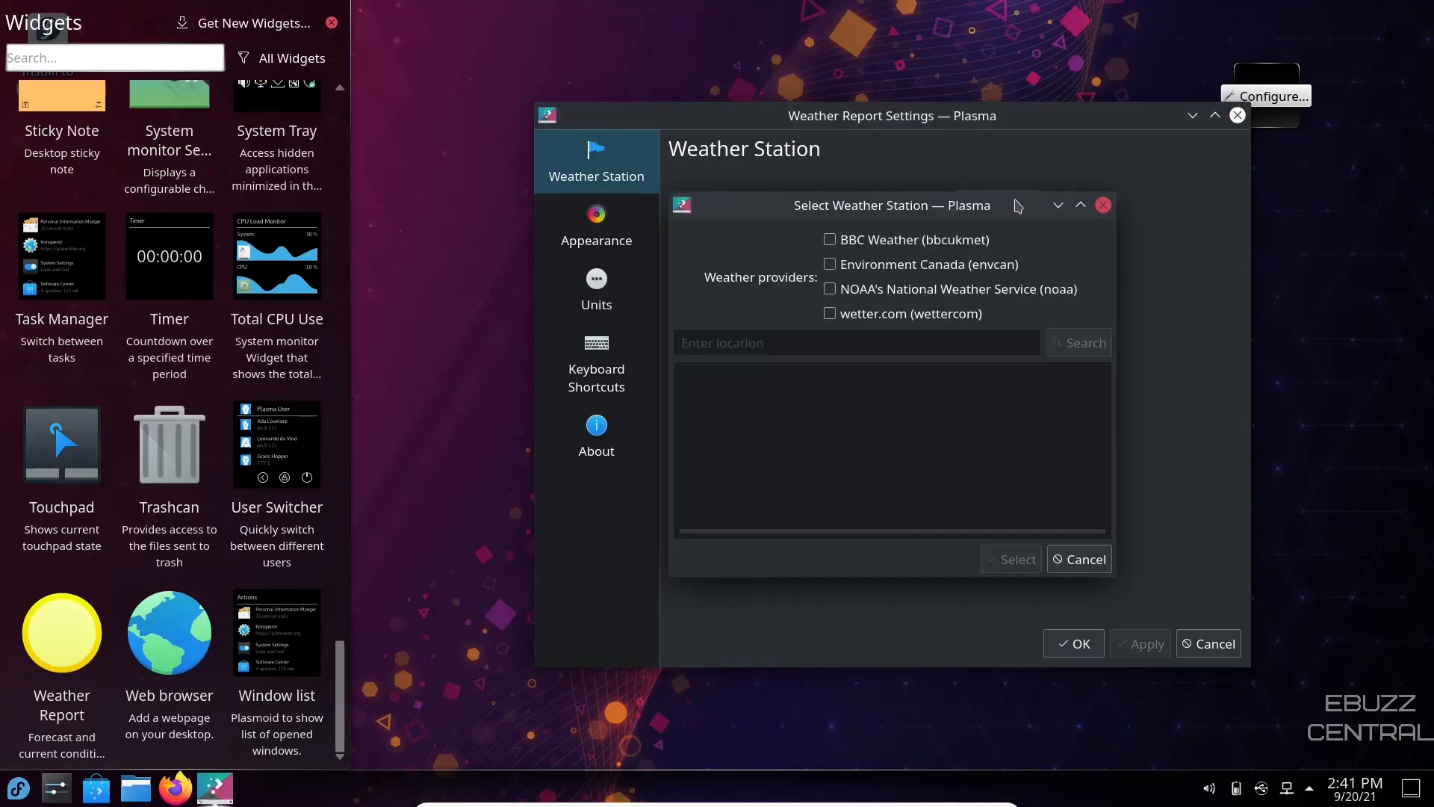
left_click(828, 289)
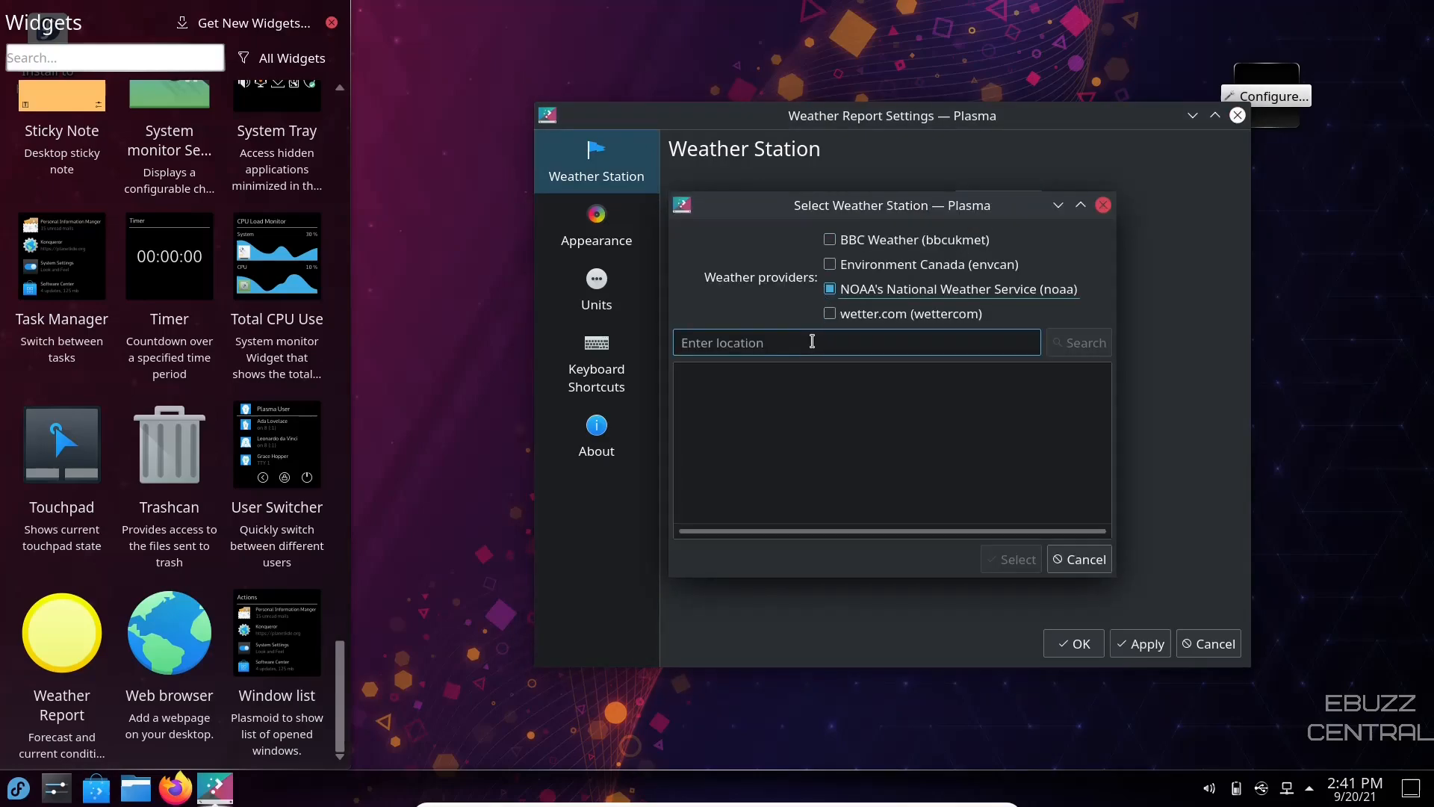
type("dallas")
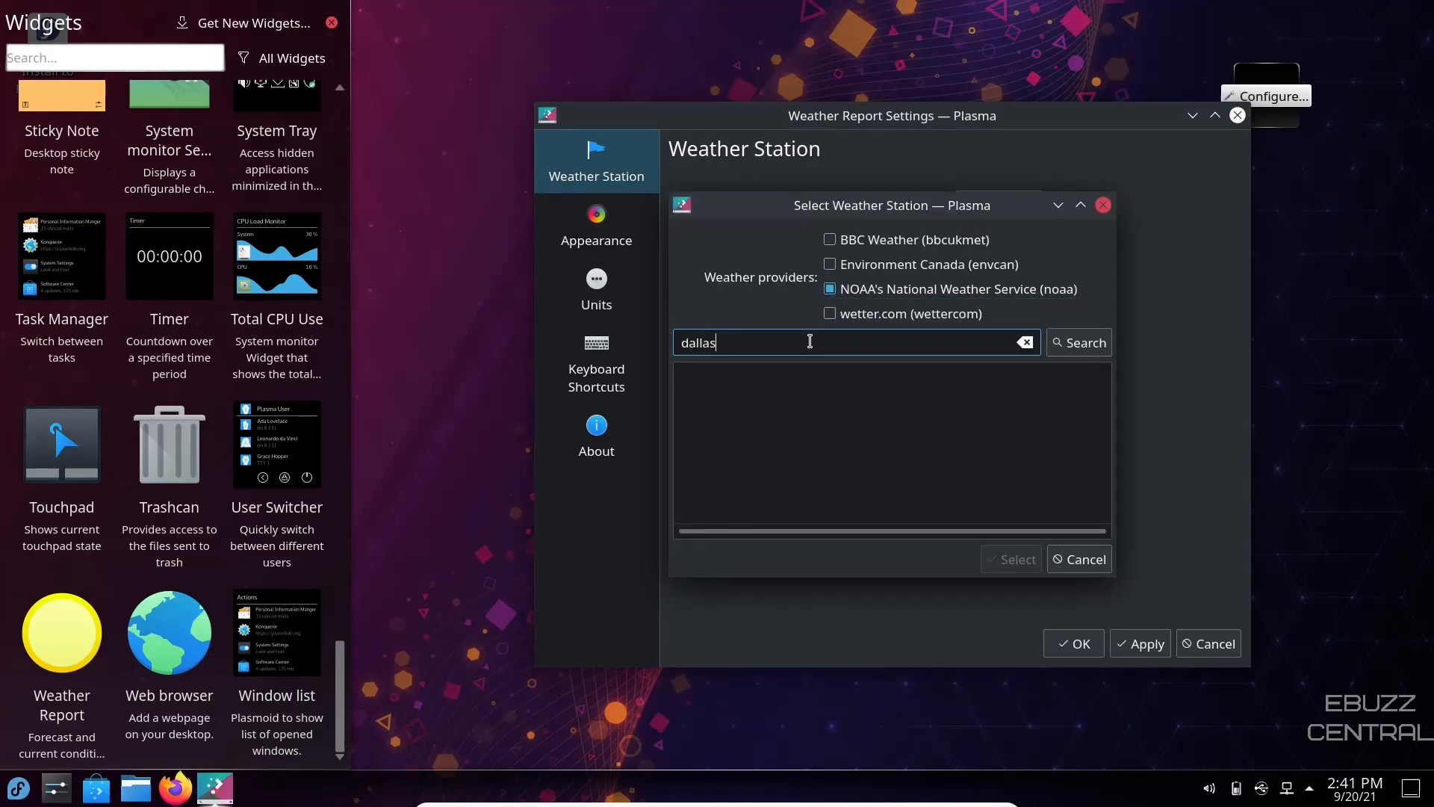
left_click(1079, 342)
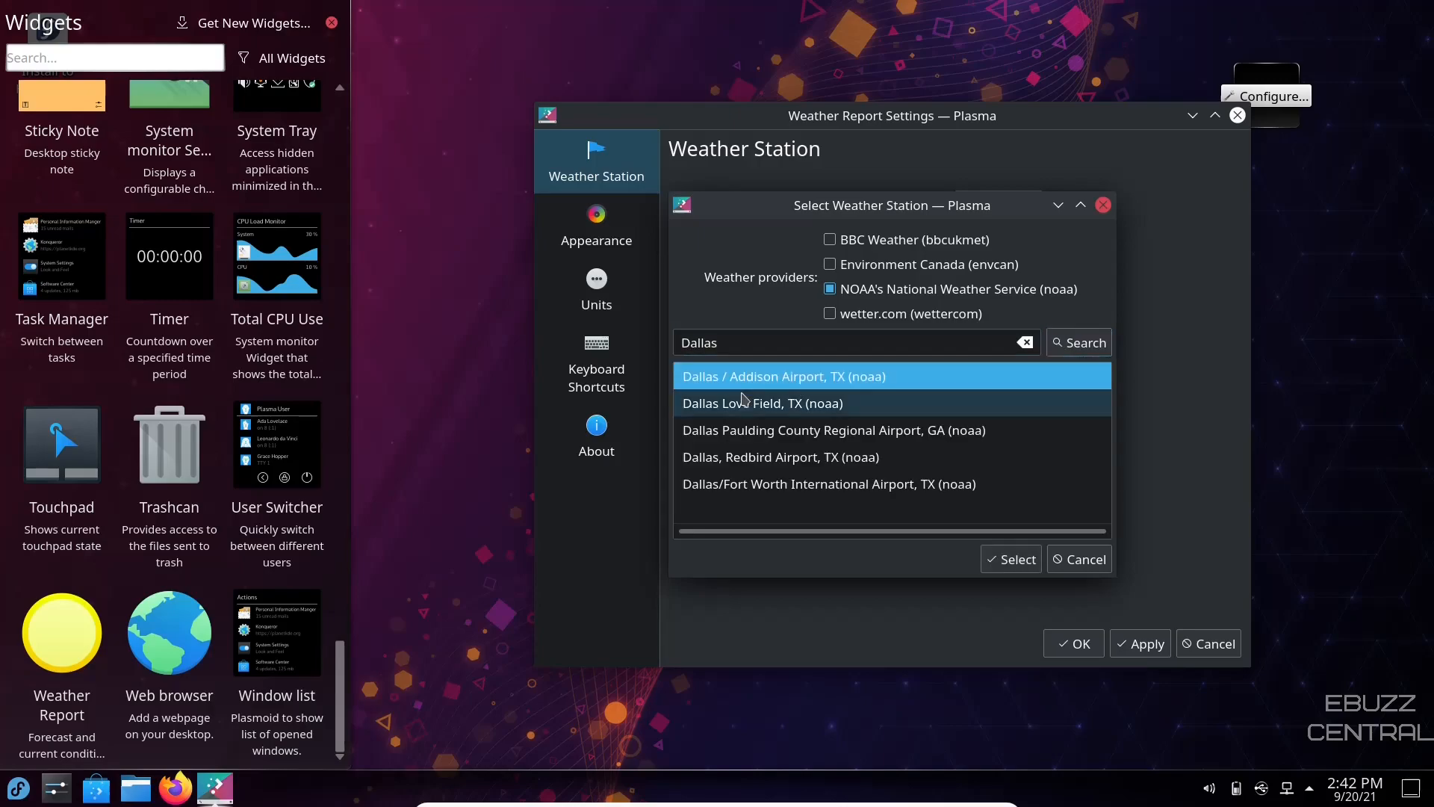
left_click(1010, 559)
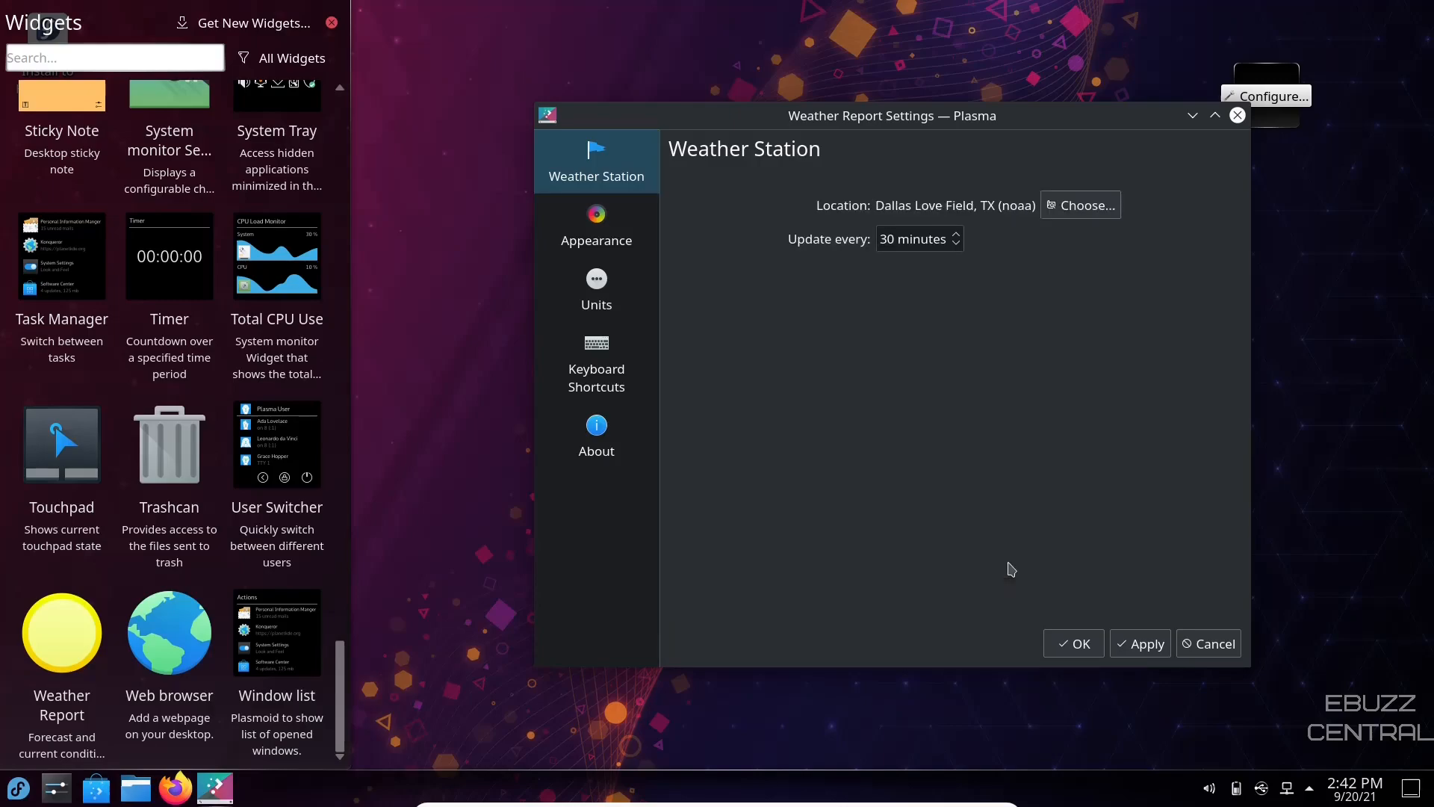
left_click(1140, 644)
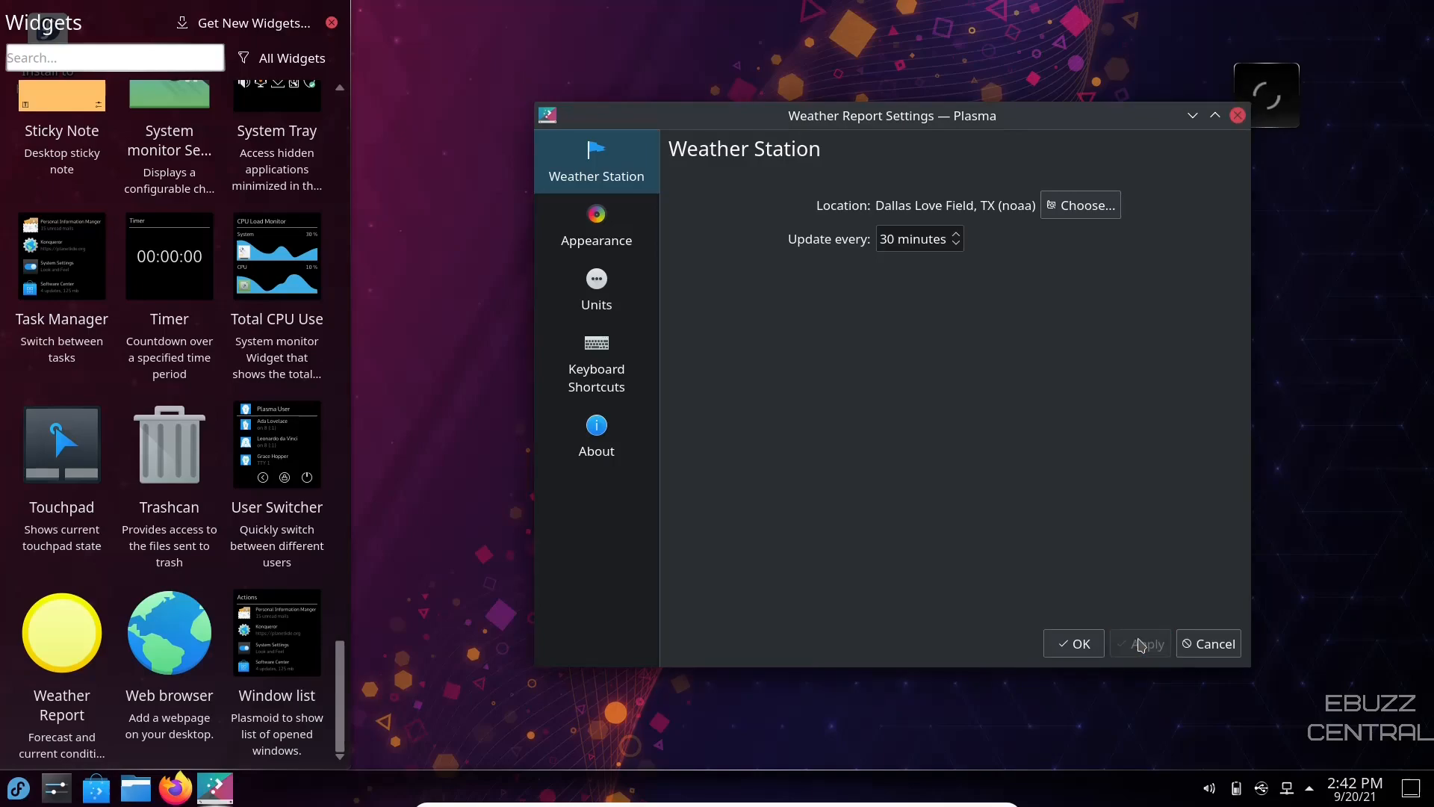
left_click(331, 23)
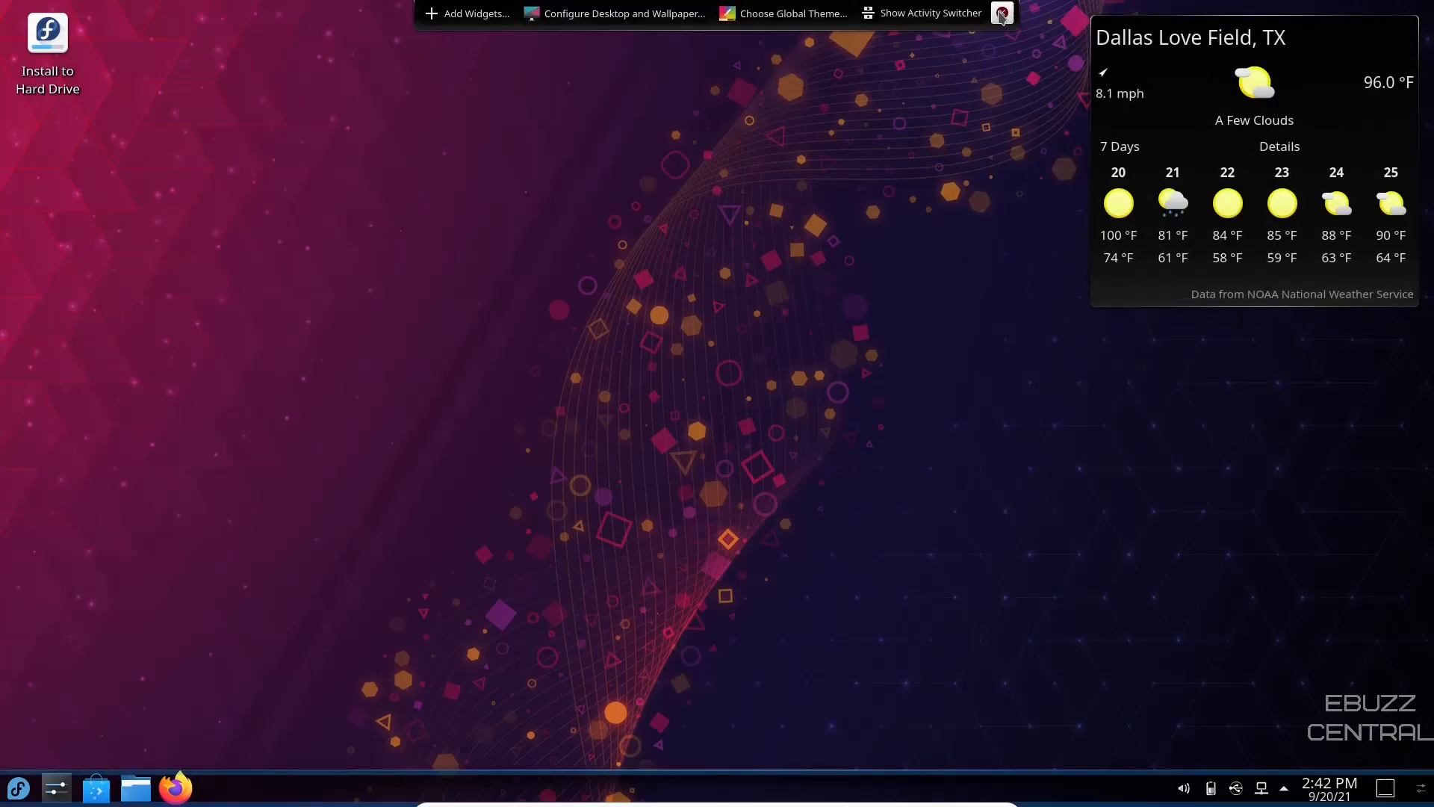
Step: Leave desktop edit mode, then click two spots on the bottom panel
left_click(1001, 13)
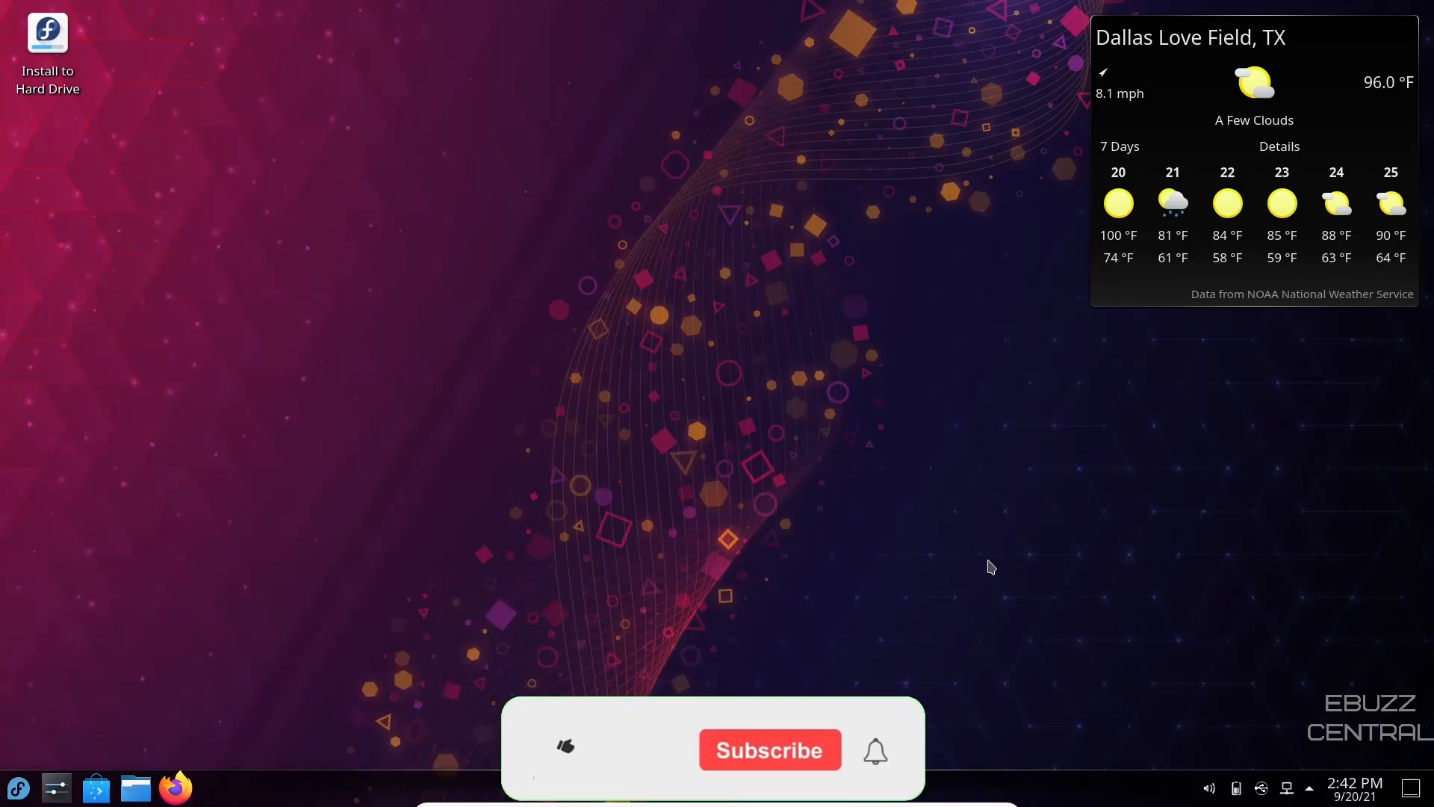
left_click(566, 748)
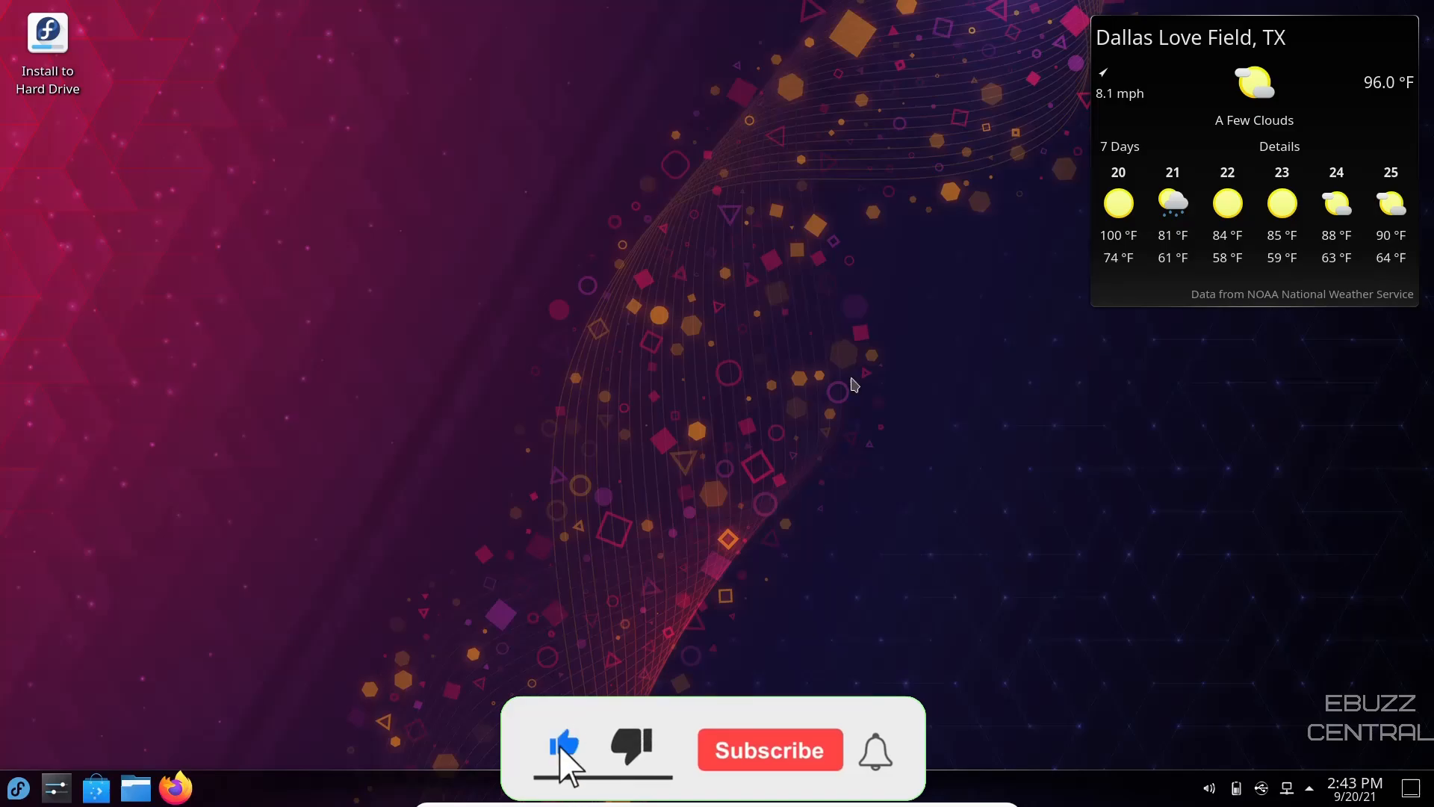
left_click(769, 750)
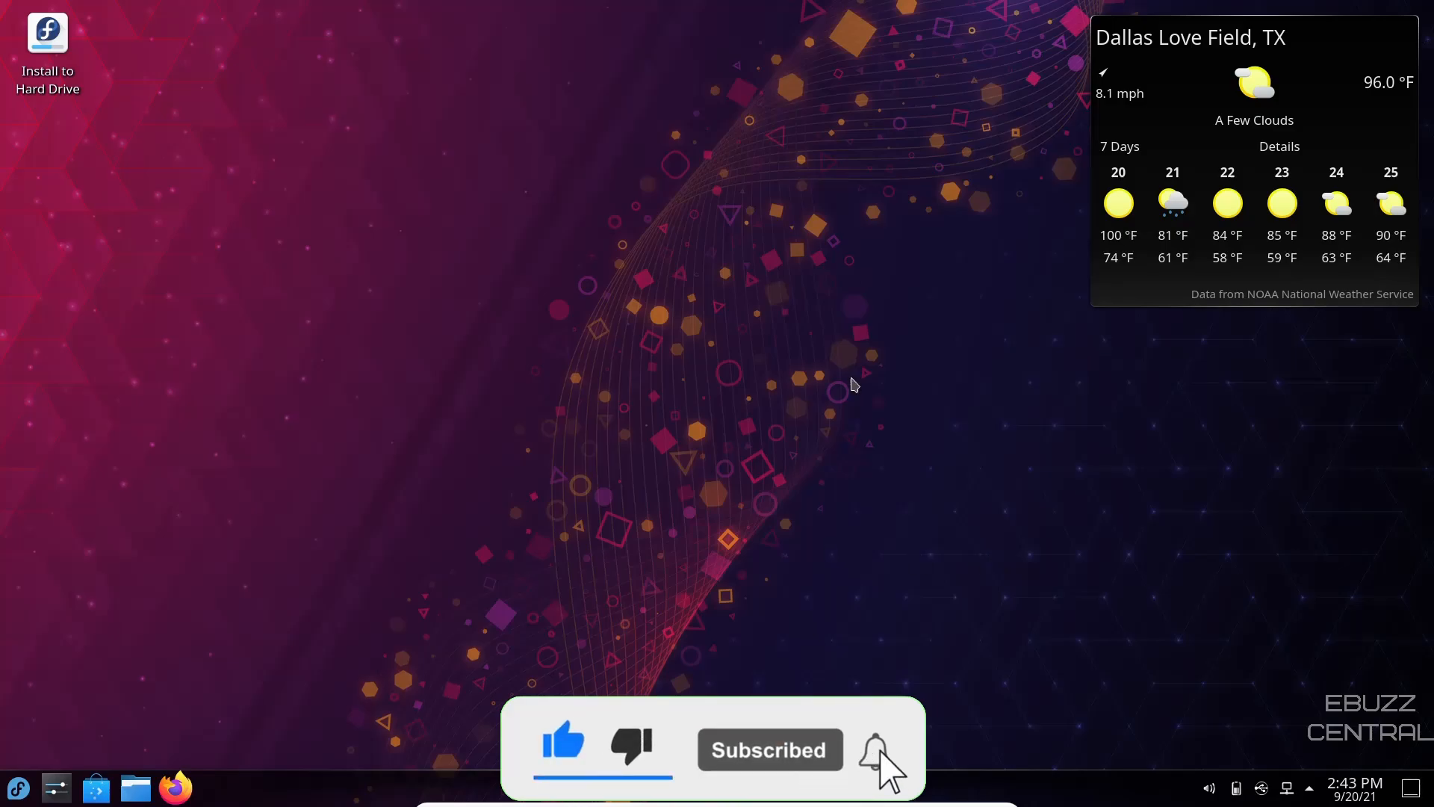